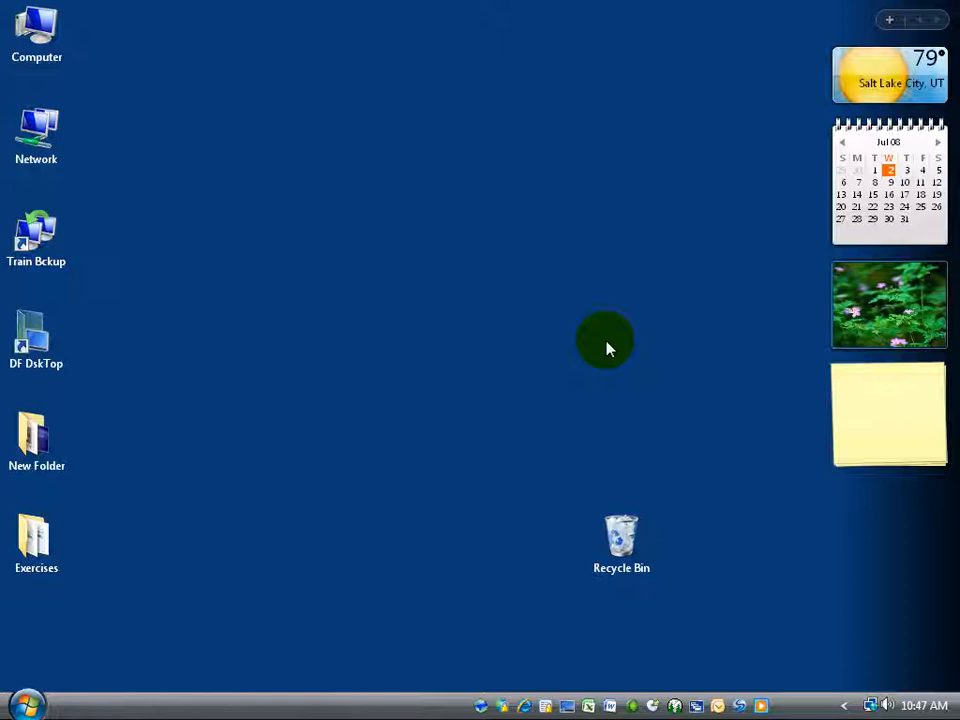
Select the Computer icon and the Exercises folder on the desktop, then clear the selection.
{"action": "left_click", "coordinate": [36, 32]}
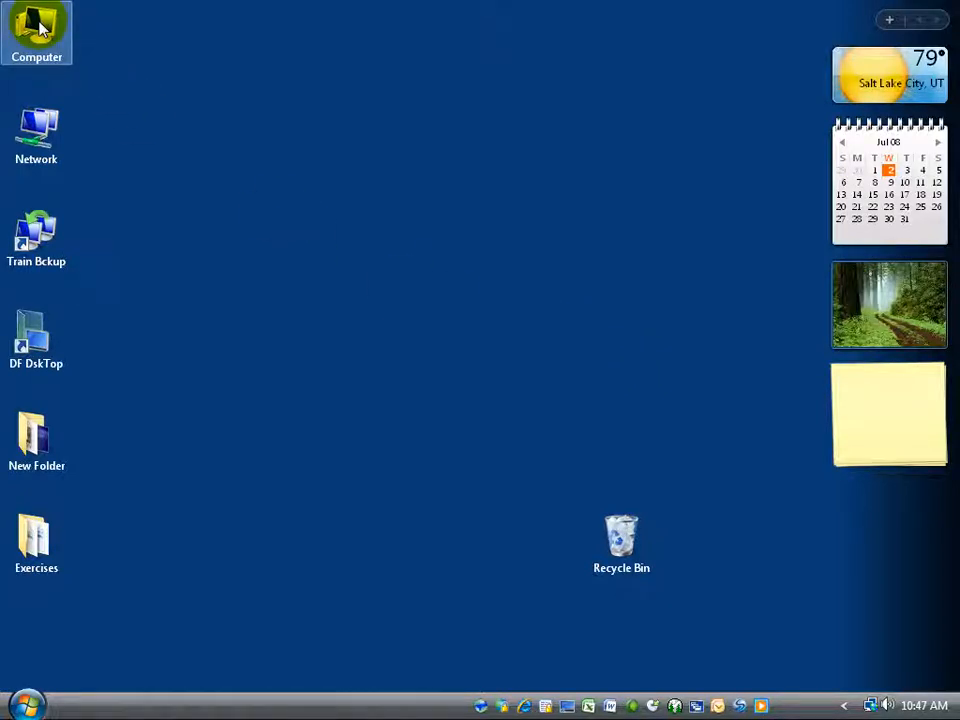
{"action": "mouse_move", "coordinate": [100, 70]}
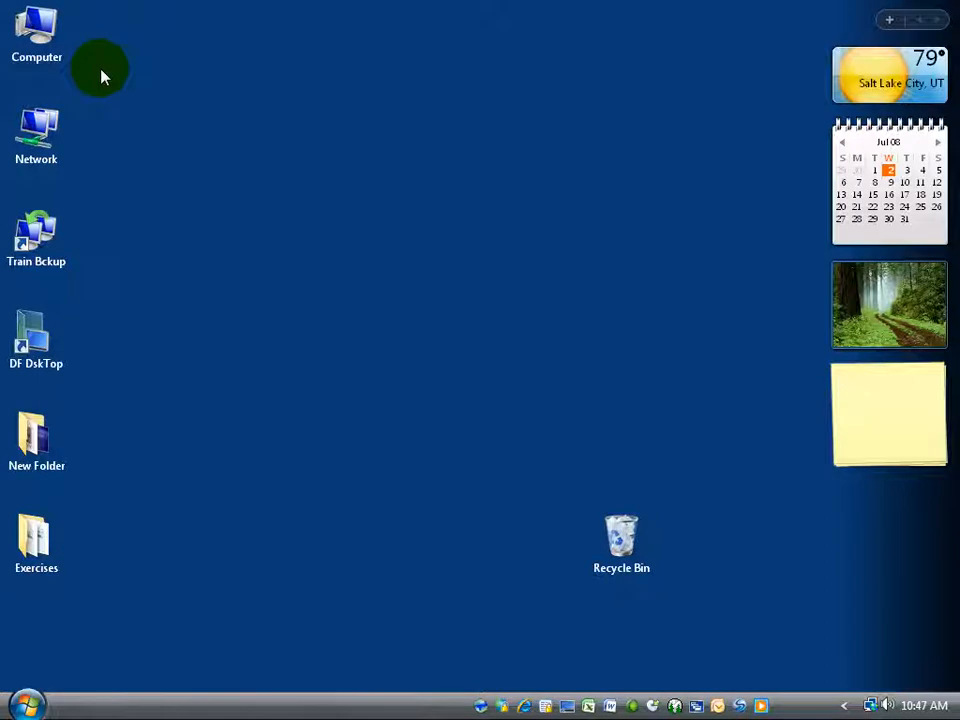
{"action": "left_click", "coordinate": [36, 544]}
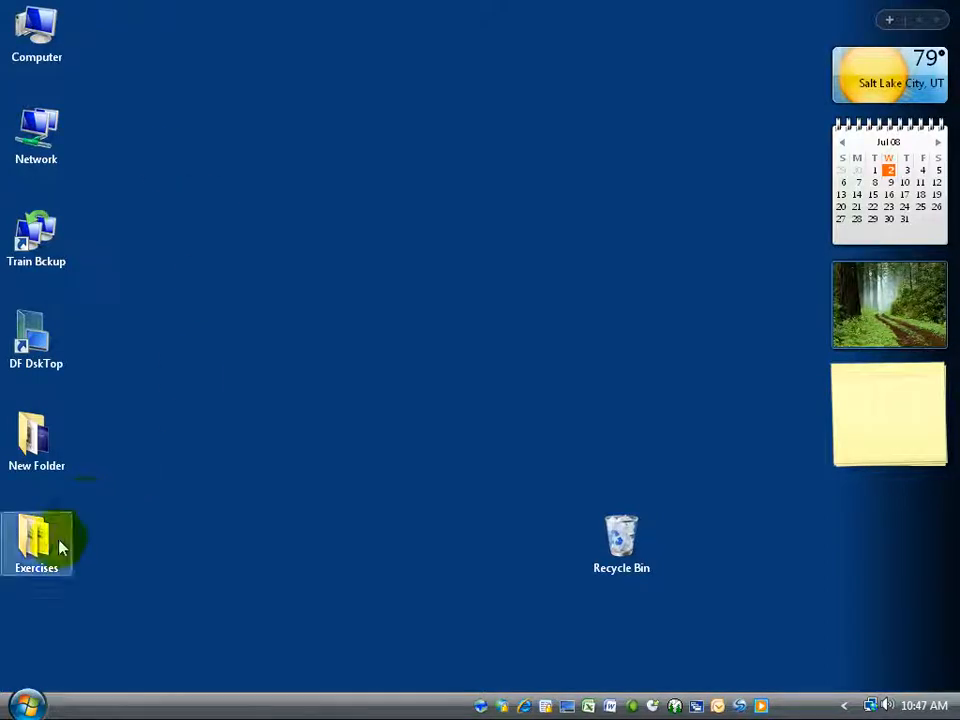
{"action": "left_click", "coordinate": [620, 544]}
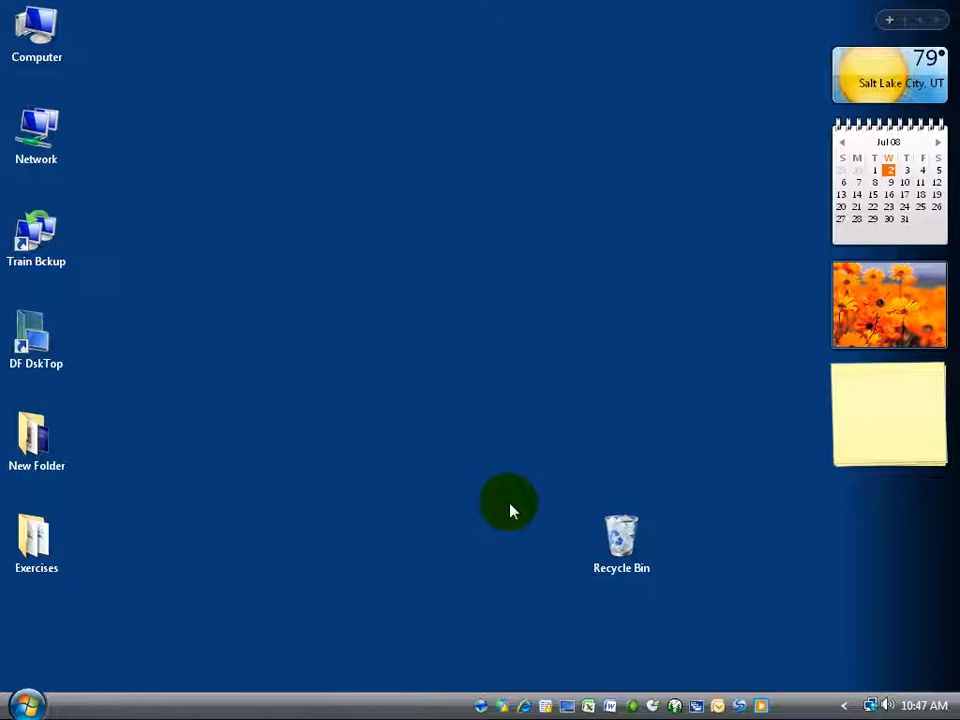
{"action": "mouse_move", "coordinate": [492, 498]}
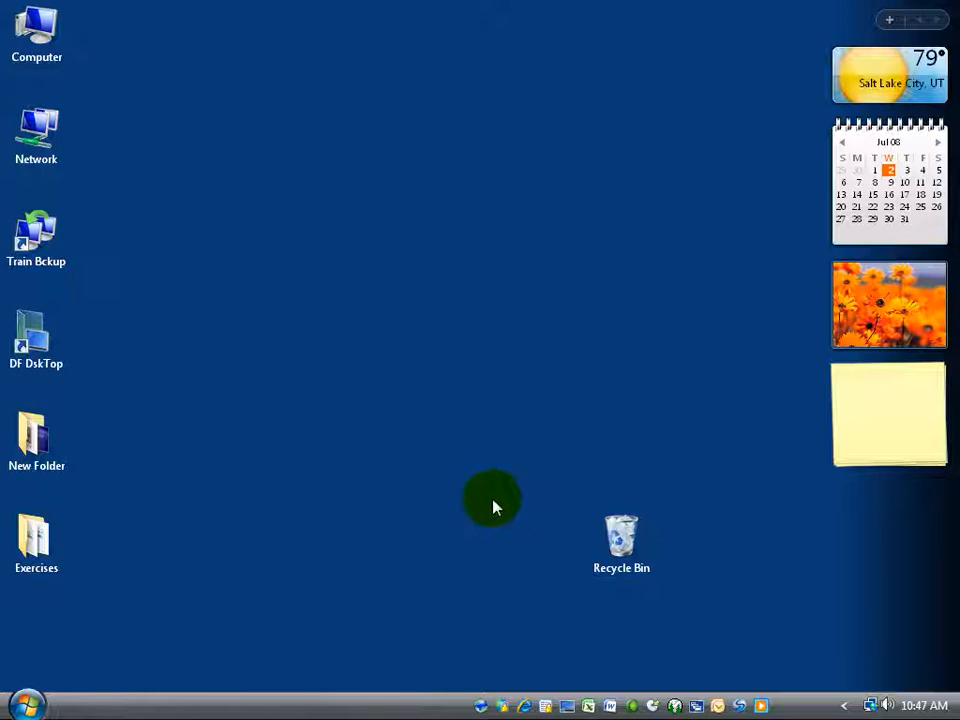
{"action": "mouse_move", "coordinate": [200, 444]}
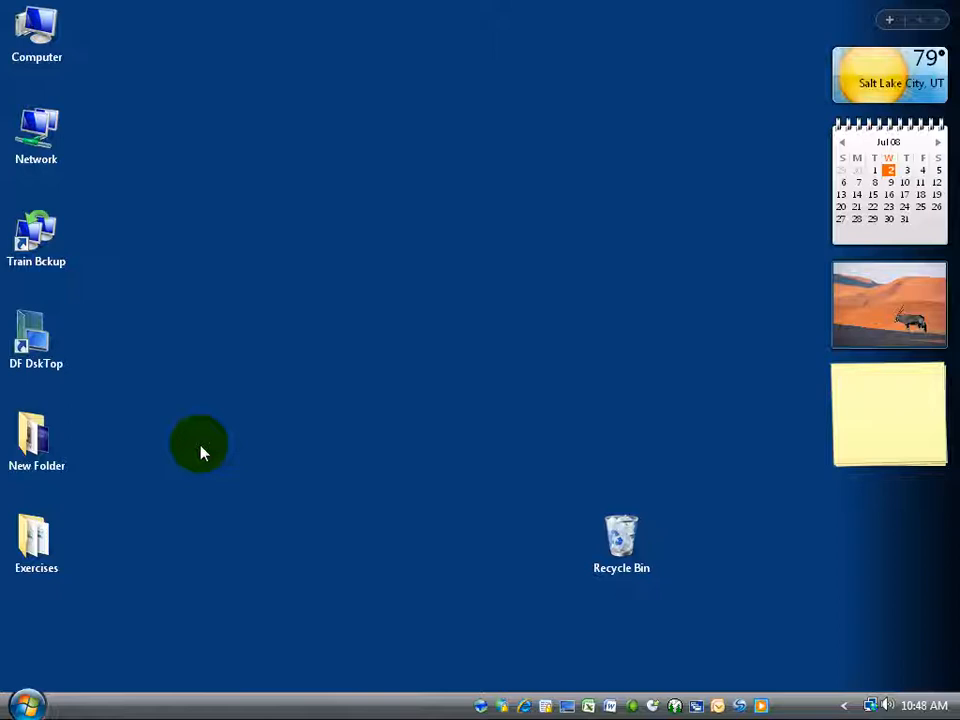
{"action": "left_click", "coordinate": [888, 412]}
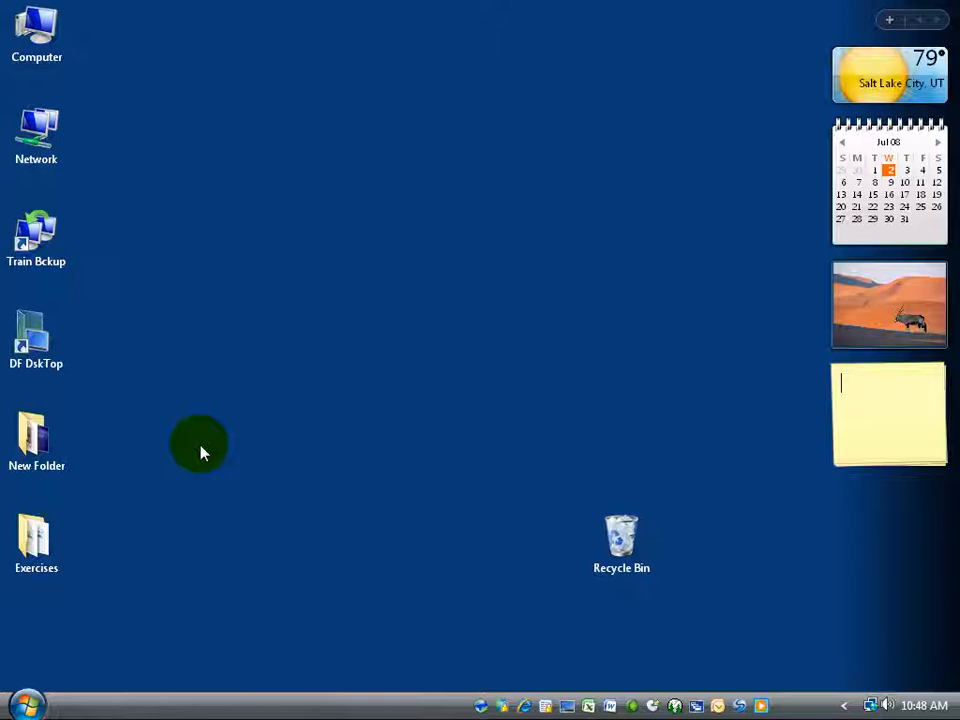
{"action": "mouse_move", "coordinate": [100, 540]}
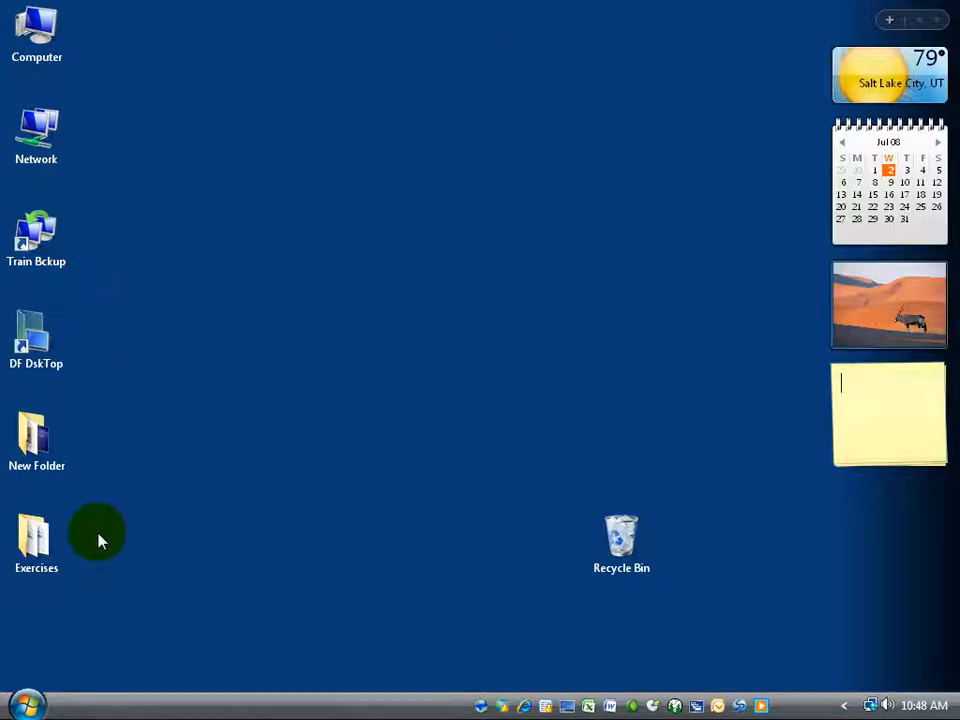
{"action": "left_click", "coordinate": [36, 540]}
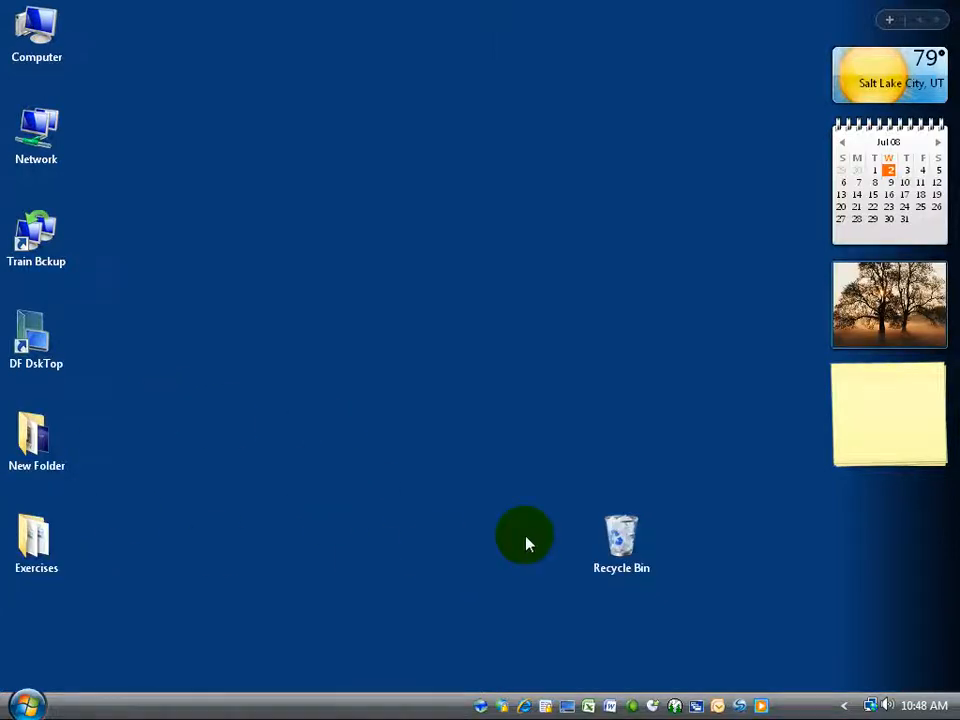
{"action": "left_click", "coordinate": [888, 412]}
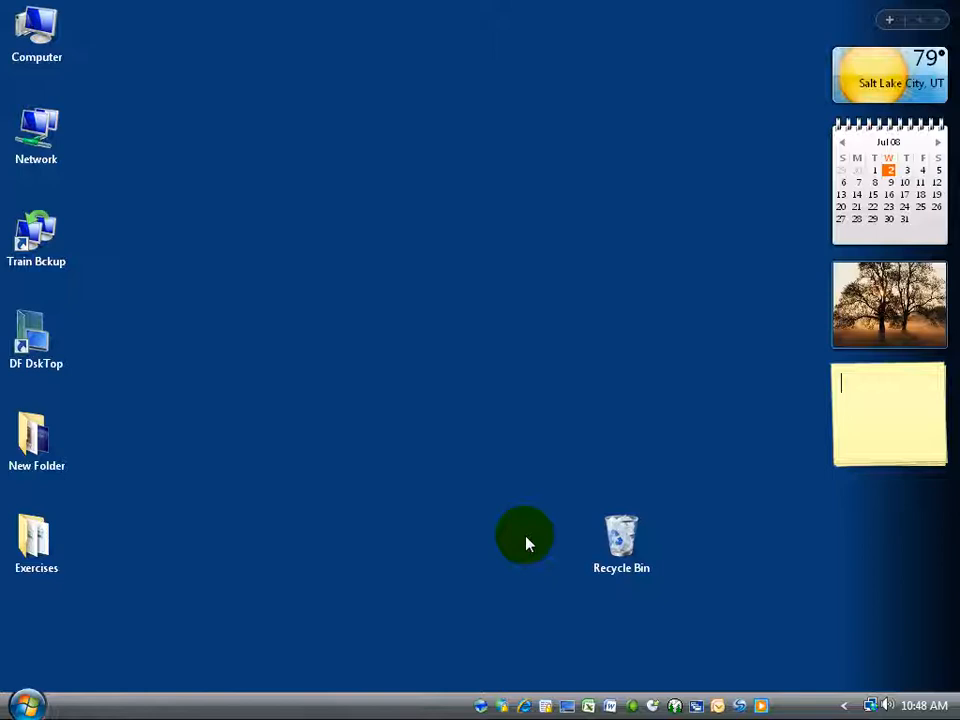
Drag desktop icons about, return them to the left column, and open the Exercises folder.
{"action": "left_click", "coordinate": [620, 544]}
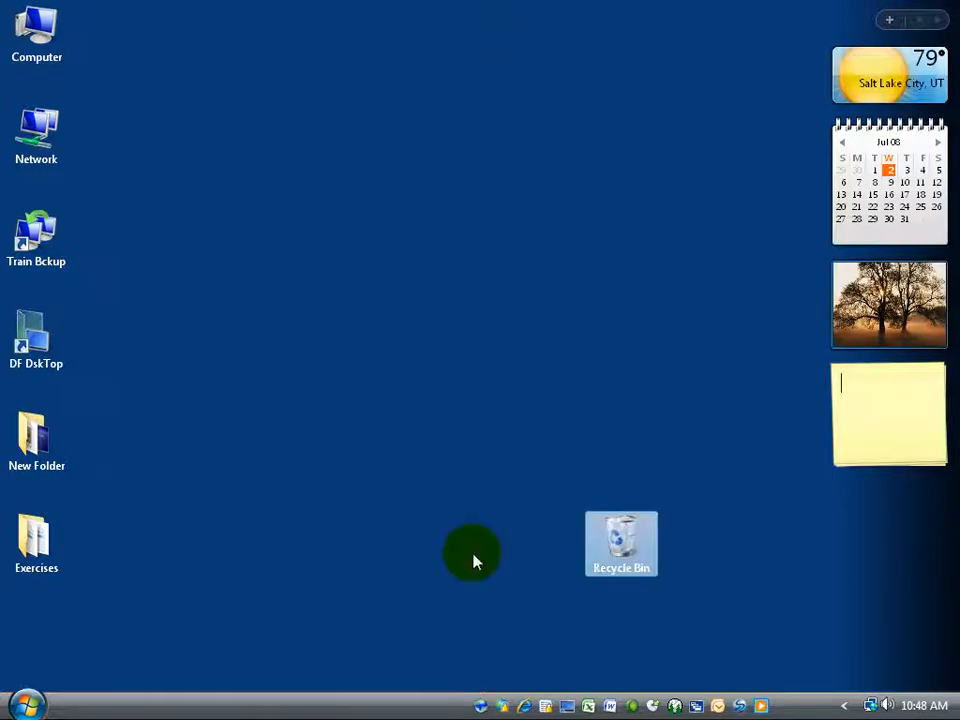
{"action": "mouse_move", "coordinate": [620, 544]}
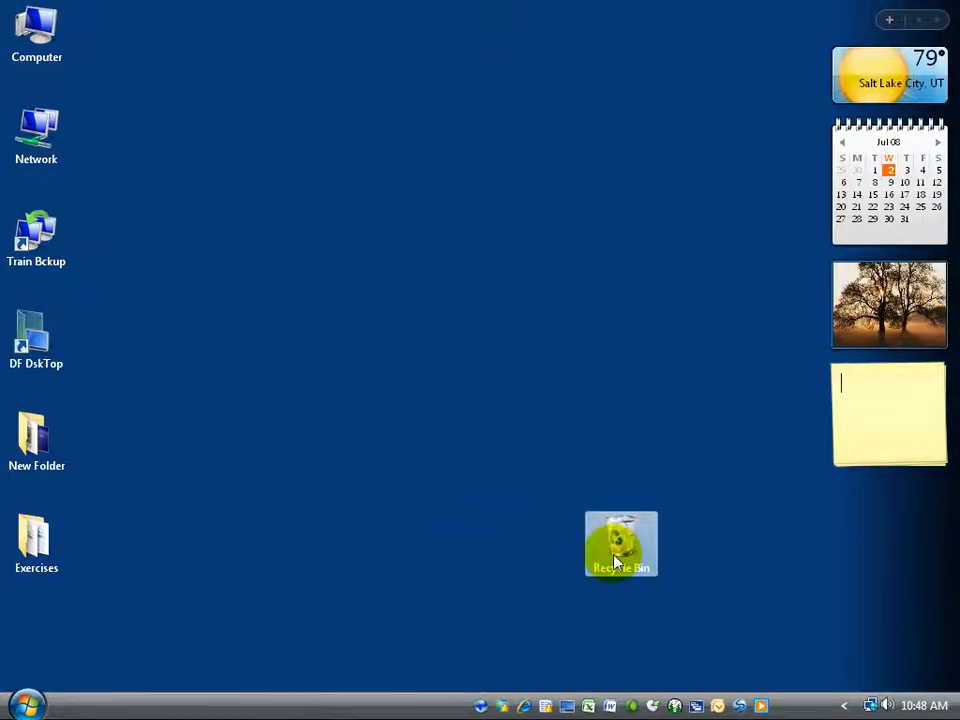
{"action": "left_click_drag", "start_coordinate": [620, 544], "coordinate": [644, 316]}
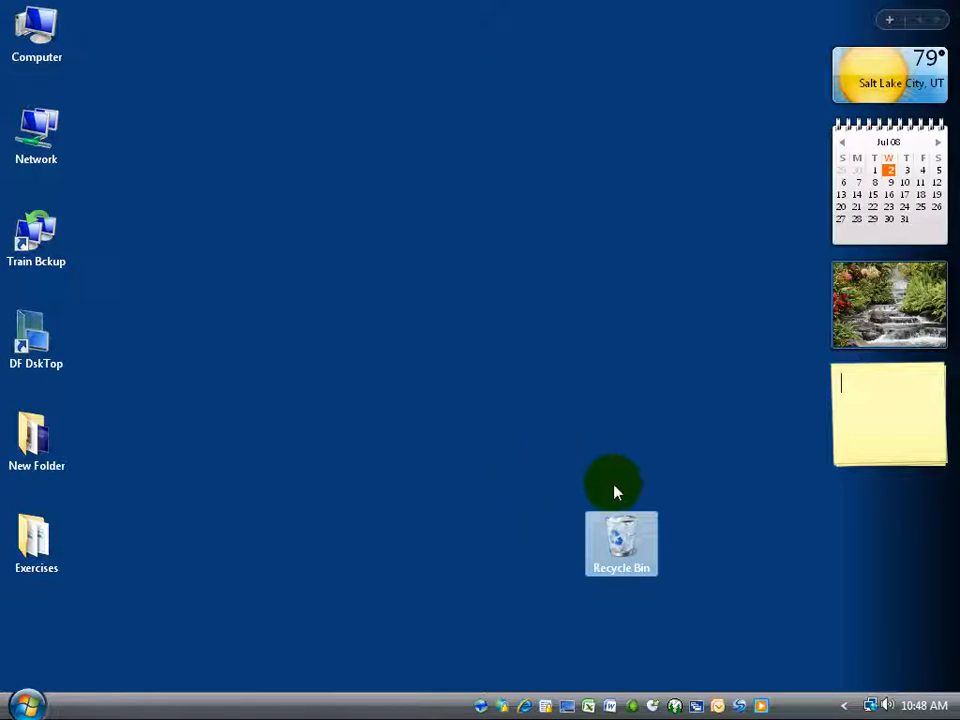
{"action": "left_click", "coordinate": [36, 544]}
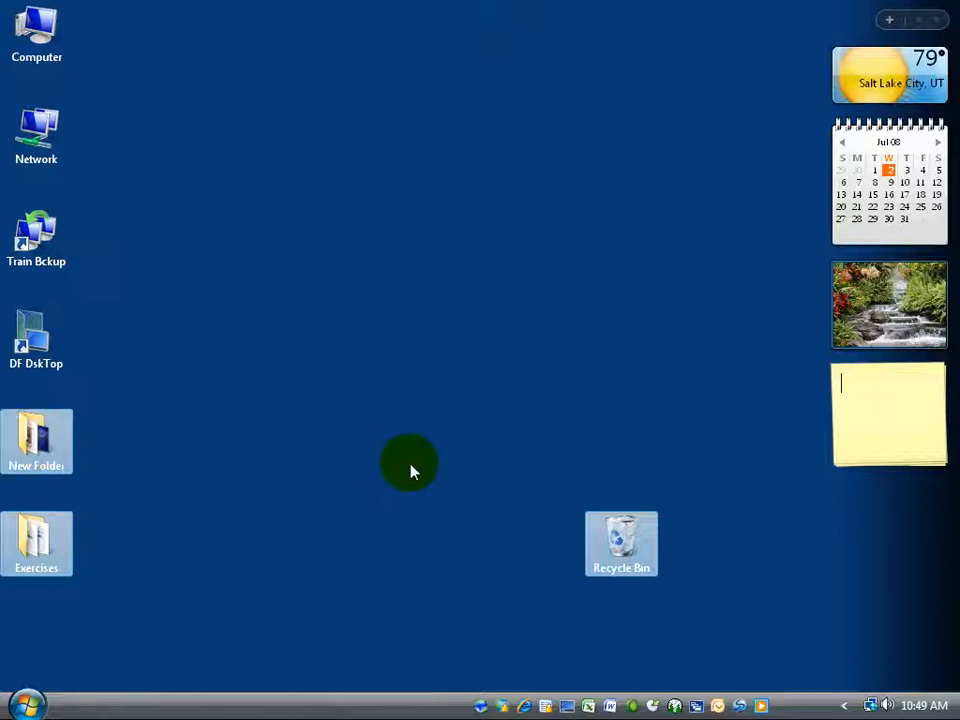
{"action": "mouse_move", "coordinate": [590, 562]}
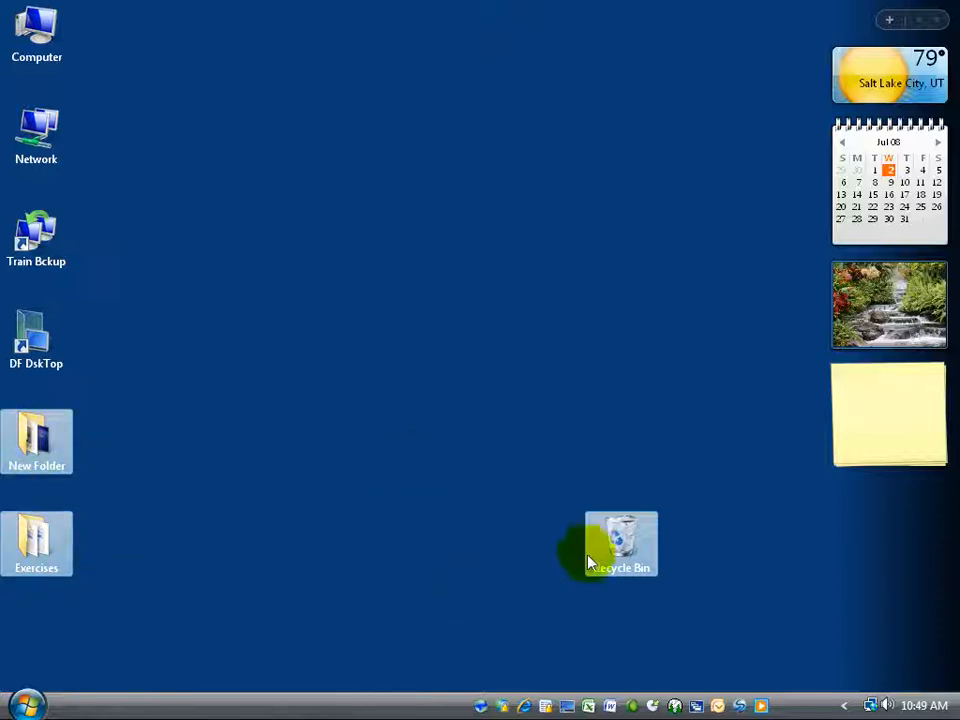
{"action": "mouse_move", "coordinate": [600, 548]}
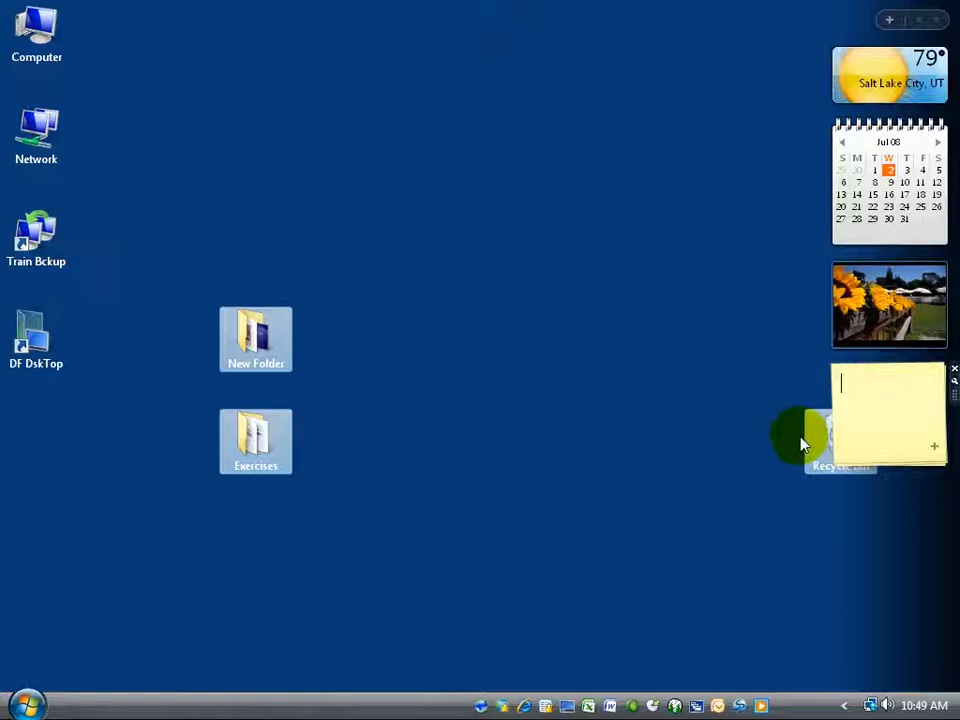
{"action": "mouse_move", "coordinate": [876, 528]}
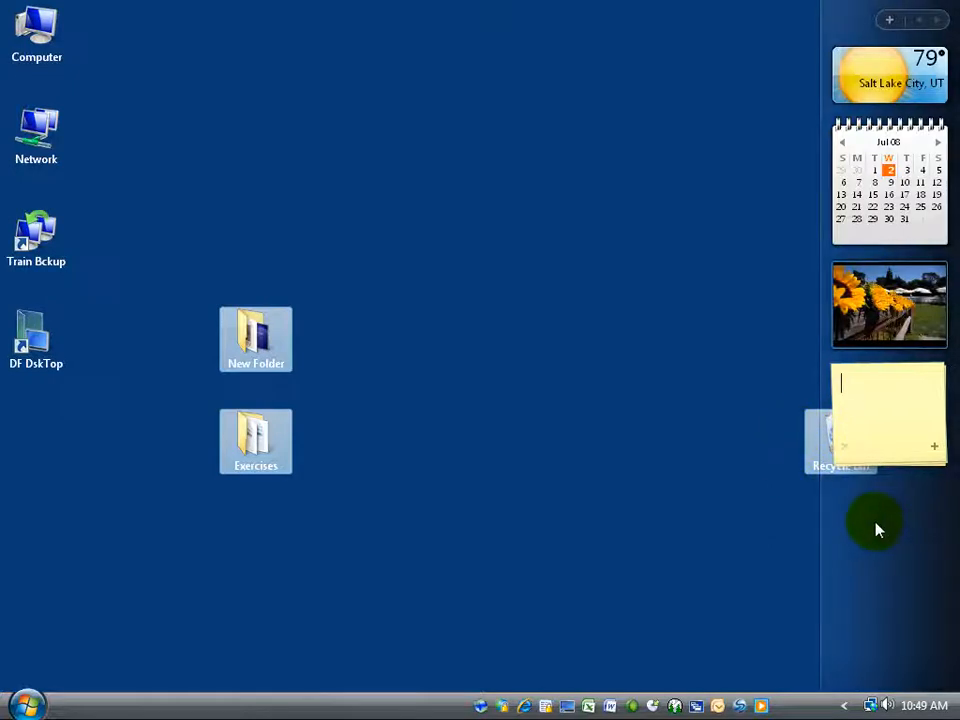
{"action": "mouse_move", "coordinate": [844, 590]}
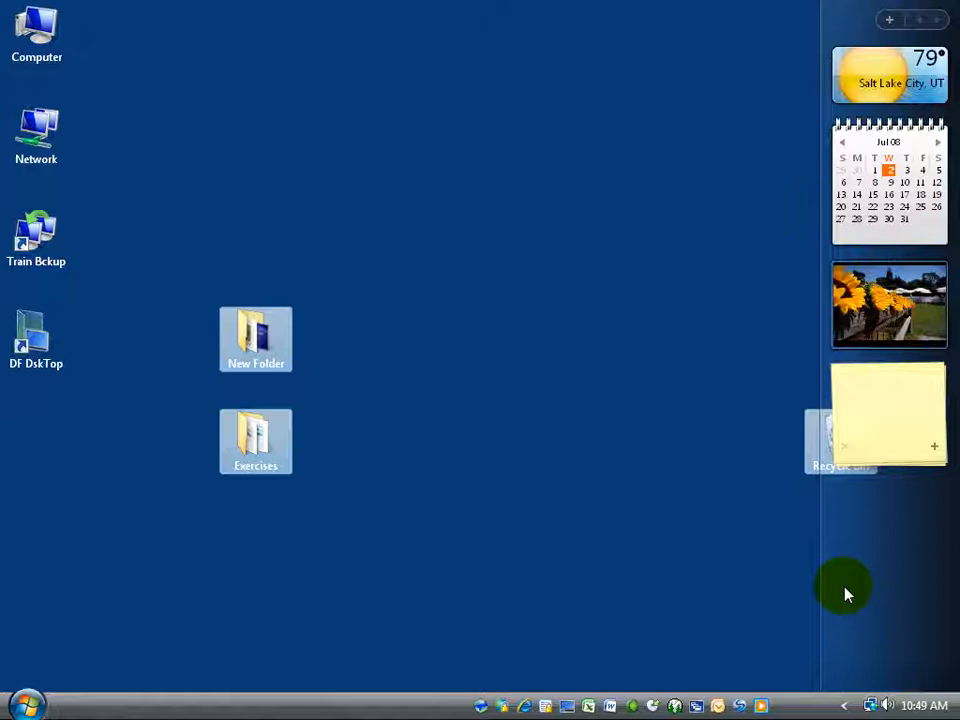
{"action": "mouse_move", "coordinate": [360, 356]}
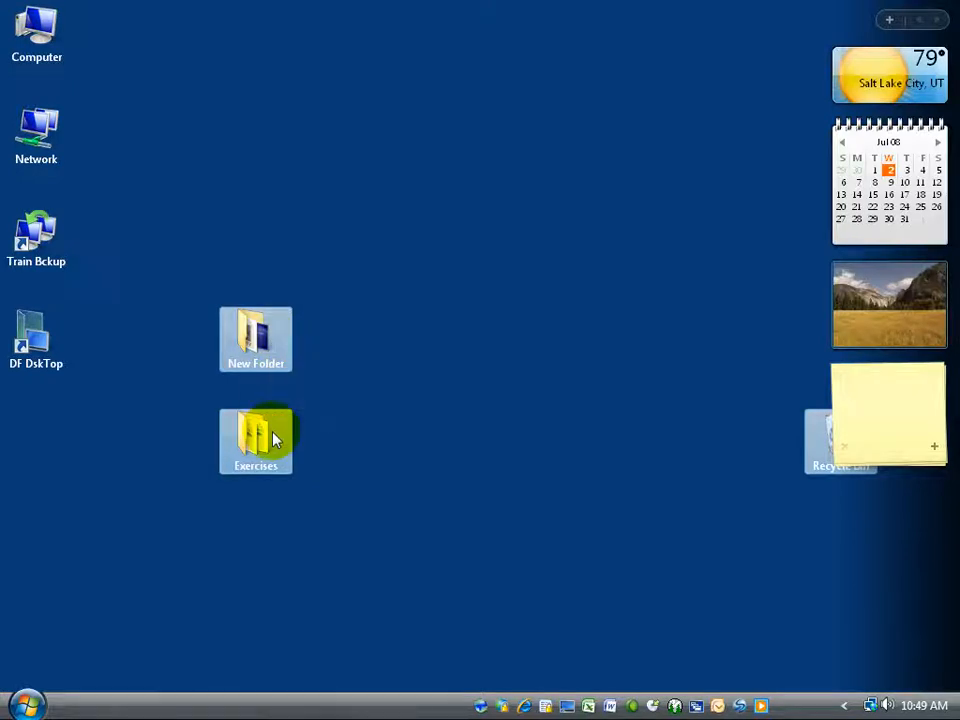
{"action": "left_click_drag", "start_coordinate": [256, 440], "coordinate": [48, 528]}
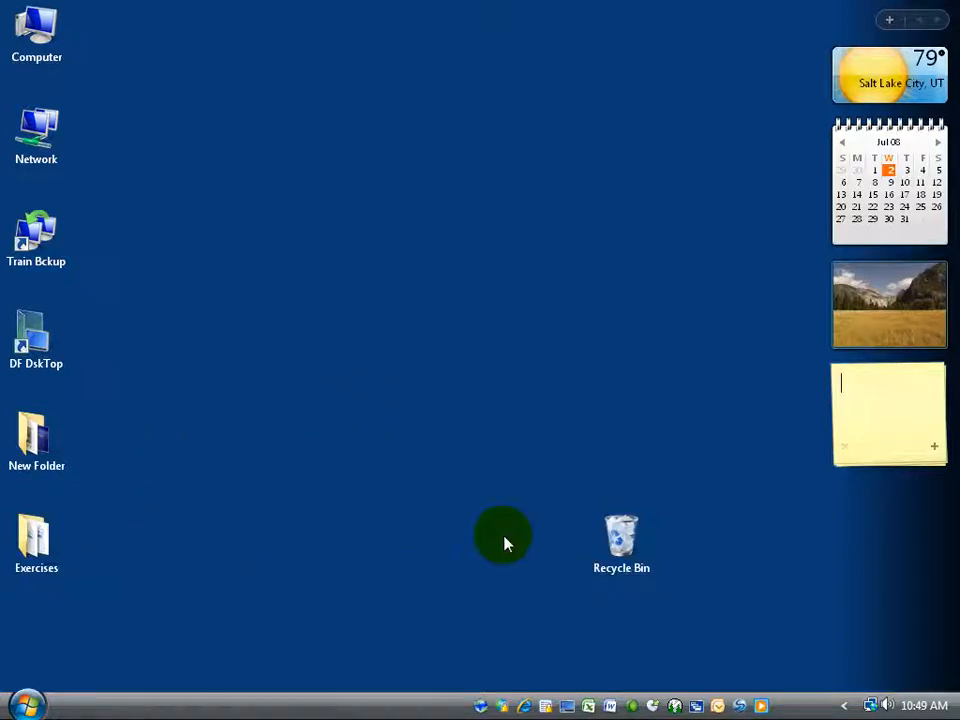
{"action": "mouse_move", "coordinate": [108, 474]}
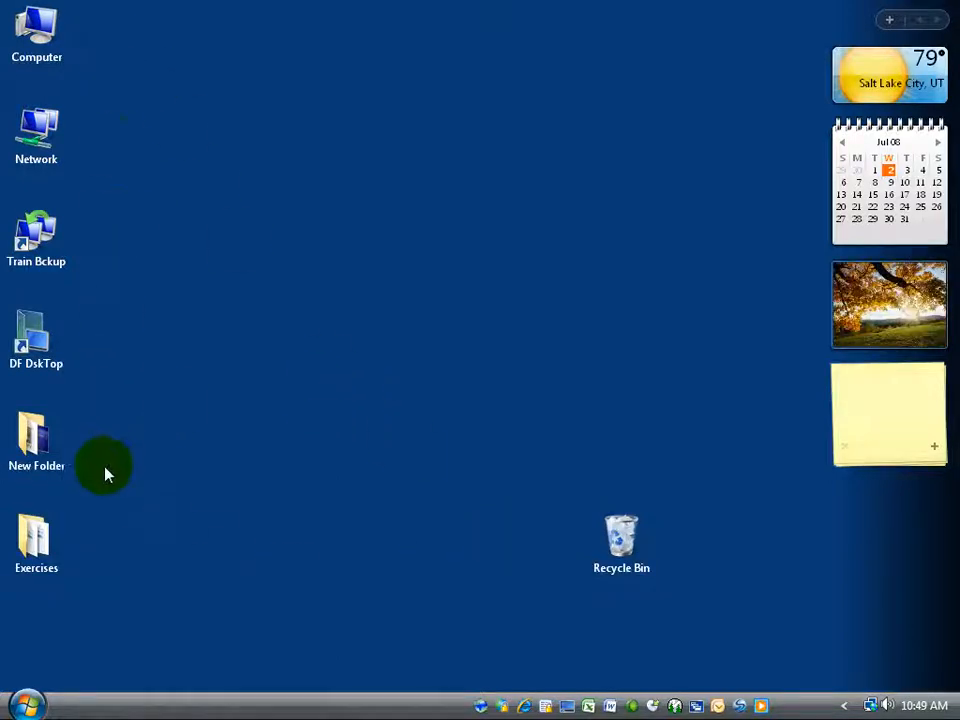
{"action": "left_click", "coordinate": [888, 412]}
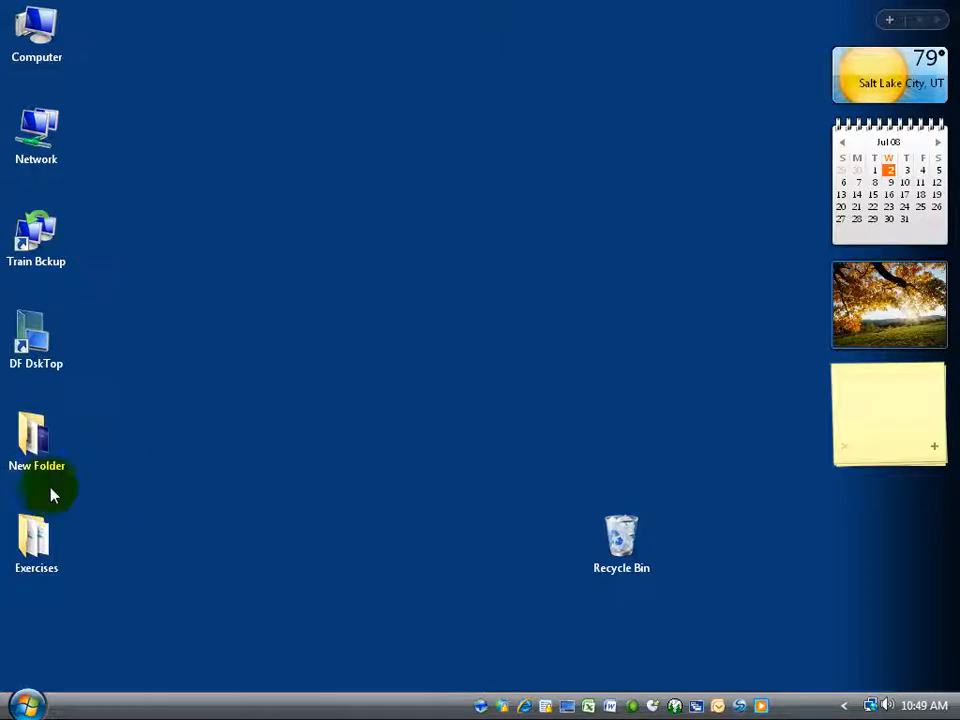
{"action": "mouse_move", "coordinate": [36, 540]}
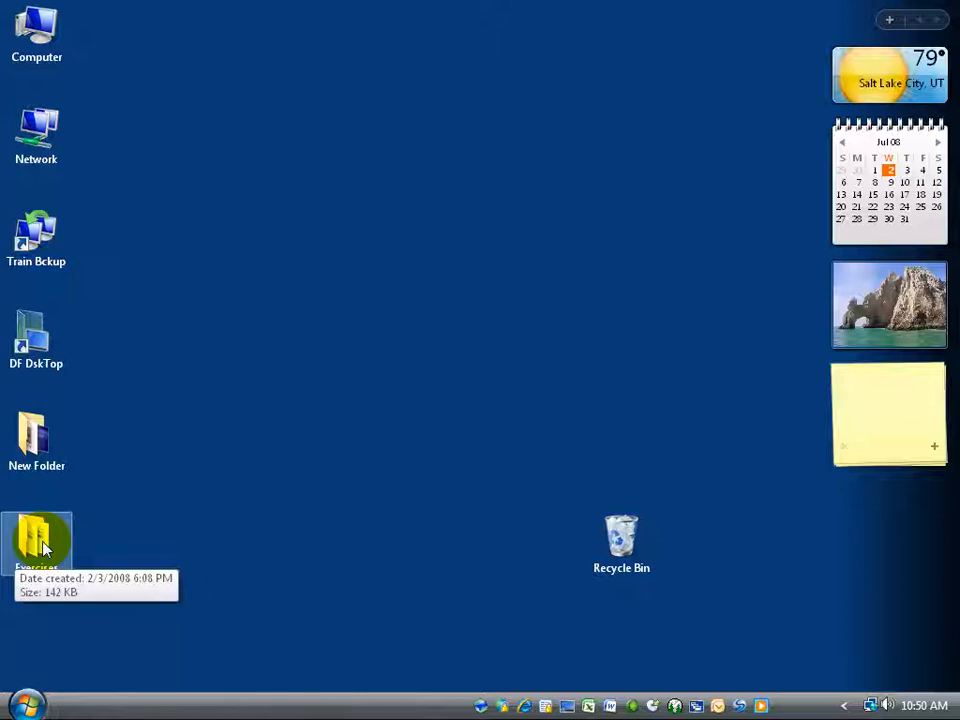
{"action": "double_click", "coordinate": [36, 540]}
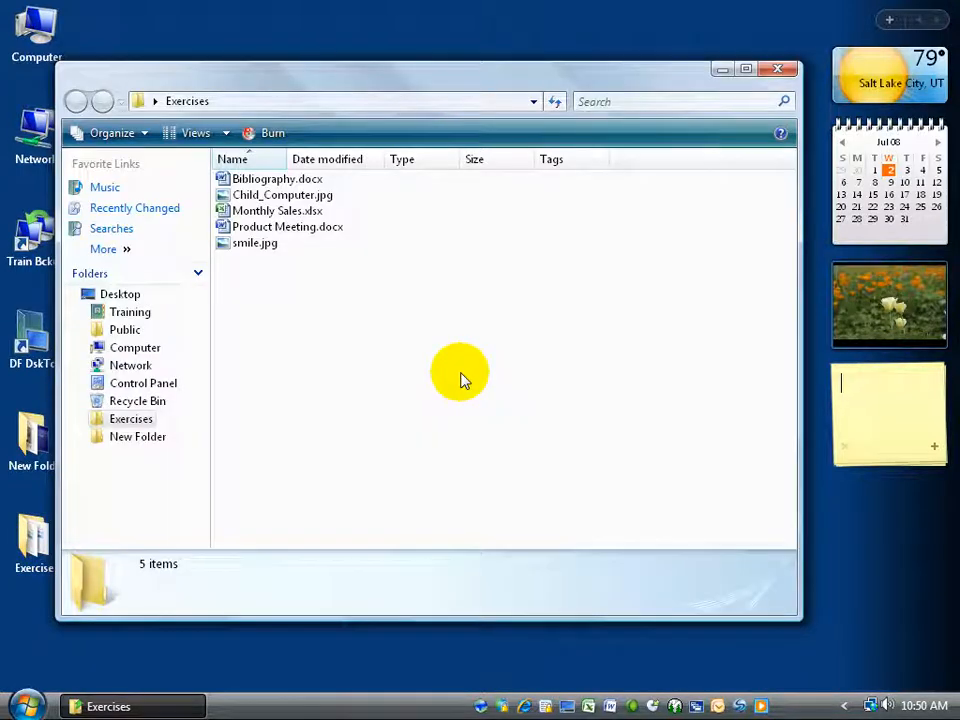
{"action": "mouse_move", "coordinate": [424, 420]}
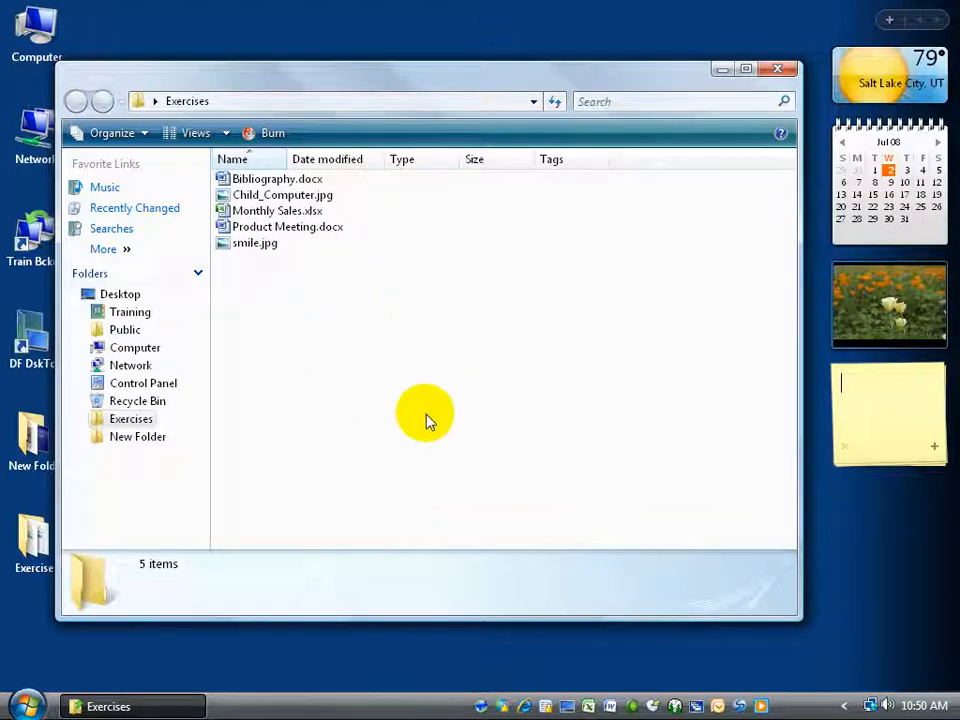
{"action": "mouse_move", "coordinate": [388, 196]}
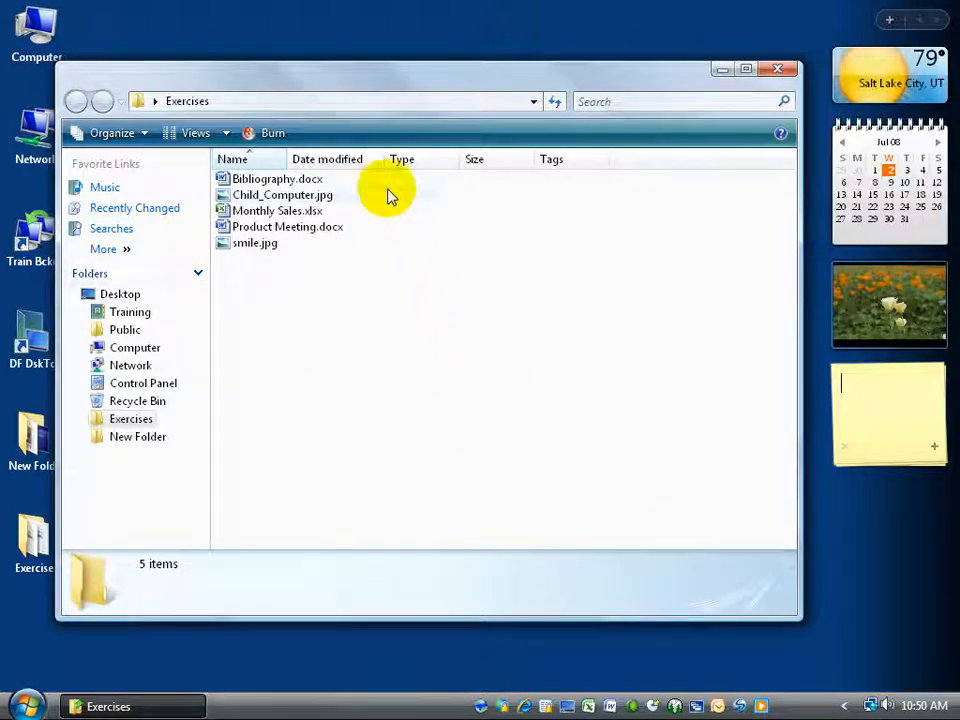
{"action": "mouse_move", "coordinate": [370, 194]}
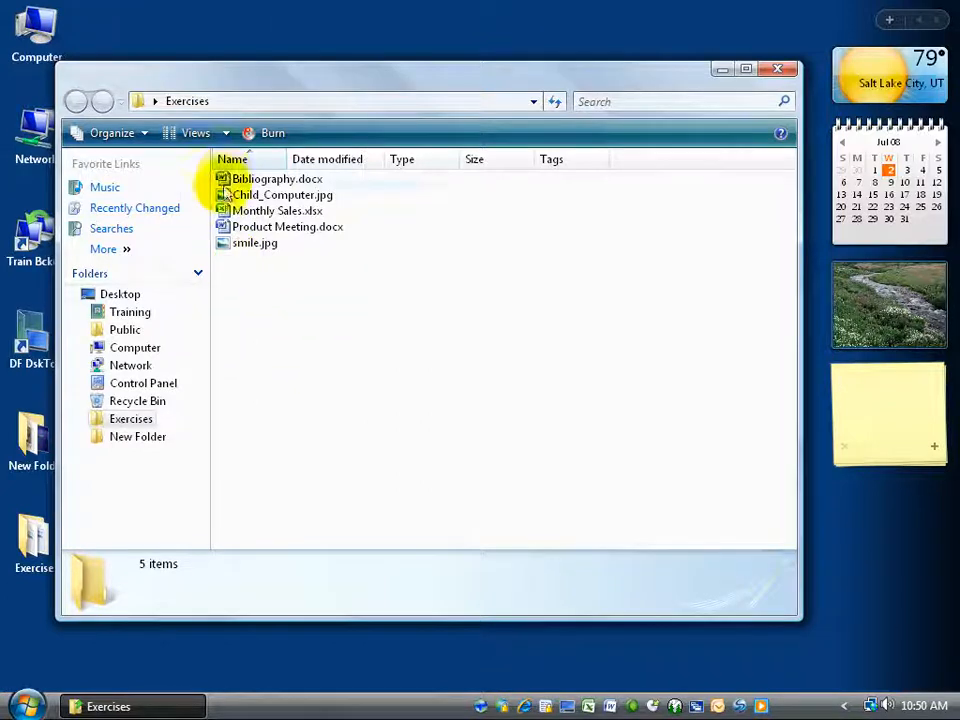
{"action": "mouse_move", "coordinate": [254, 244]}
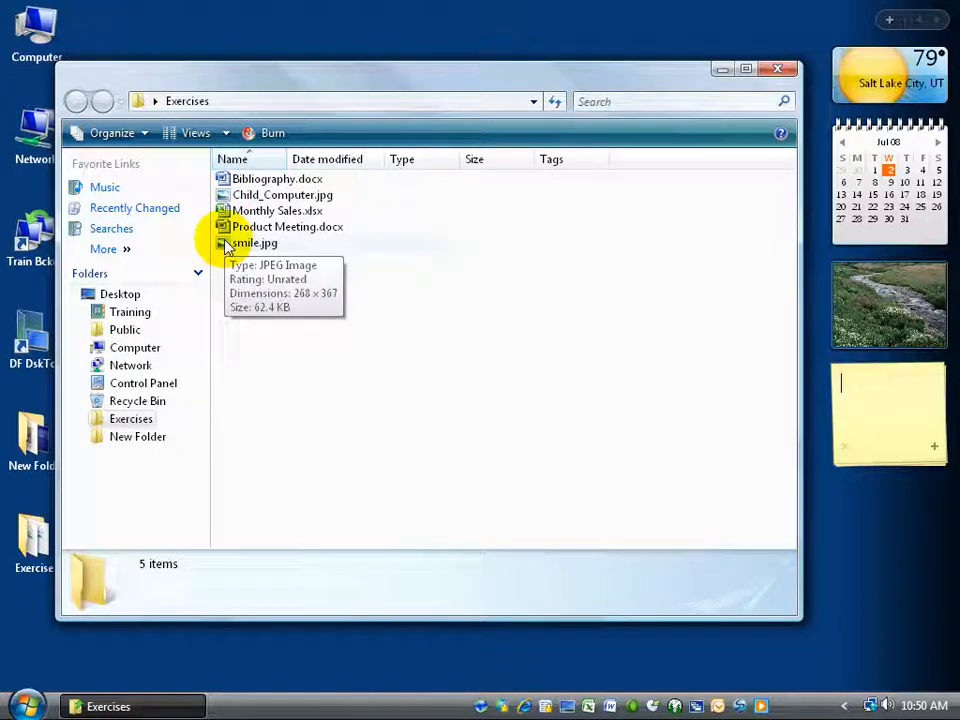
View the Exercises files as medium icons, select Child_Computer.jpg, then switch the view to List.
{"action": "left_click", "coordinate": [210, 132]}
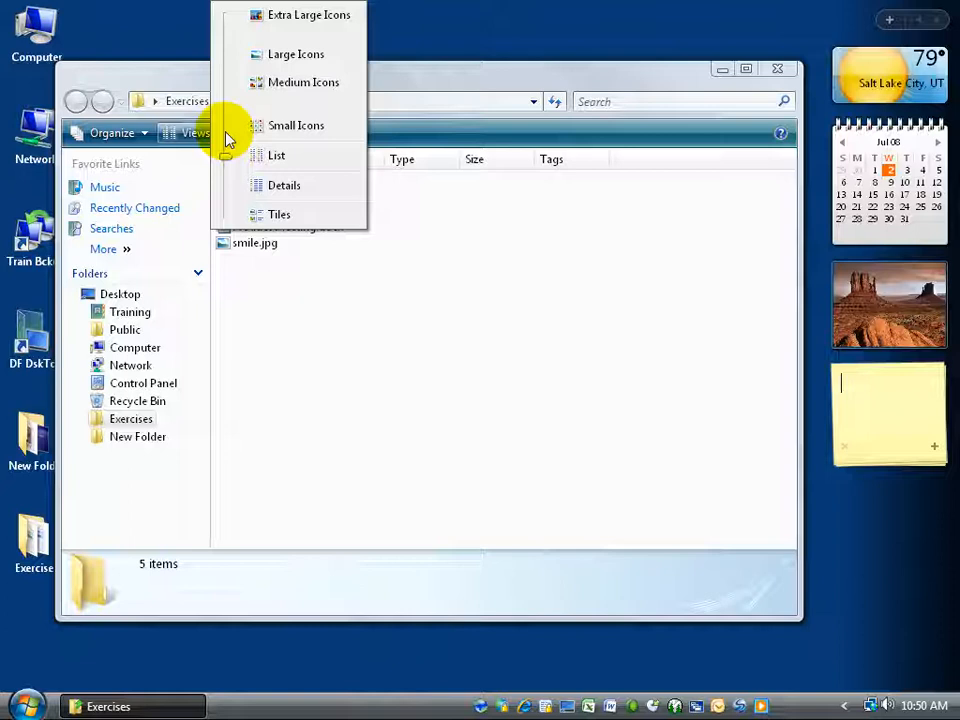
{"action": "mouse_move", "coordinate": [248, 128]}
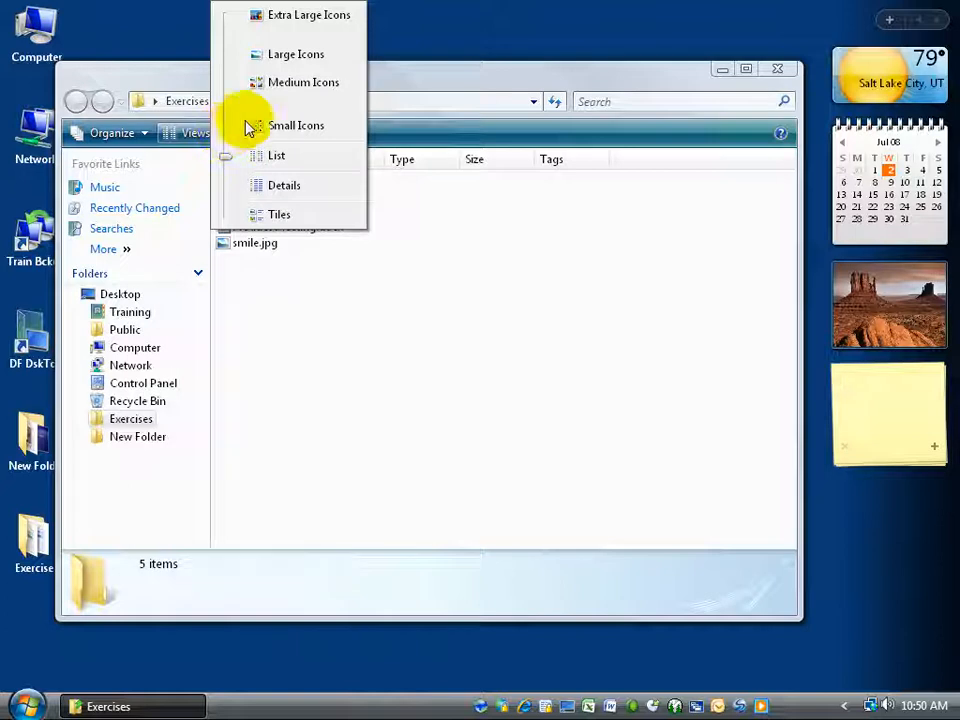
{"action": "left_click", "coordinate": [304, 82]}
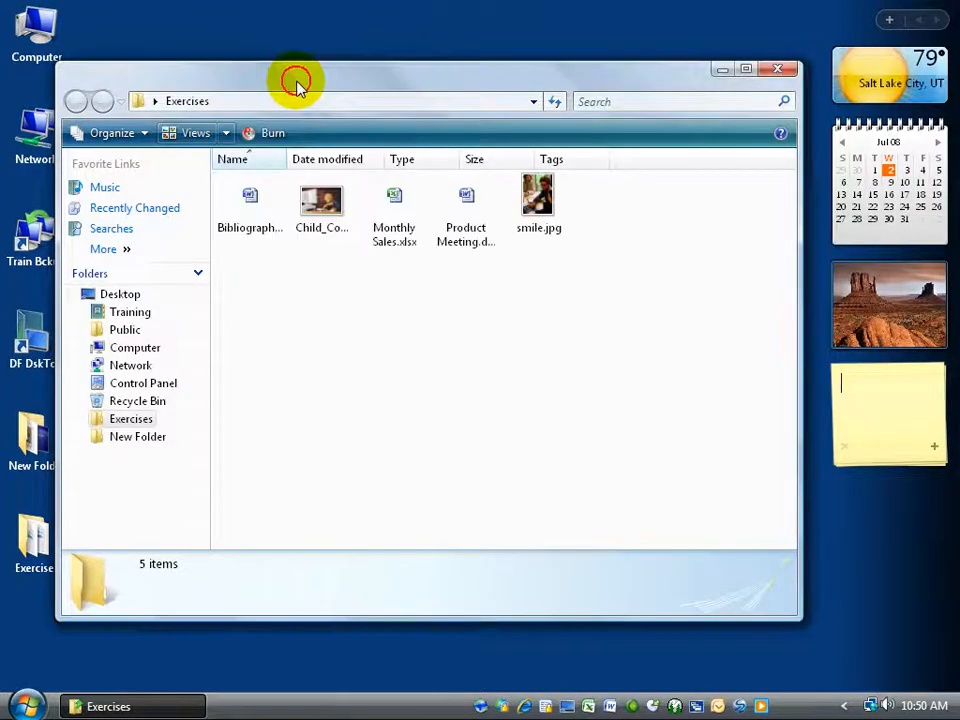
{"action": "left_click", "coordinate": [250, 204]}
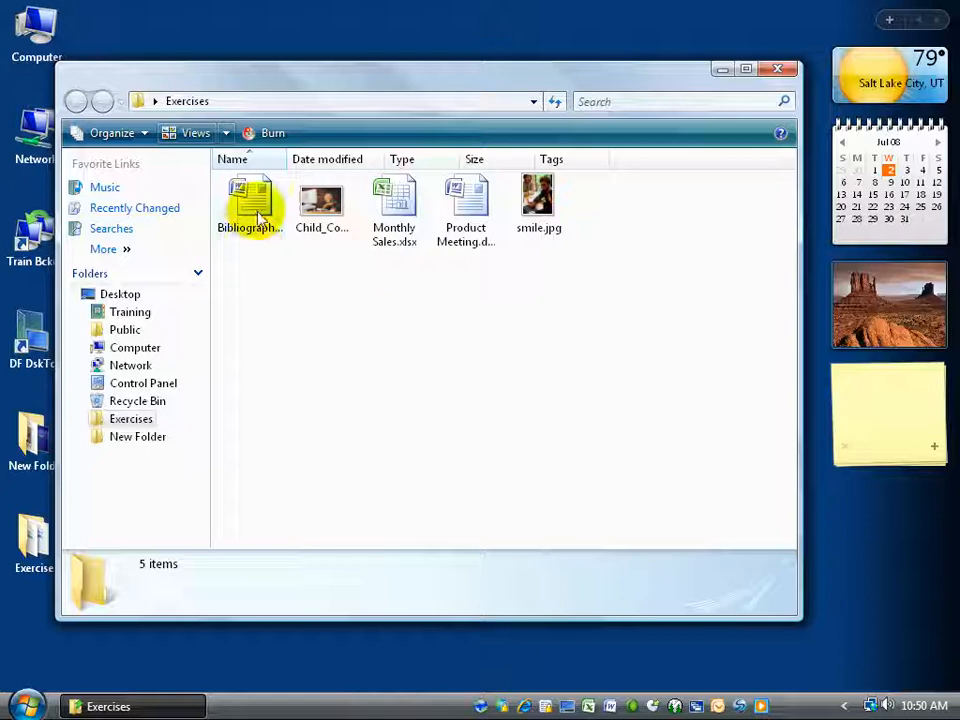
{"action": "mouse_move", "coordinate": [250, 196]}
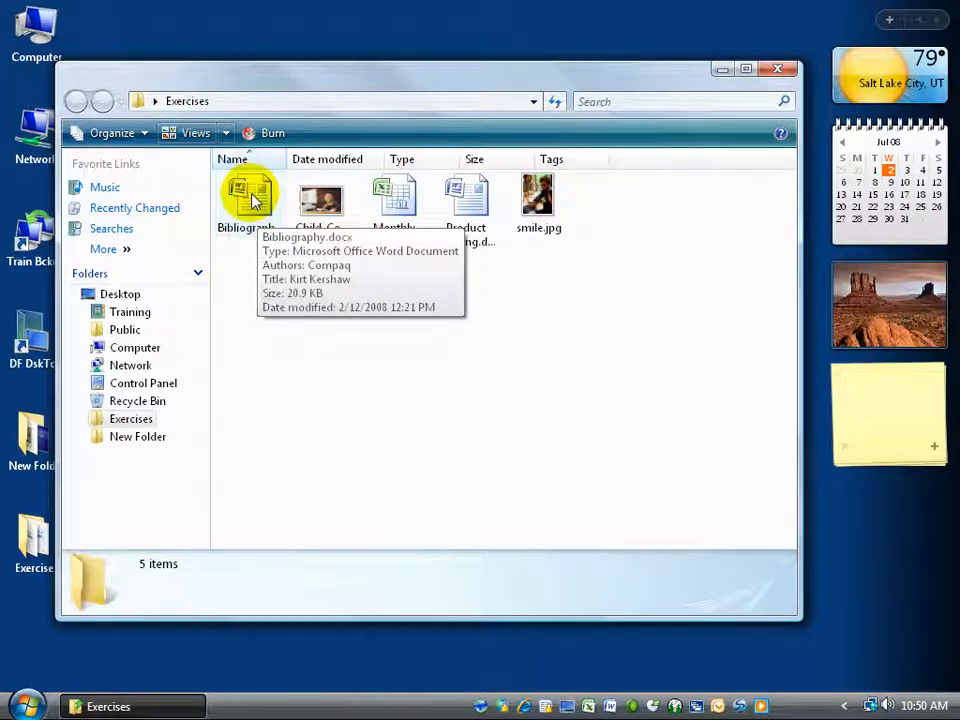
{"action": "mouse_move", "coordinate": [466, 200]}
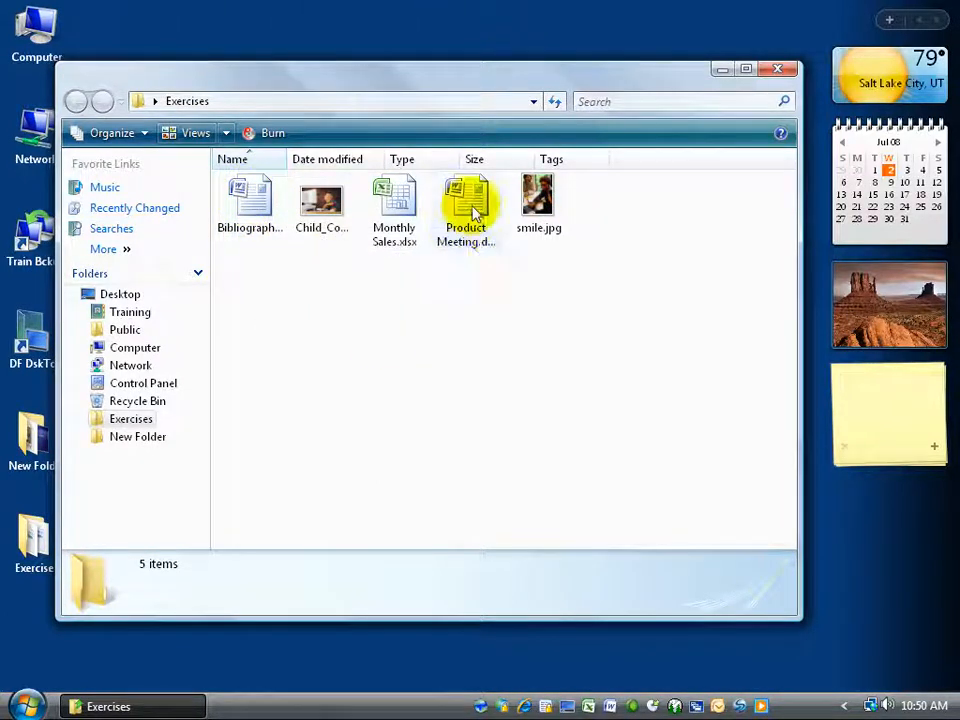
{"action": "mouse_move", "coordinate": [468, 200]}
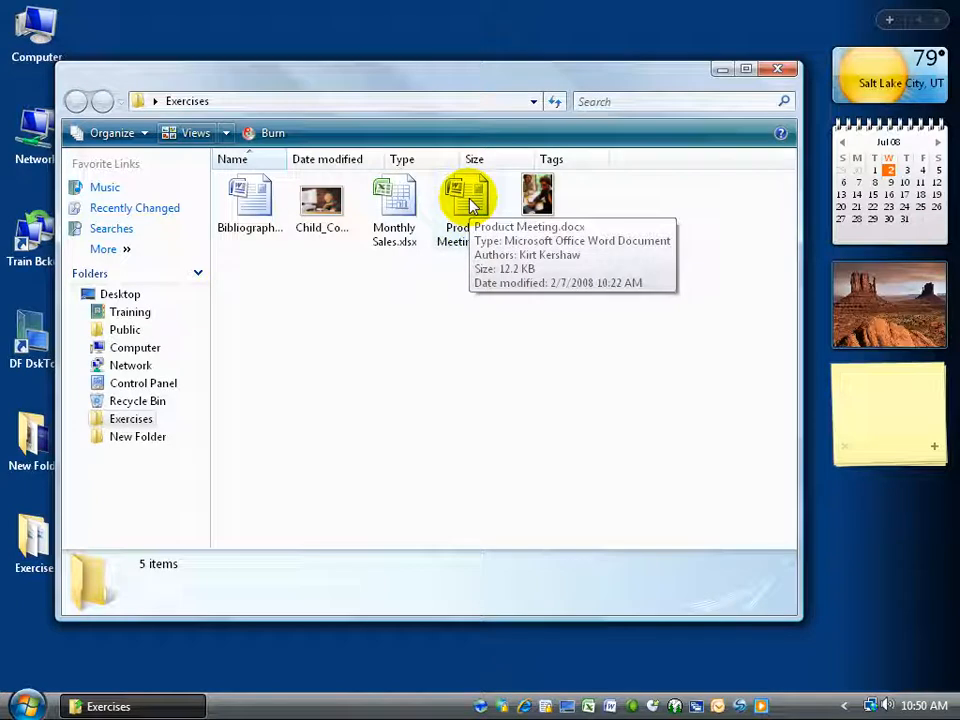
{"action": "mouse_move", "coordinate": [396, 200]}
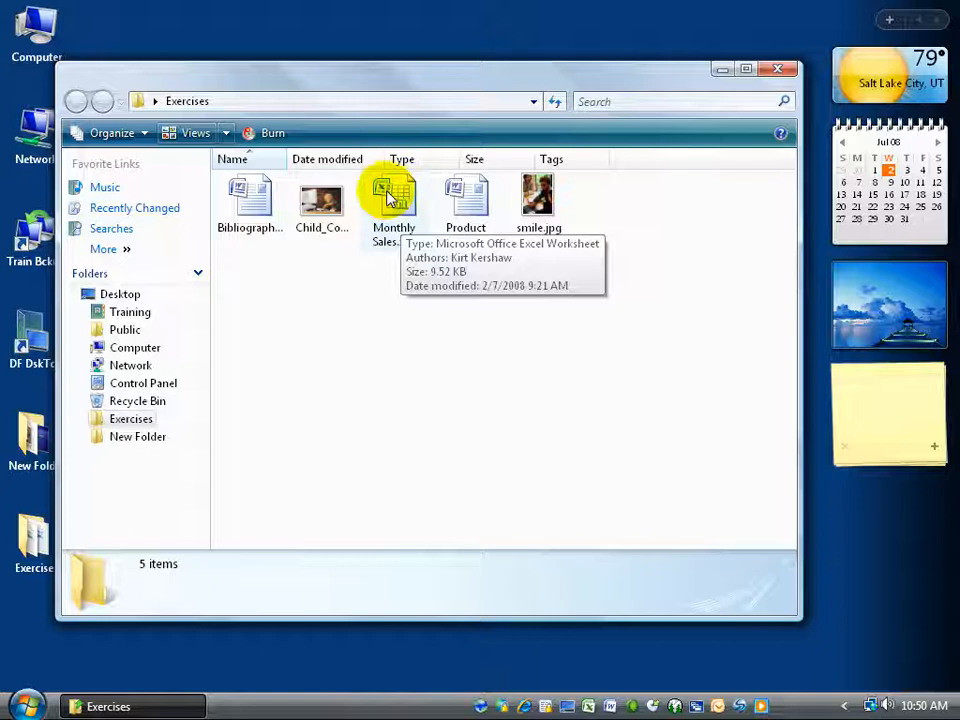
{"action": "mouse_move", "coordinate": [348, 262]}
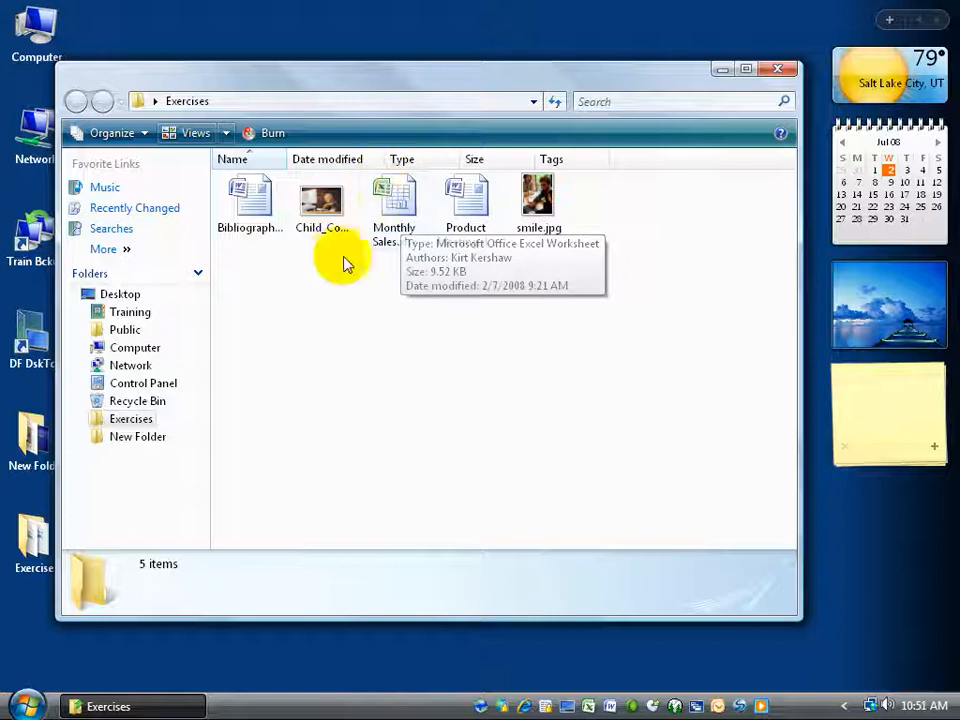
{"action": "left_click", "coordinate": [320, 200]}
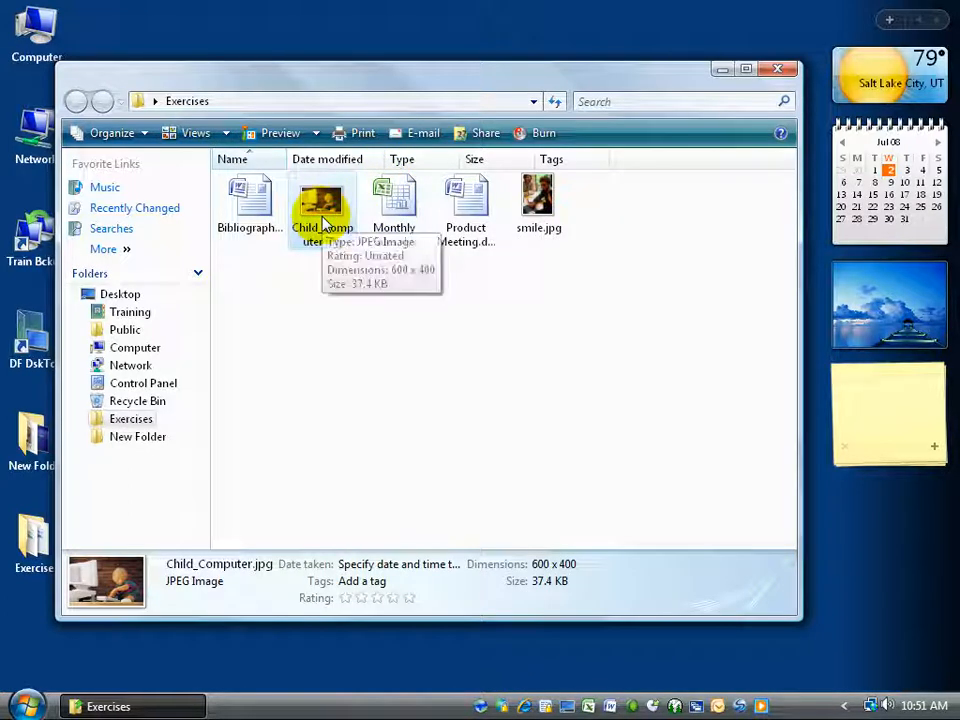
{"action": "left_click", "coordinate": [224, 132]}
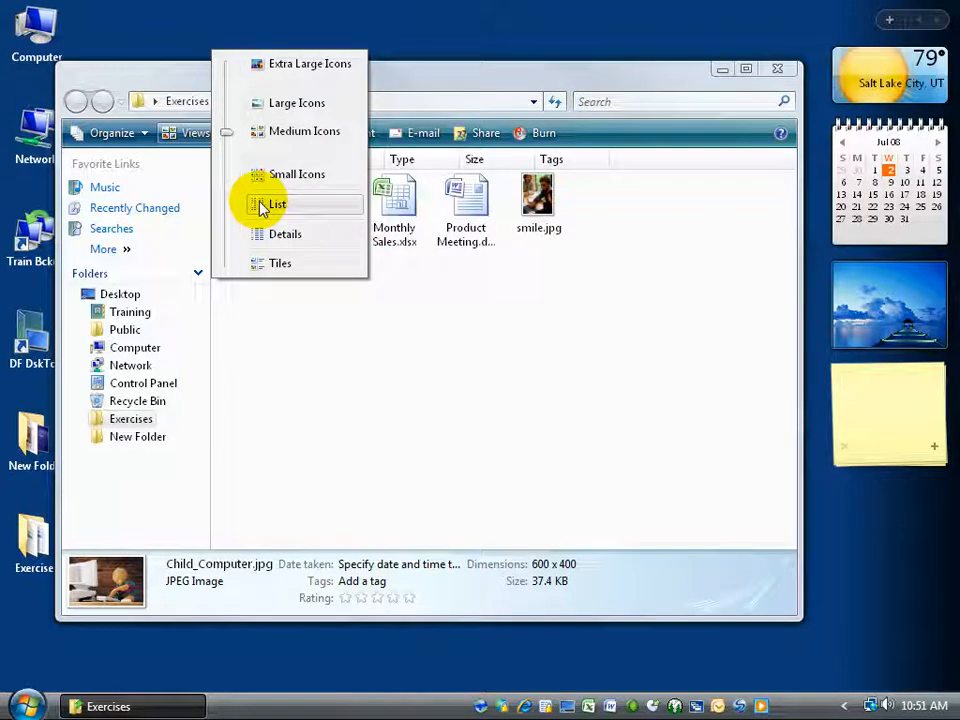
{"action": "left_click", "coordinate": [276, 204]}
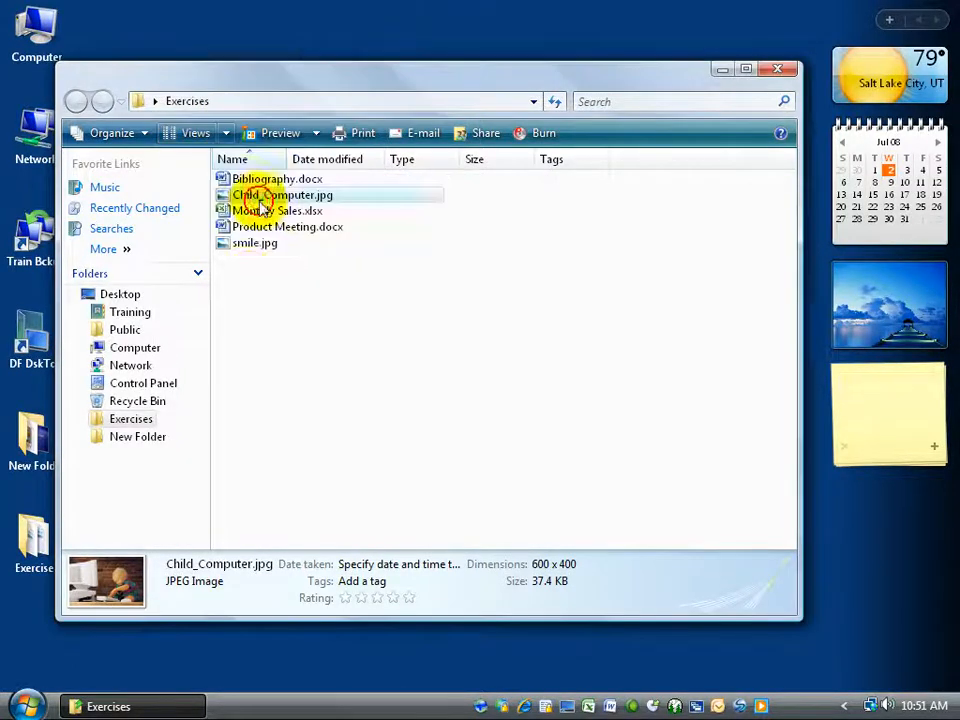
{"action": "mouse_move", "coordinate": [236, 264]}
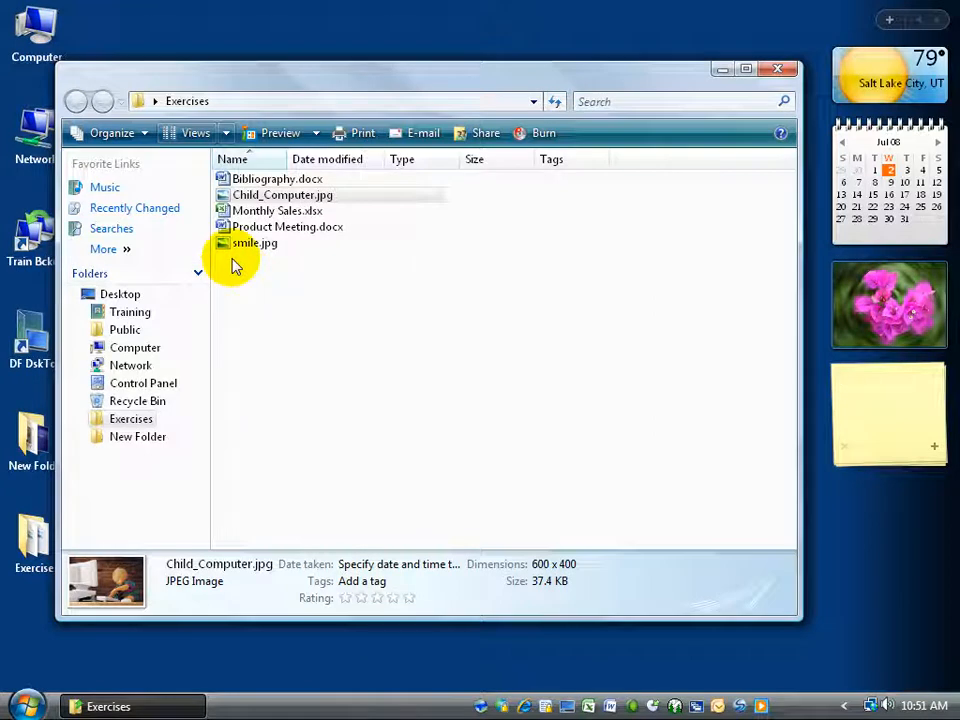
{"action": "mouse_move", "coordinate": [254, 244]}
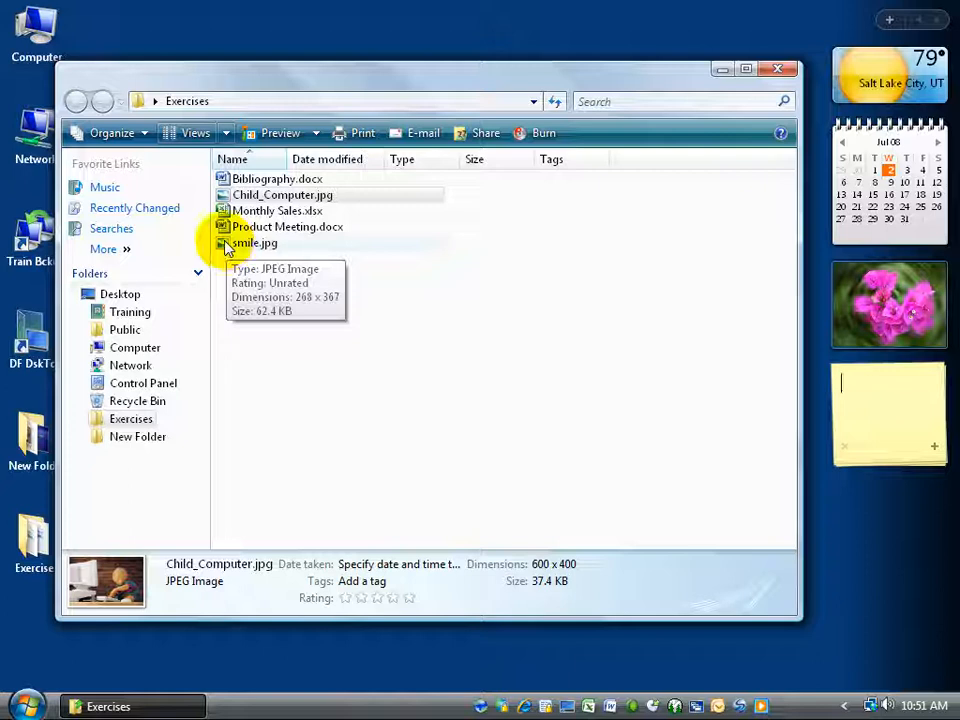
{"action": "mouse_move", "coordinate": [234, 196]}
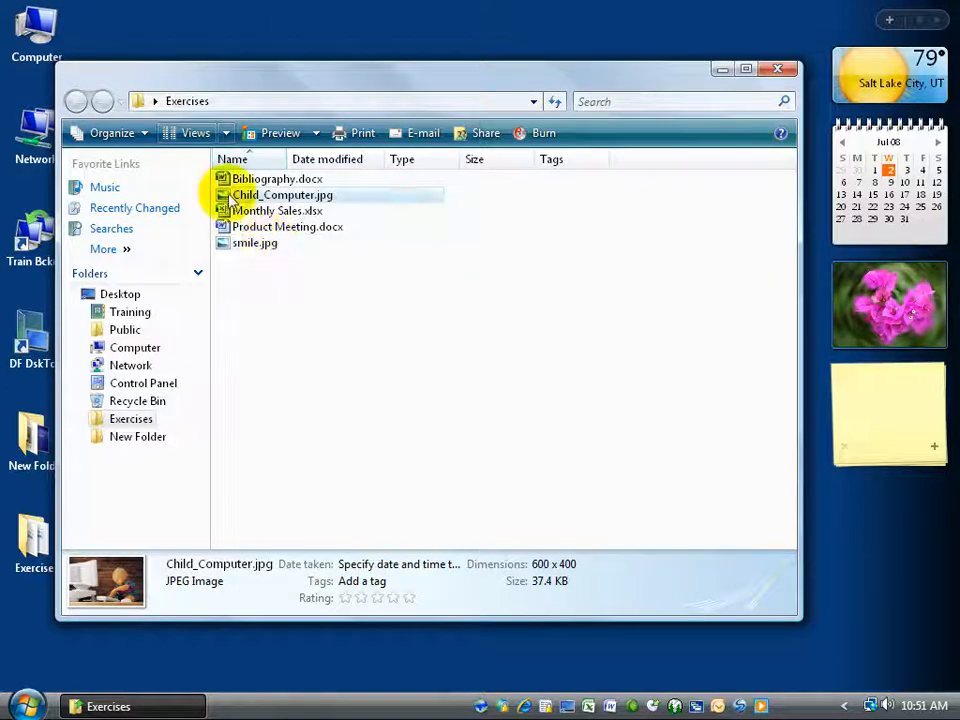
{"action": "mouse_move", "coordinate": [284, 194]}
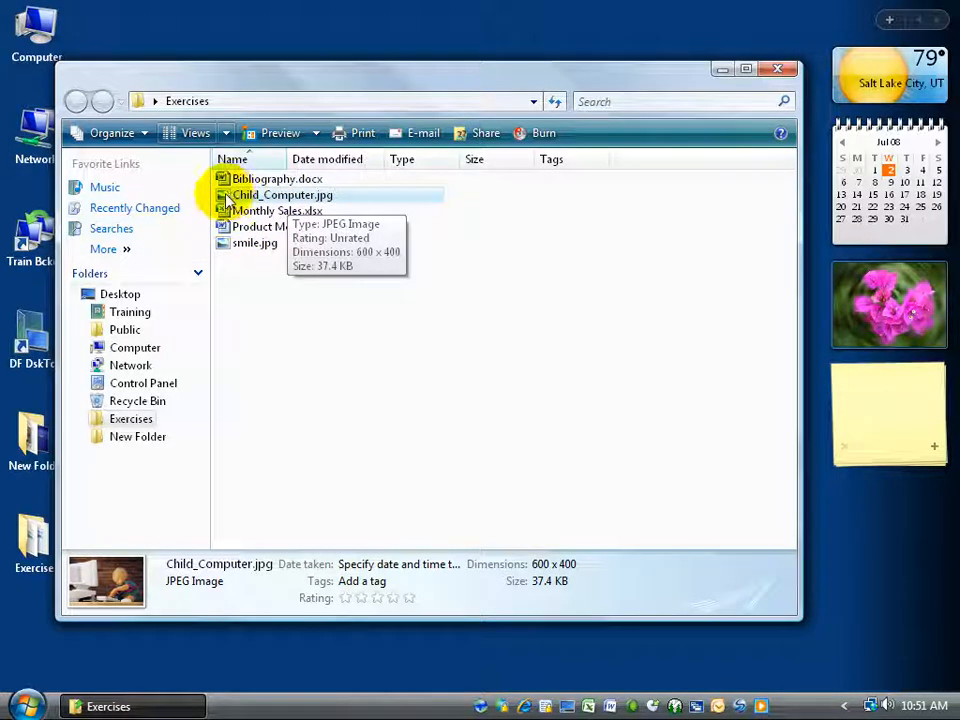
{"action": "mouse_move", "coordinate": [120, 590]}
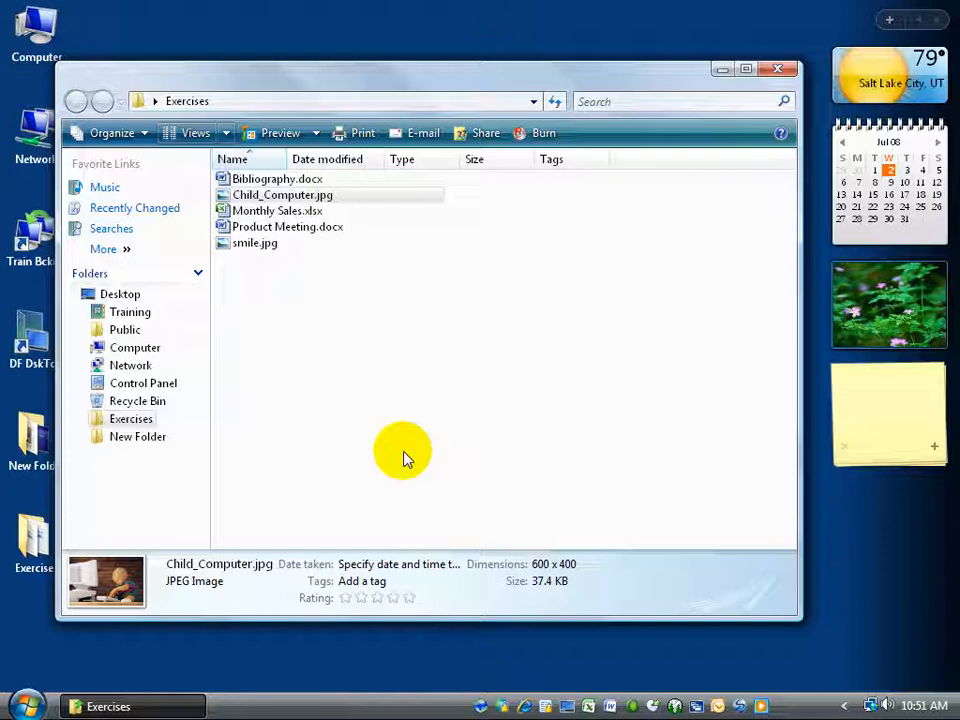
{"action": "mouse_move", "coordinate": [318, 330]}
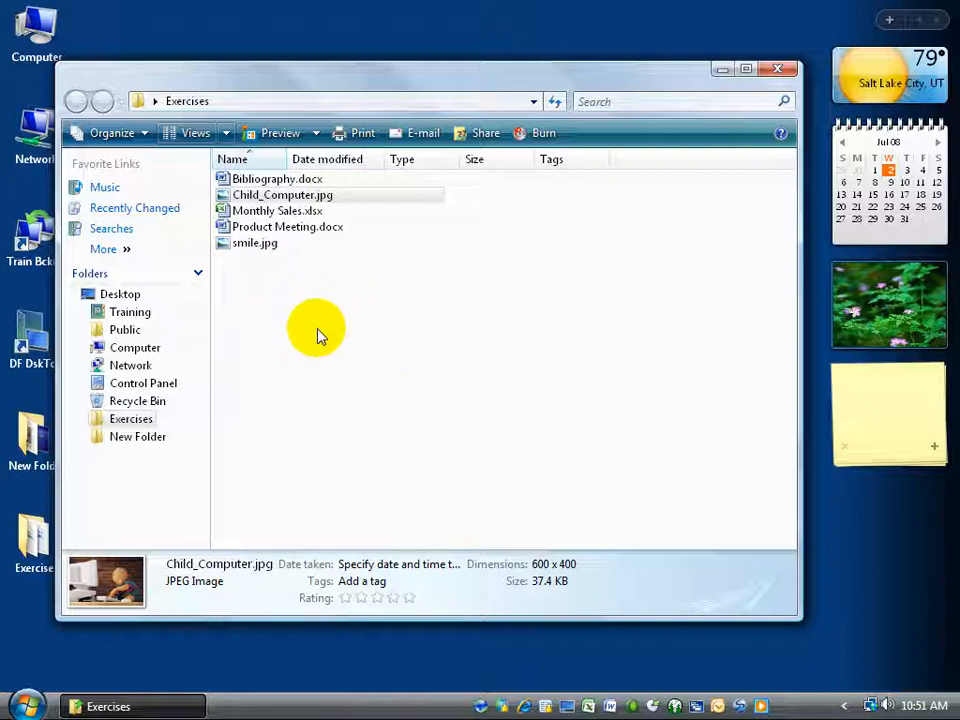
{"action": "mouse_move", "coordinate": [328, 328]}
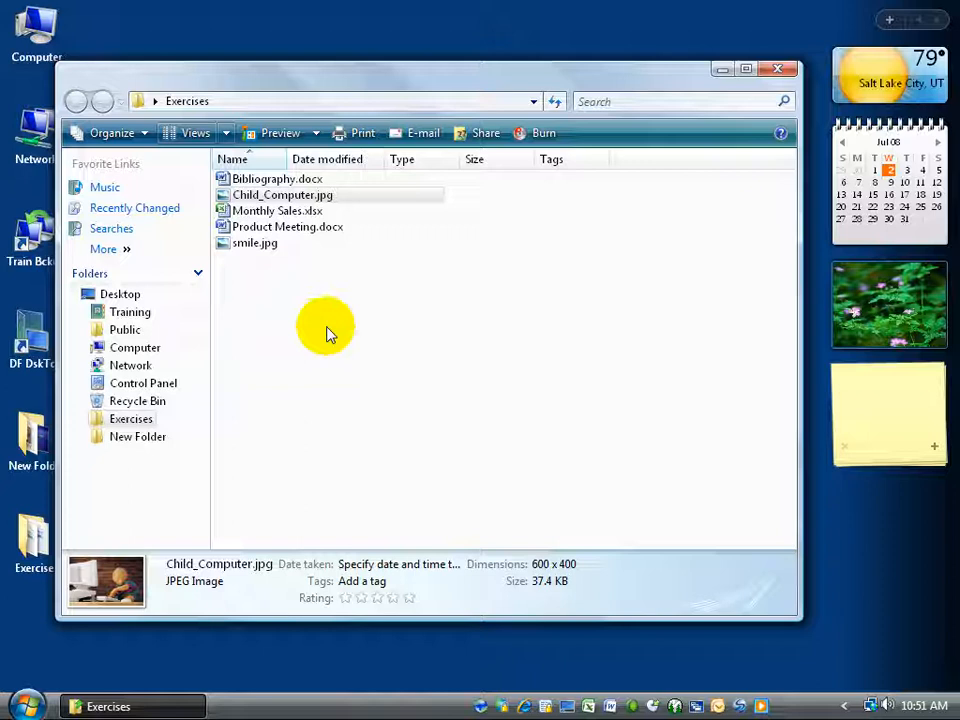
{"action": "mouse_move", "coordinate": [780, 68]}
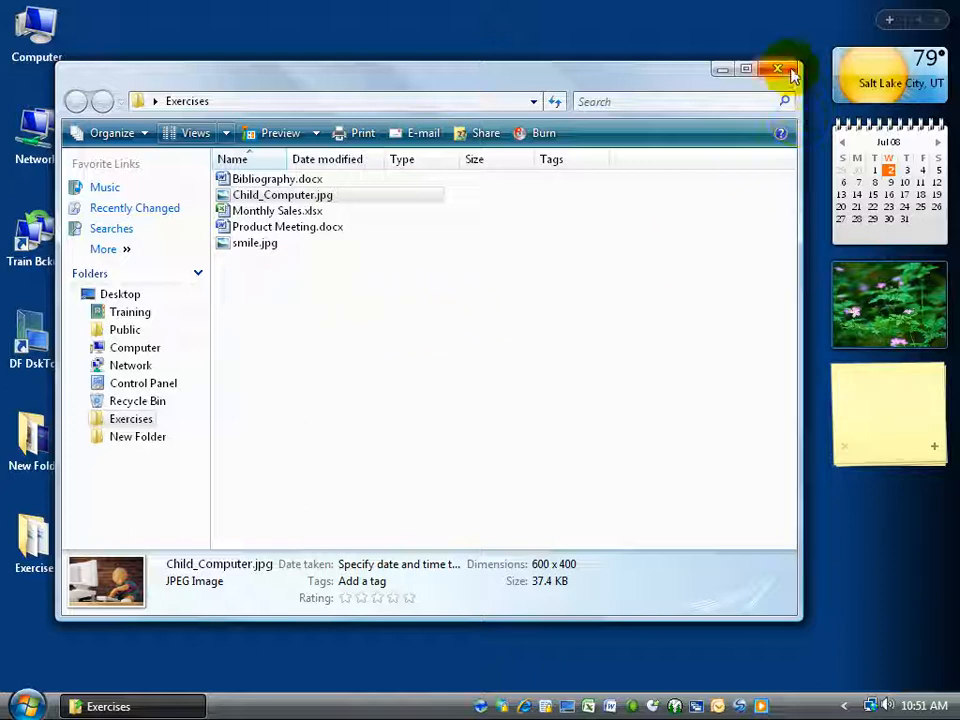
Close the Exercises window, reopen it from the desktop shortcut menu, and show that menu again.
{"action": "left_click", "coordinate": [786, 68]}
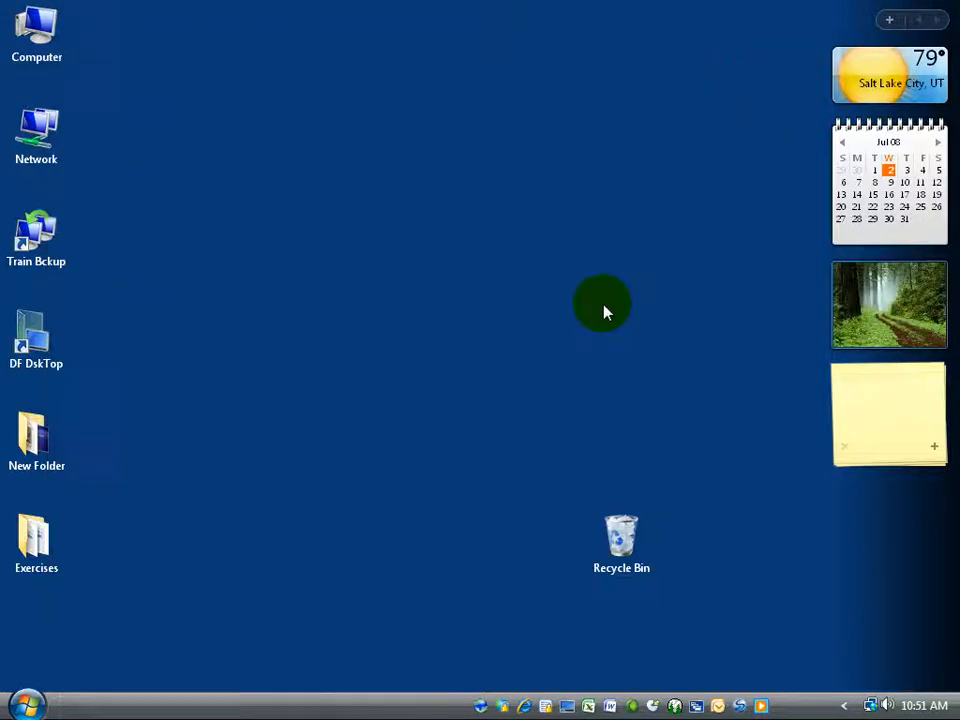
{"action": "mouse_move", "coordinate": [136, 560]}
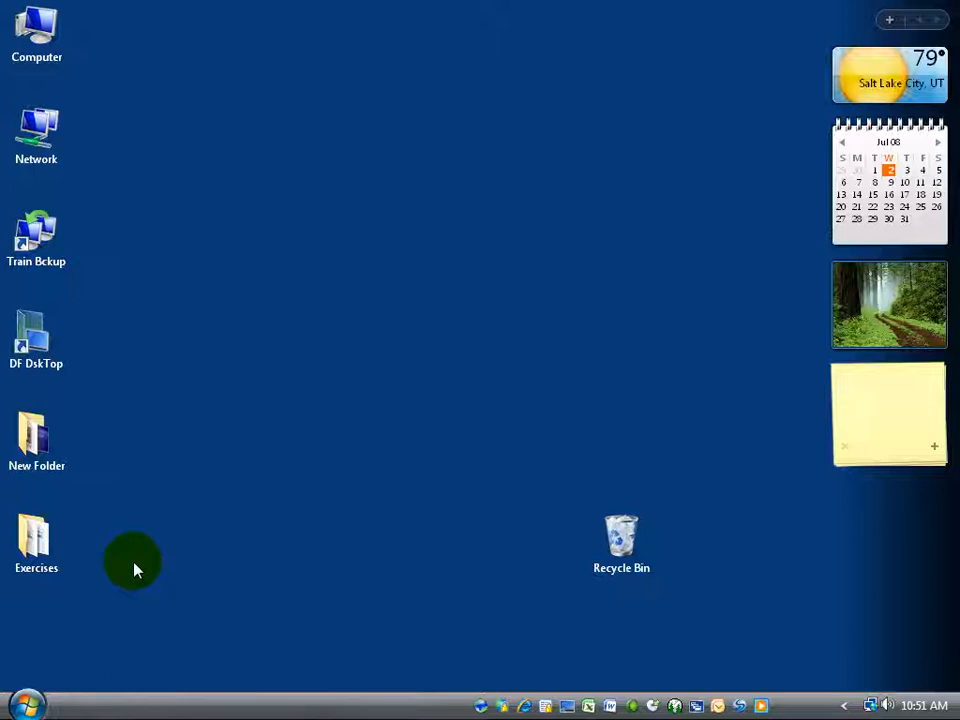
{"action": "mouse_move", "coordinate": [80, 564]}
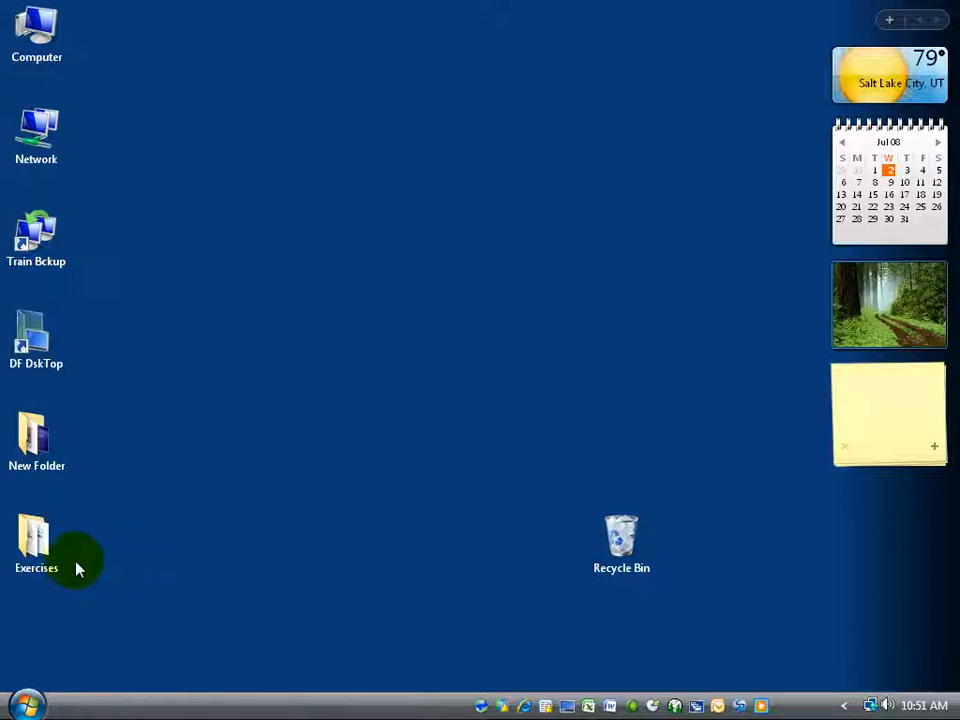
{"action": "double_click", "coordinate": [36, 540]}
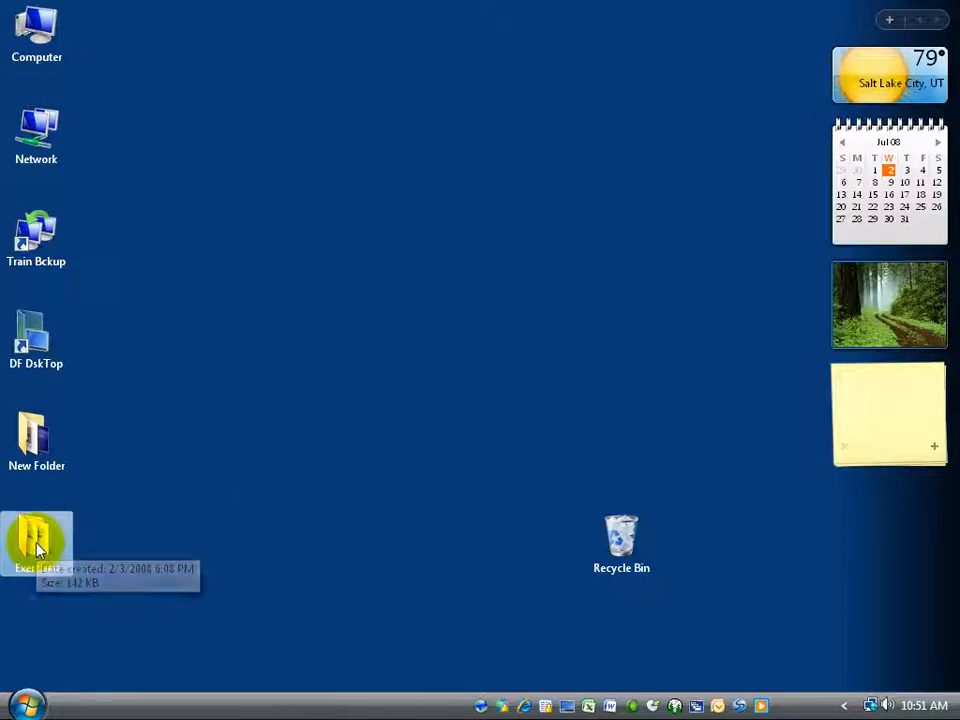
{"action": "right_click", "coordinate": [36, 540]}
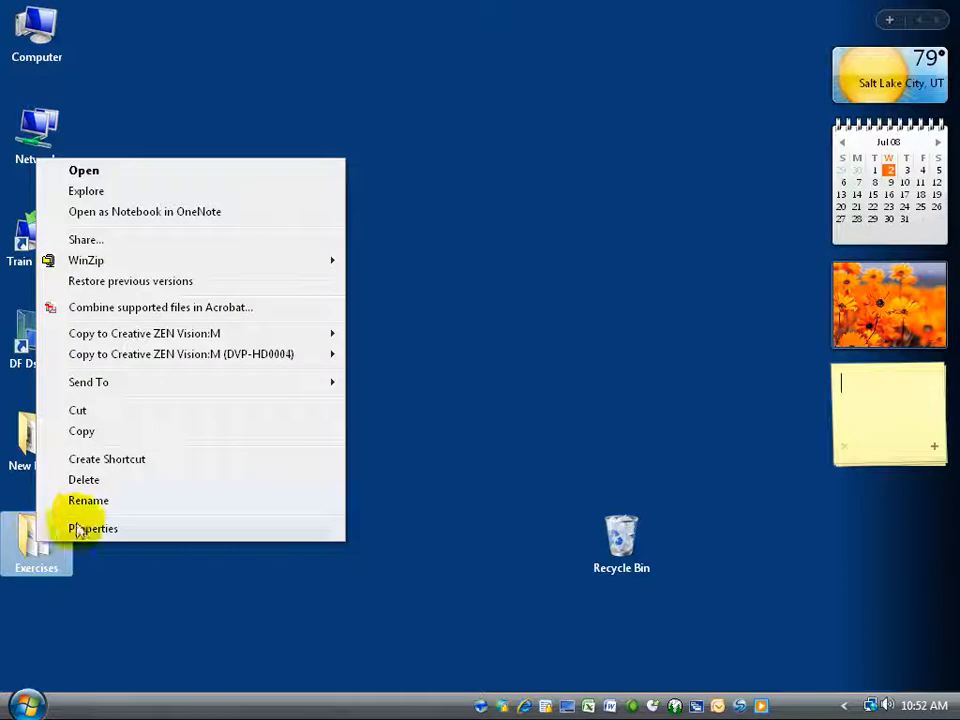
{"action": "mouse_move", "coordinate": [84, 170]}
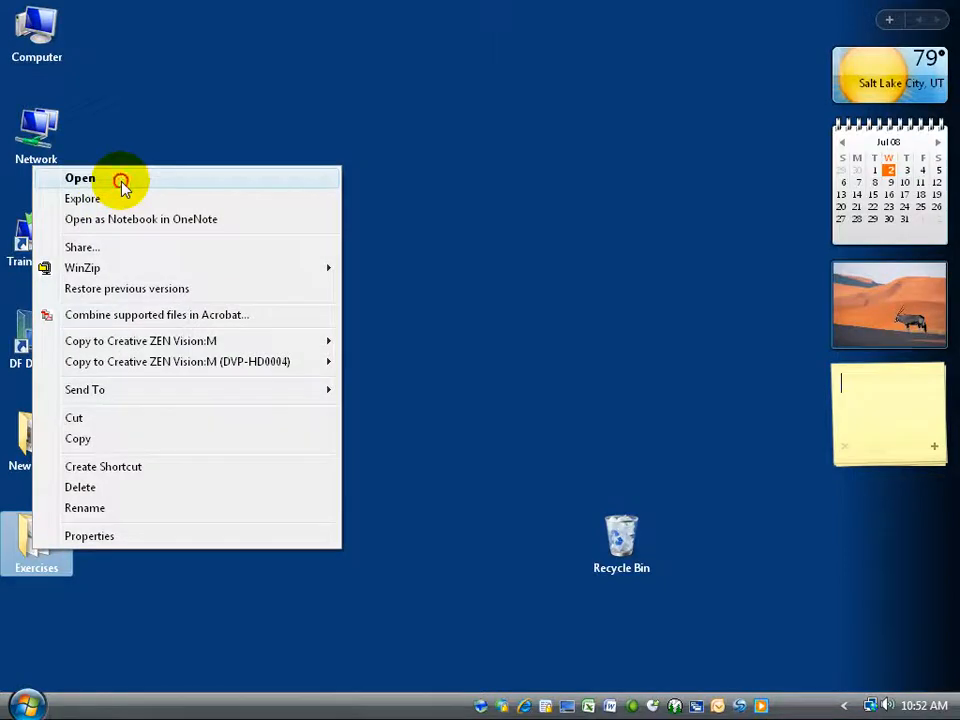
{"action": "left_click", "coordinate": [80, 176]}
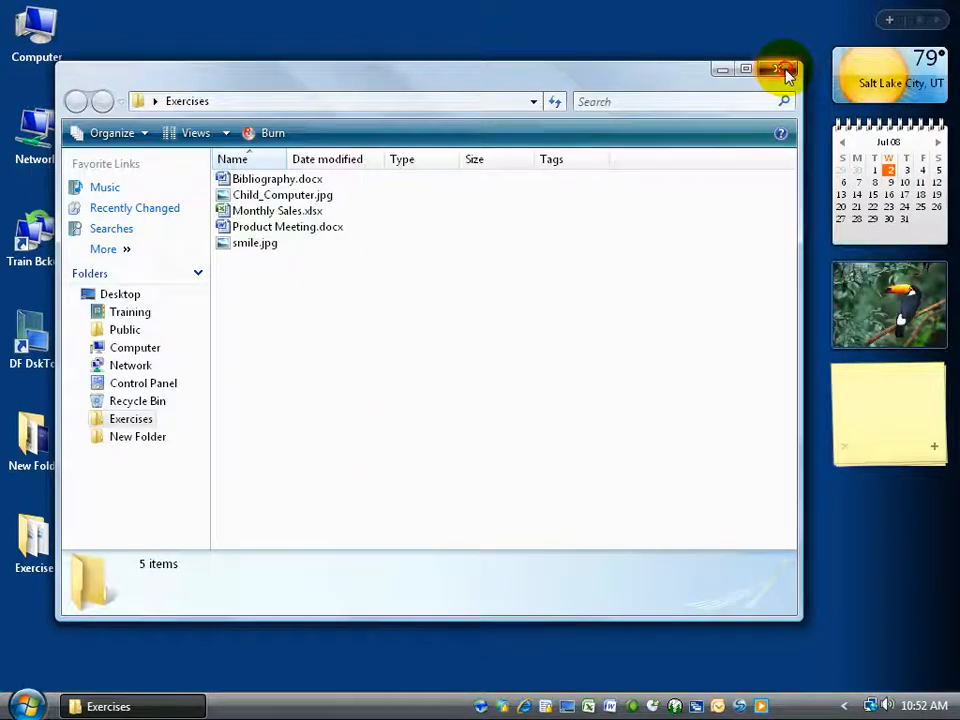
{"action": "right_click", "coordinate": [36, 540]}
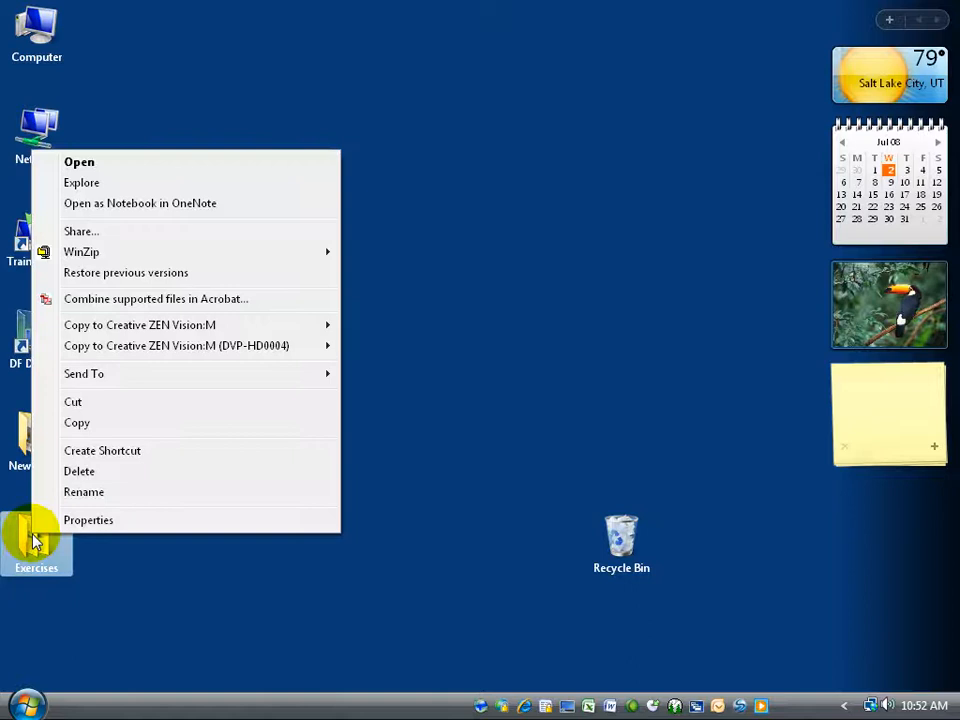
{"action": "mouse_move", "coordinate": [88, 520]}
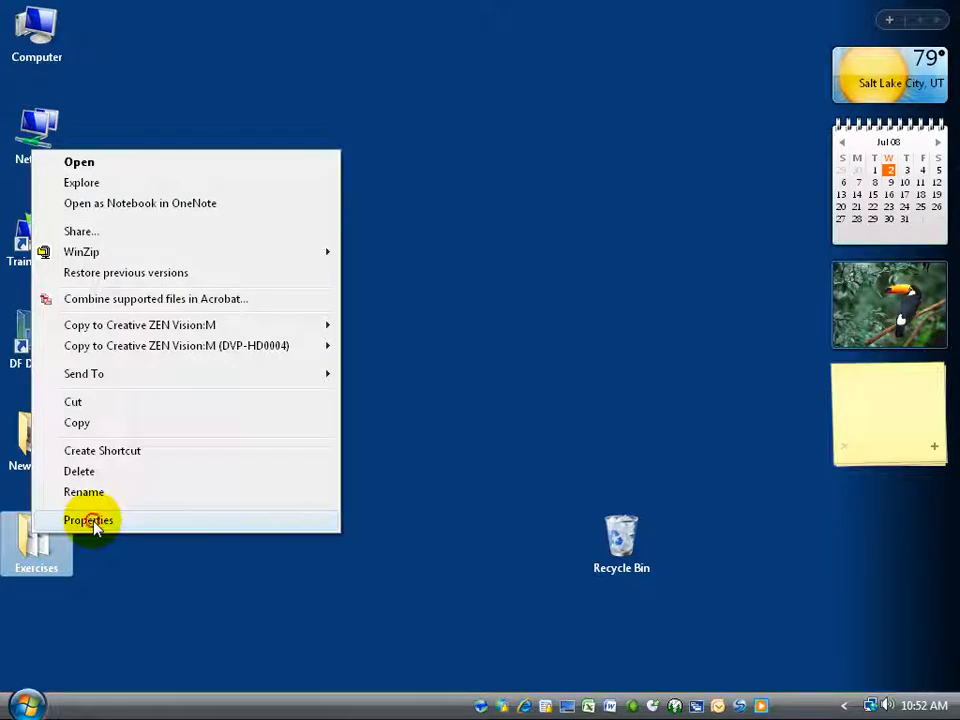
View the Exercises folder's Properties (6 files, 142 KB) and cancel without changes.
{"action": "left_click", "coordinate": [88, 520]}
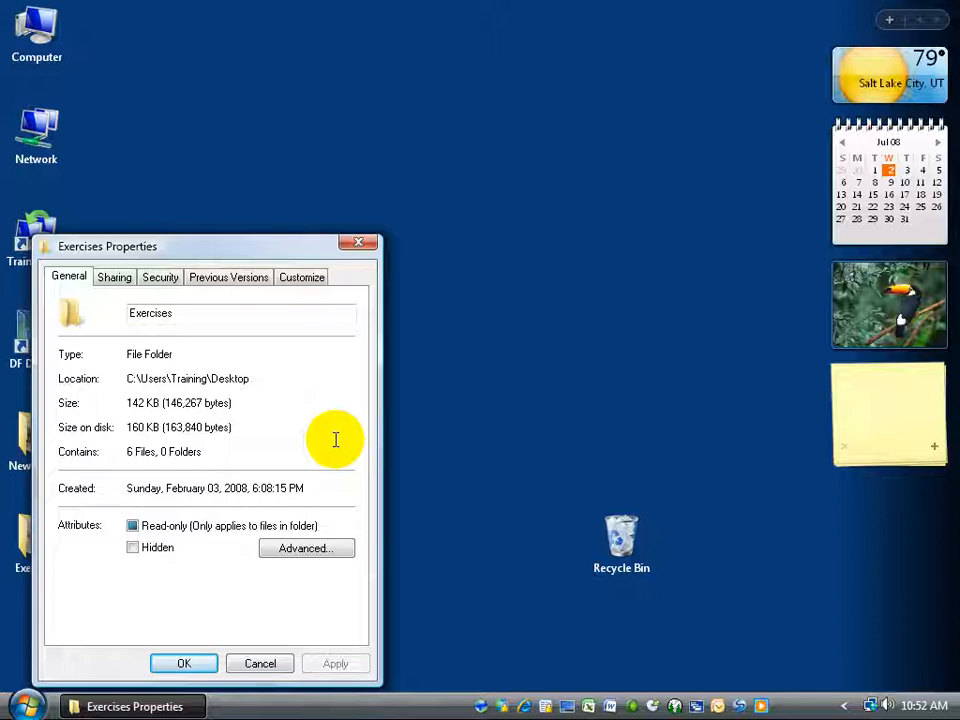
{"action": "mouse_move", "coordinate": [222, 462]}
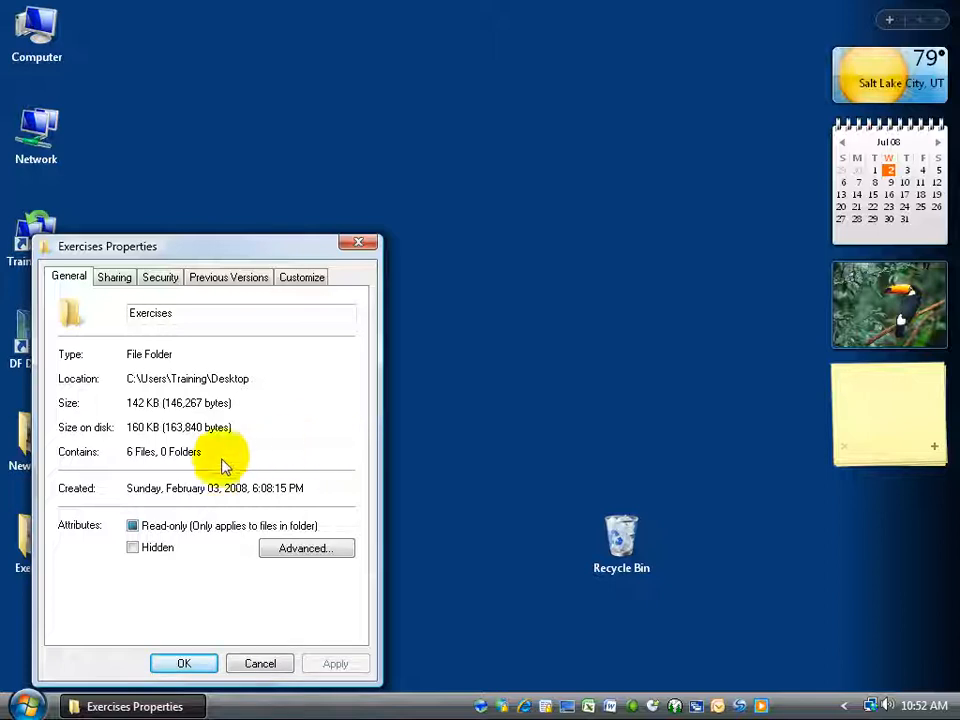
{"action": "mouse_move", "coordinate": [136, 470]}
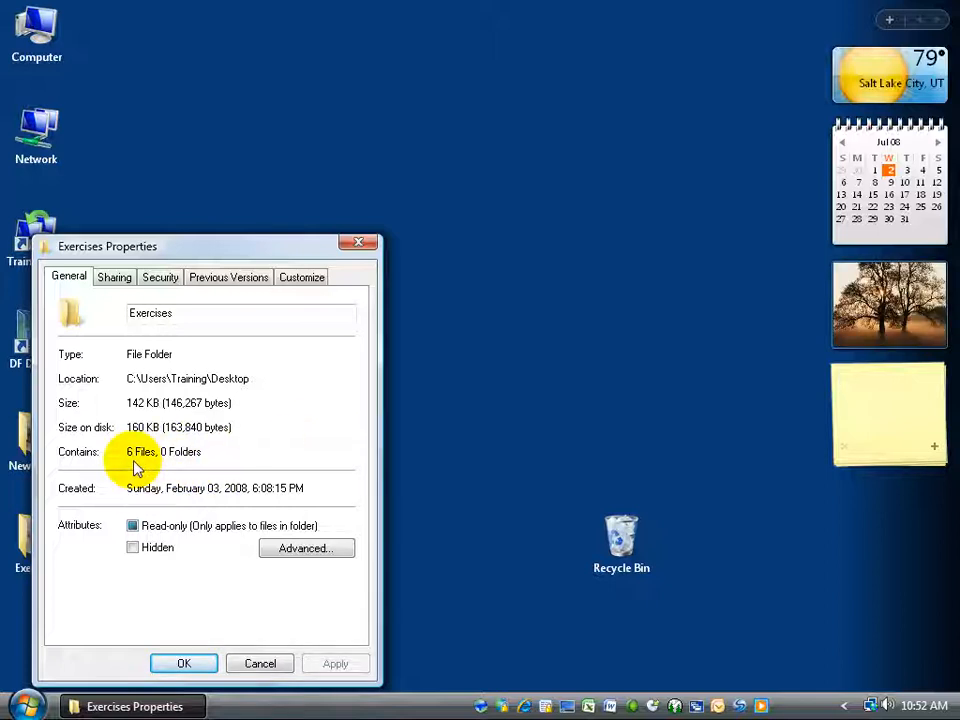
{"action": "mouse_move", "coordinate": [358, 242]}
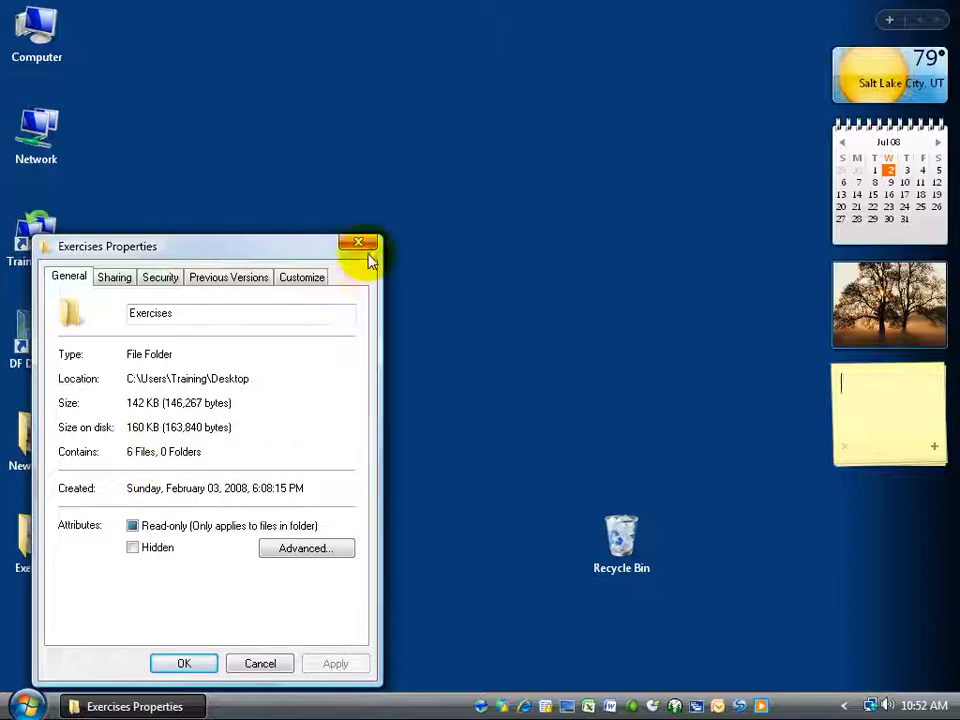
{"action": "mouse_move", "coordinate": [260, 664]}
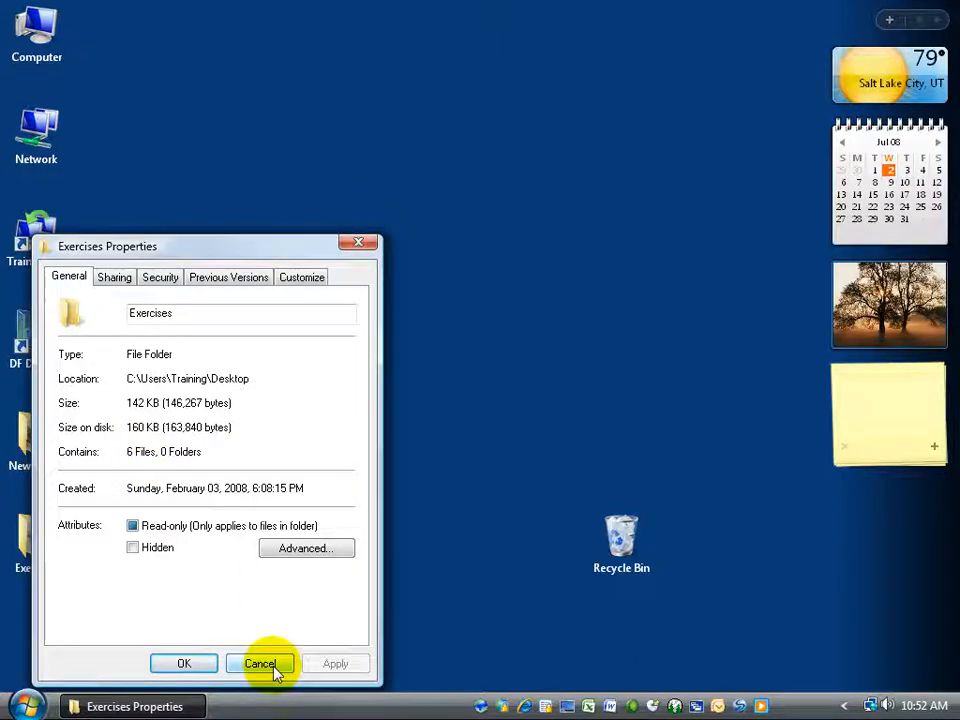
{"action": "left_click", "coordinate": [260, 664]}
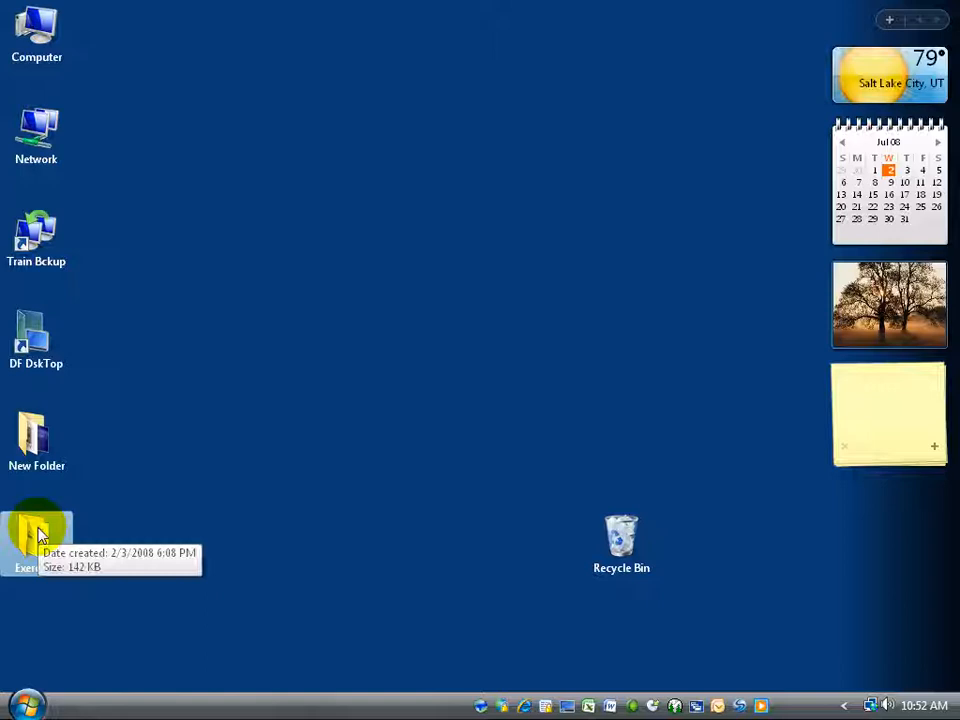
{"action": "right_click", "coordinate": [36, 536]}
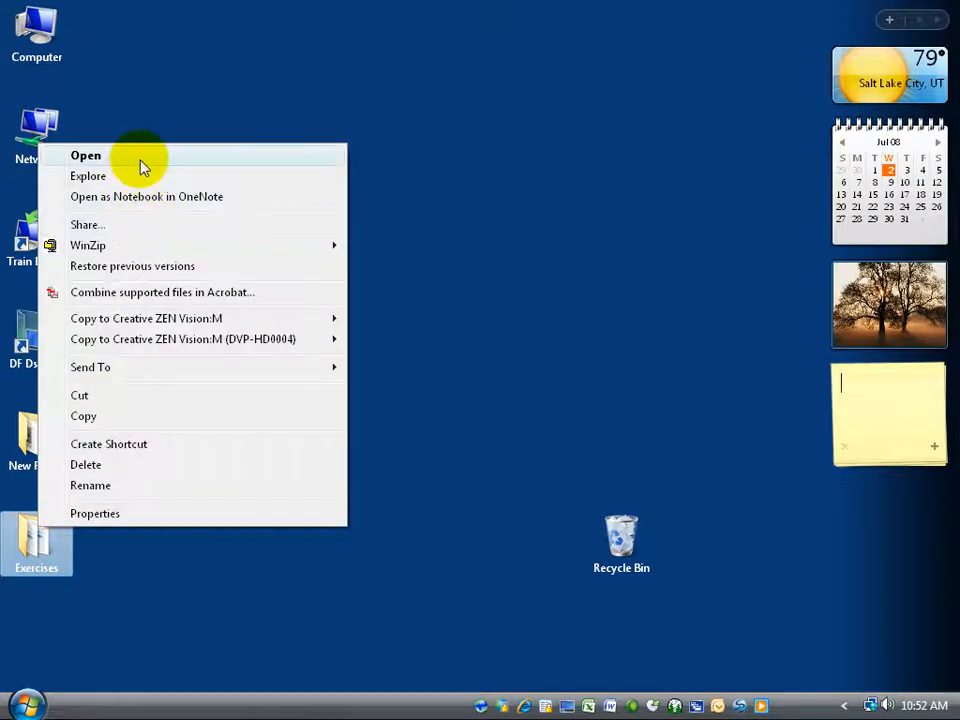
{"action": "left_click", "coordinate": [84, 156]}
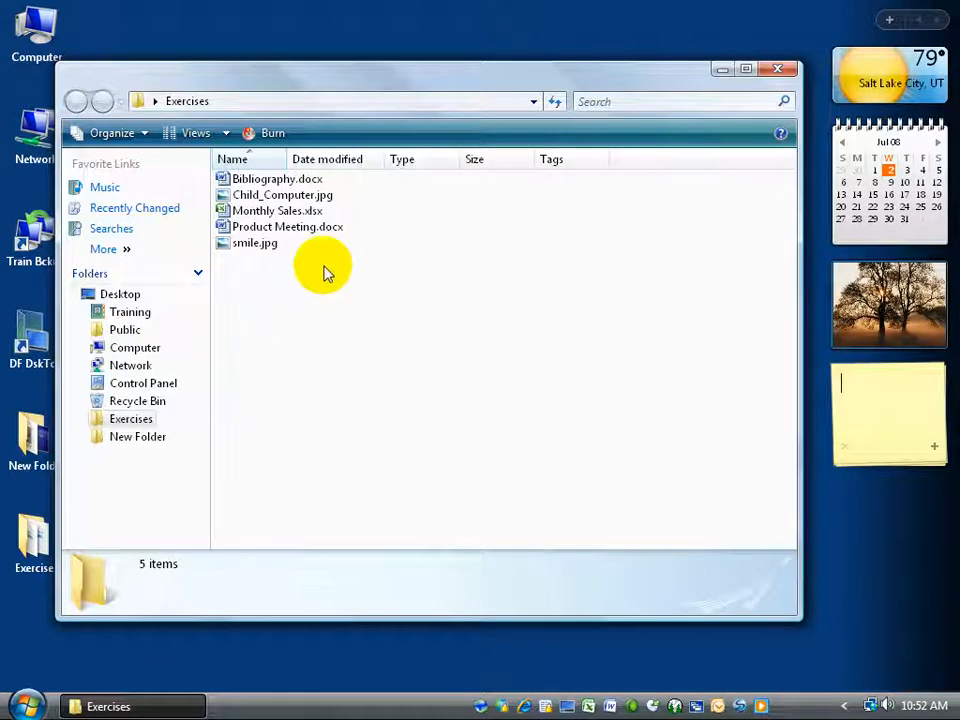
{"action": "mouse_move", "coordinate": [254, 244]}
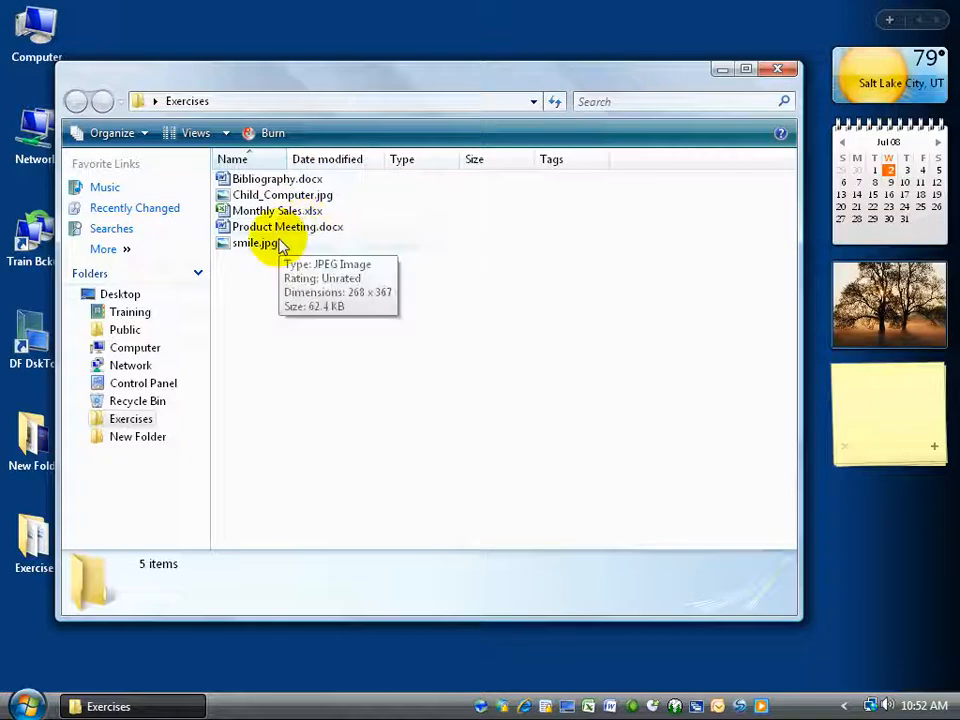
{"action": "mouse_move", "coordinate": [330, 458]}
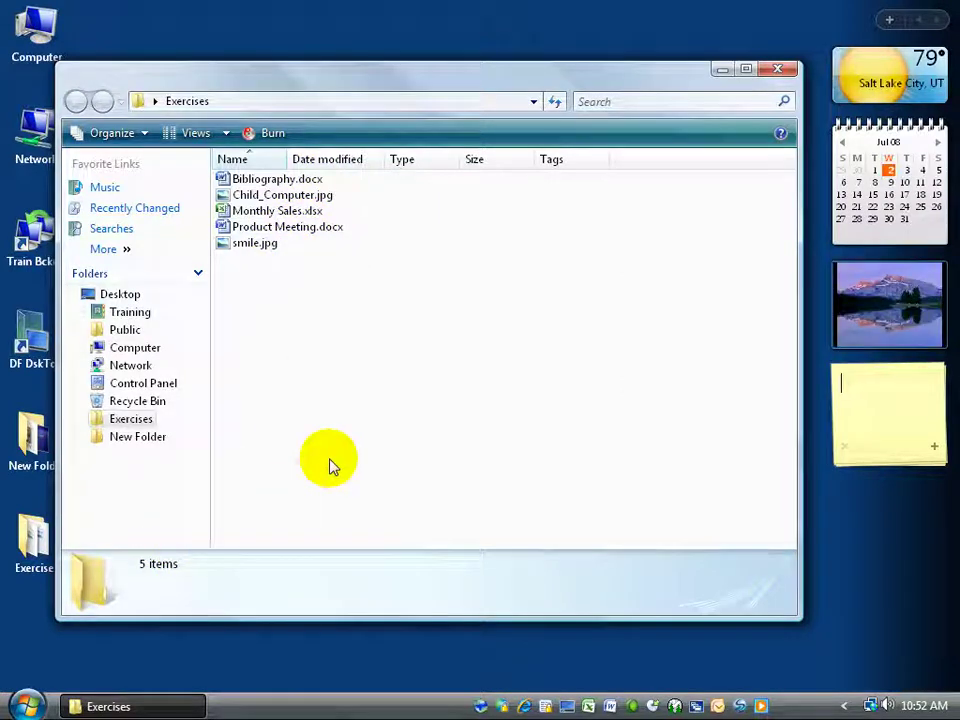
{"action": "right_click", "coordinate": [36, 544]}
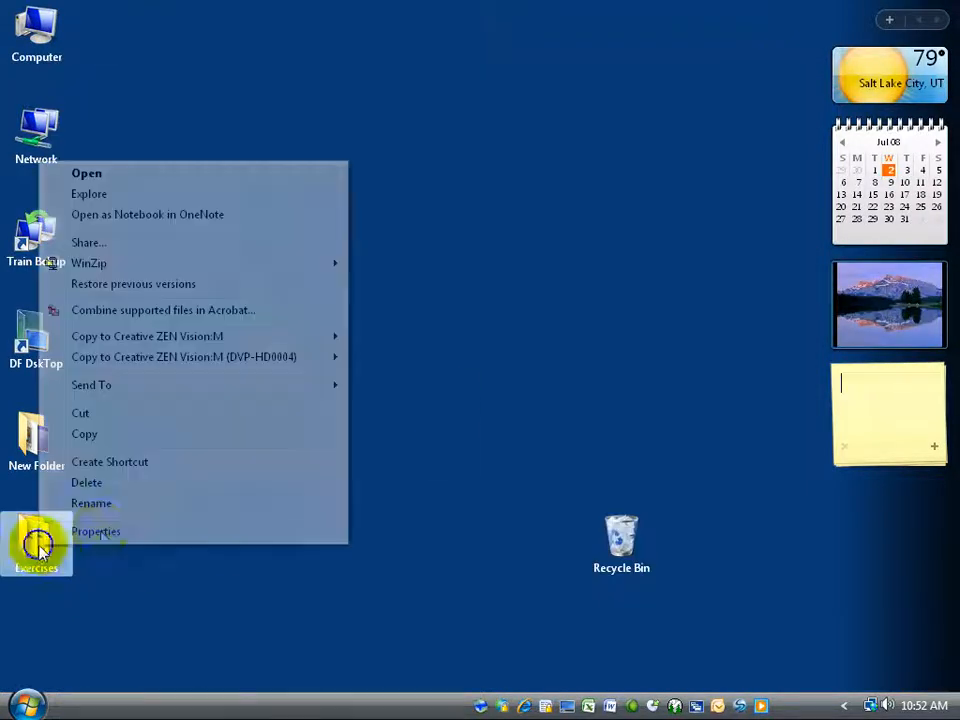
Show the Exercises folder's Properties again with its 142 KB size and 6 files.
{"action": "left_click", "coordinate": [96, 532]}
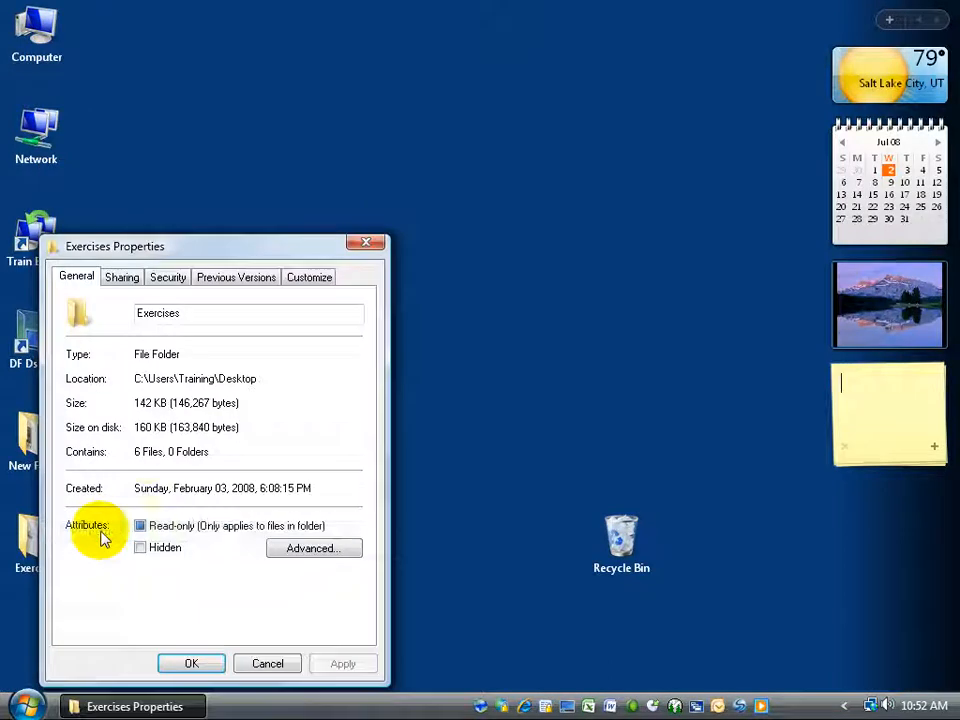
{"action": "mouse_move", "coordinate": [178, 456]}
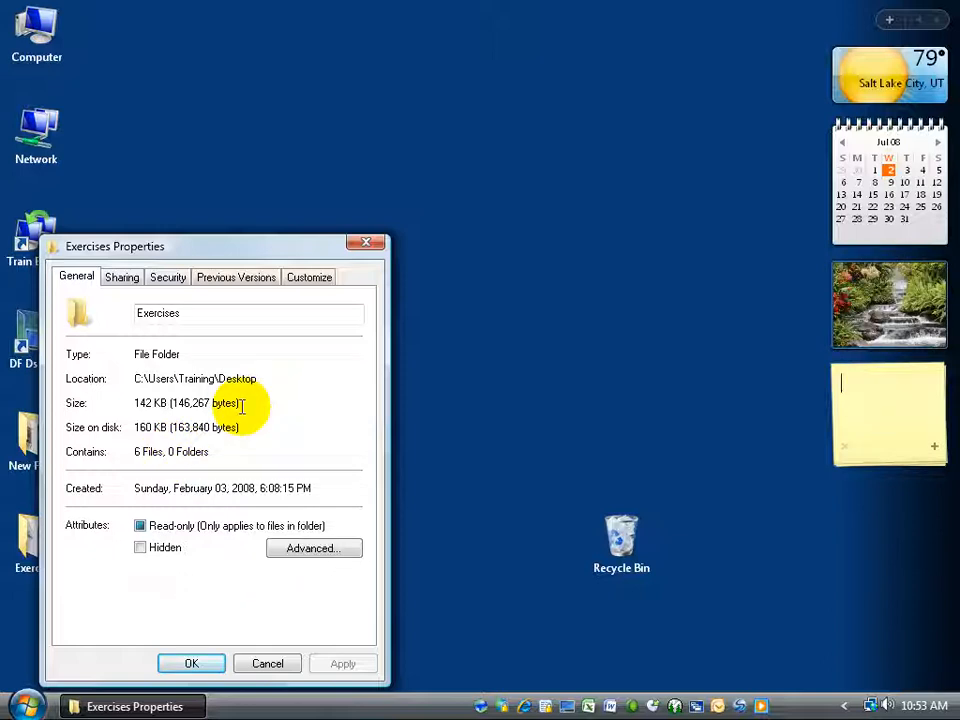
{"action": "mouse_move", "coordinate": [164, 470]}
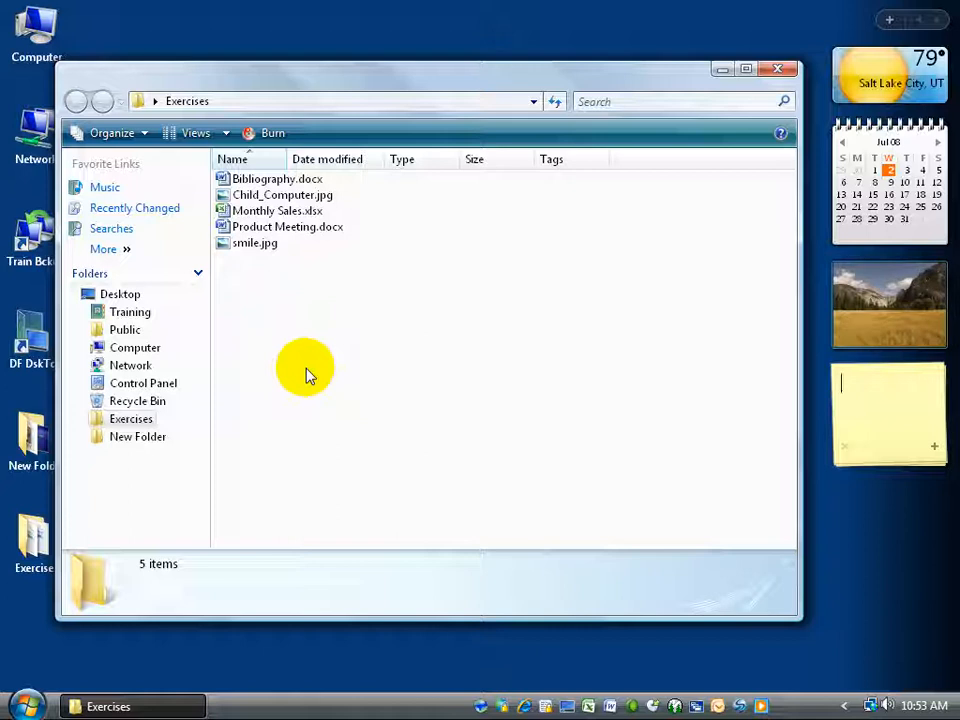
{"action": "mouse_move", "coordinate": [600, 296]}
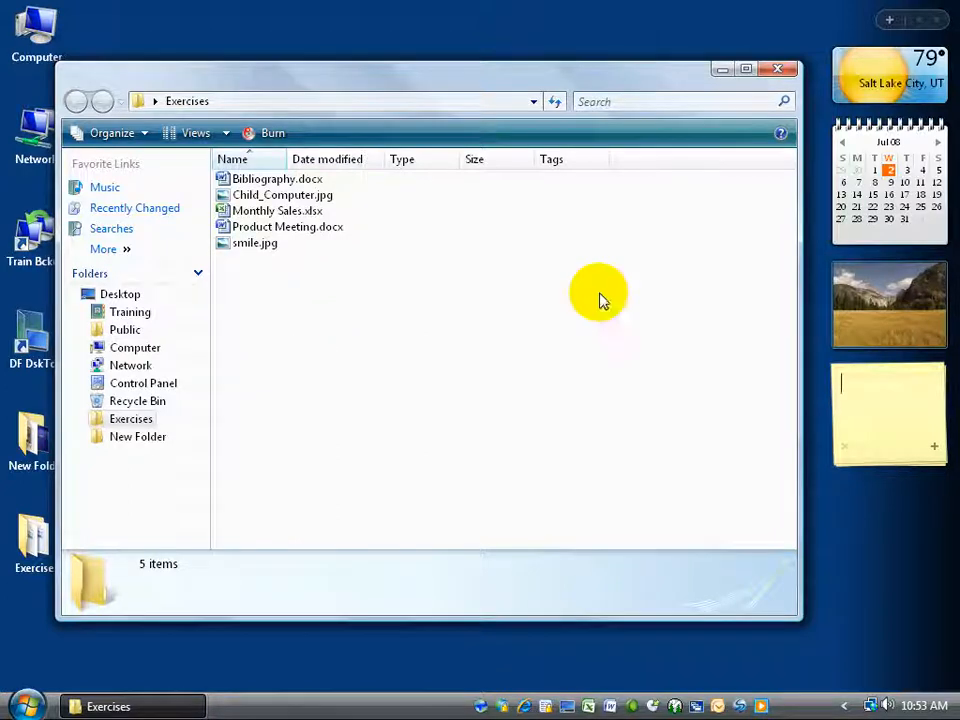
Dismiss the Exercises shortcut menu, reopen the folder, close its window and select the desktop icon.
{"action": "right_click", "coordinate": [36, 544]}
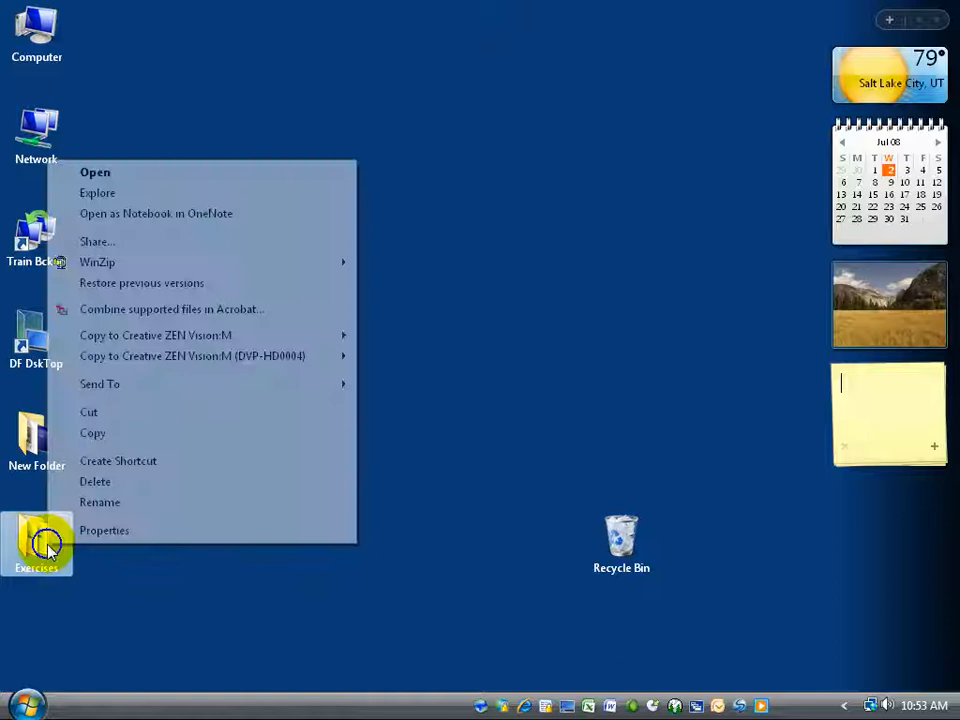
{"action": "left_click", "coordinate": [104, 530]}
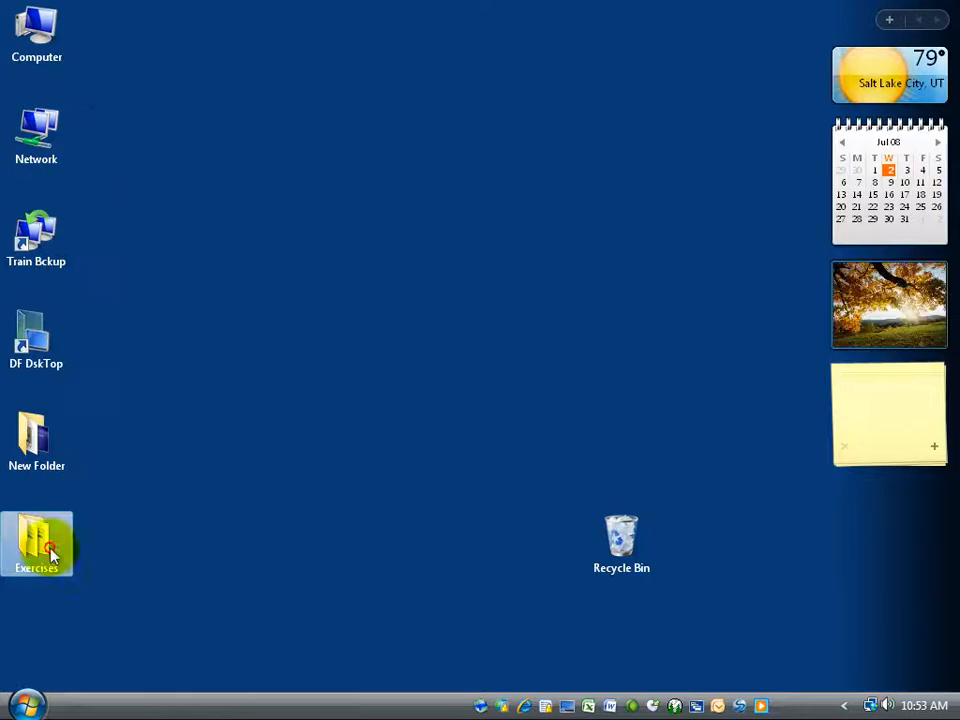
{"action": "double_click", "coordinate": [36, 544]}
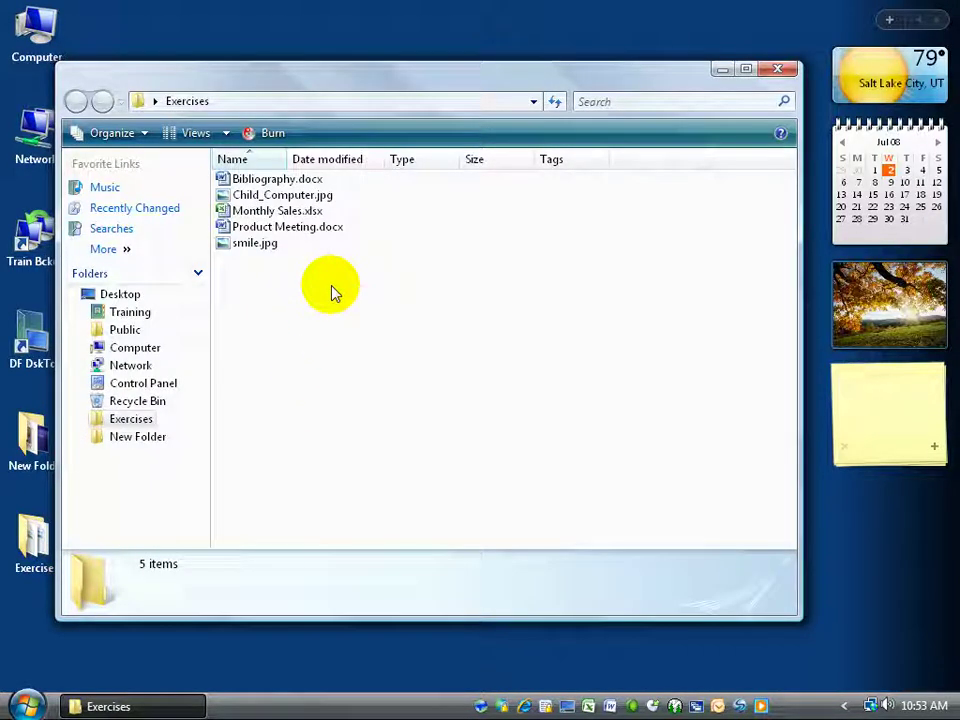
{"action": "mouse_move", "coordinate": [576, 264]}
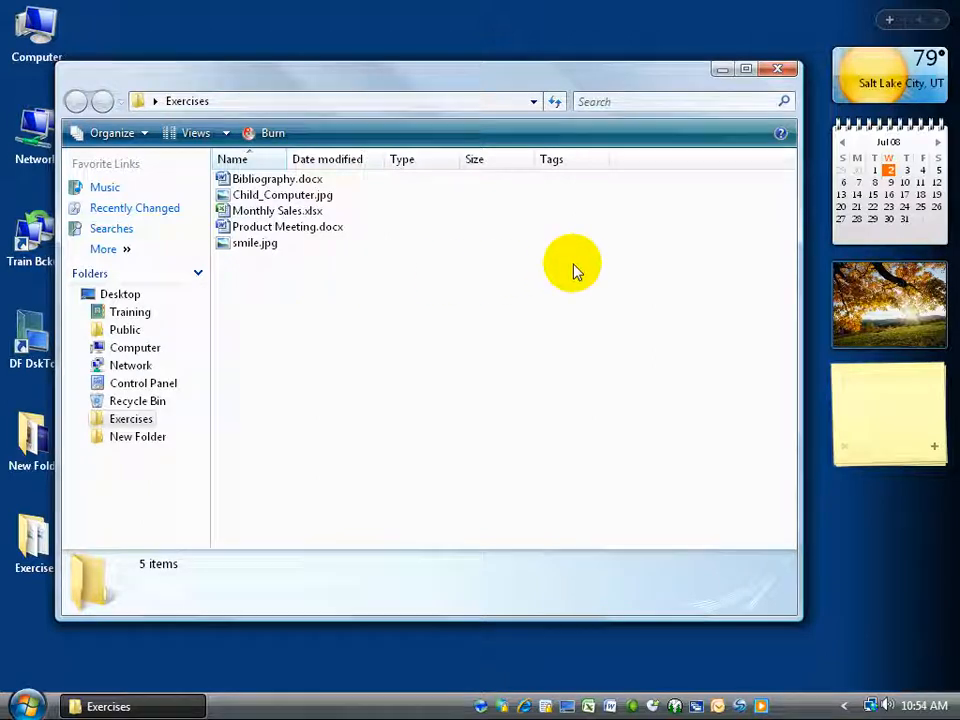
{"action": "left_click", "coordinate": [888, 410]}
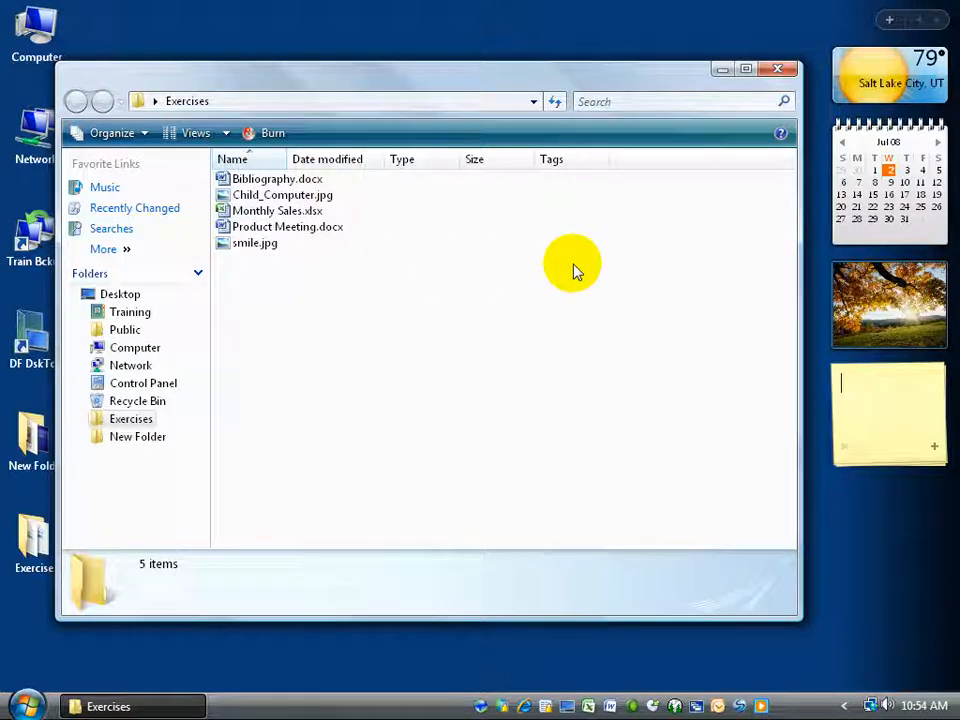
{"action": "mouse_move", "coordinate": [778, 68]}
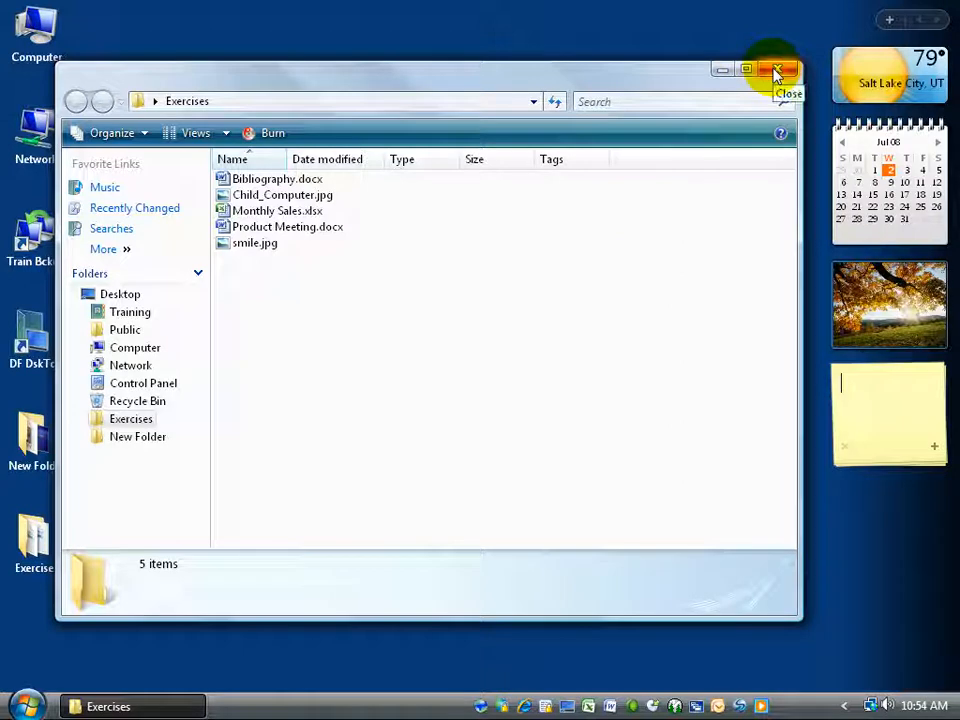
{"action": "mouse_move", "coordinate": [456, 400]}
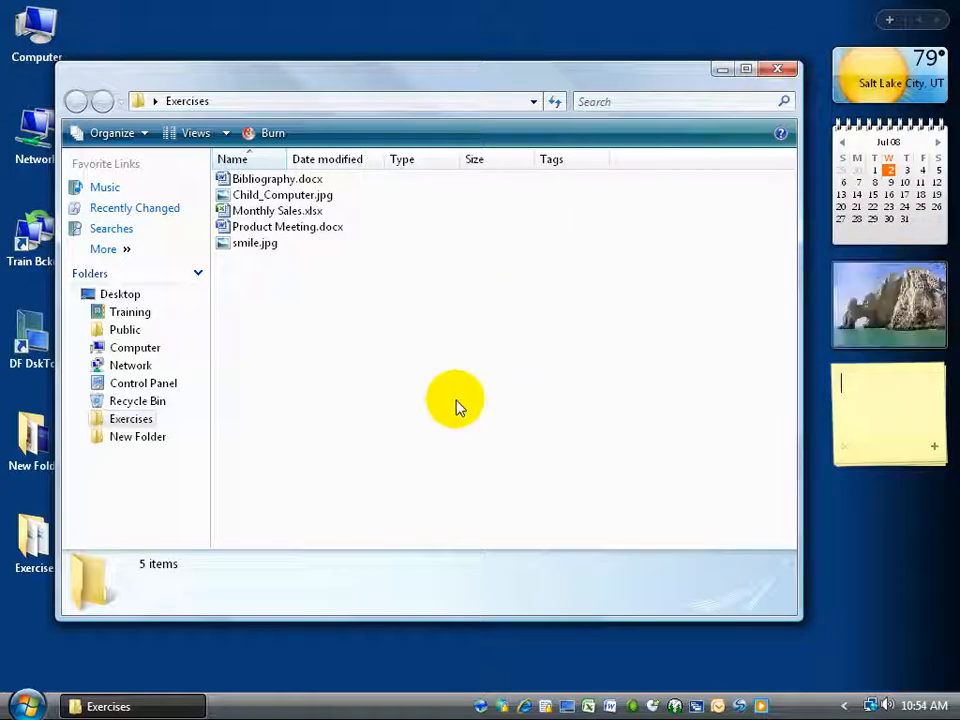
{"action": "left_click", "coordinate": [276, 178]}
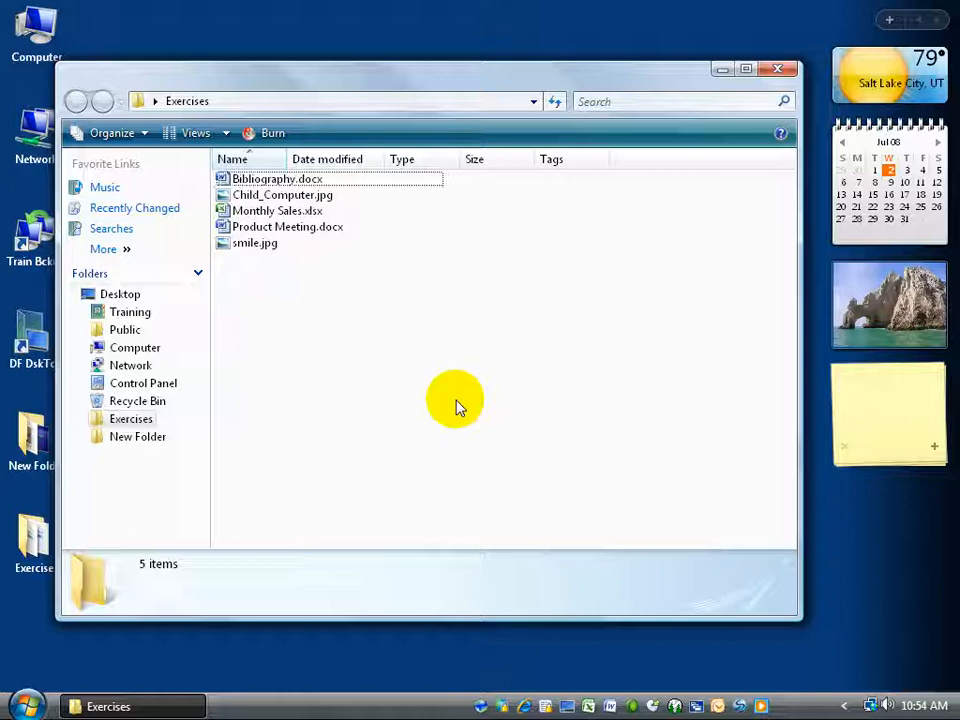
{"action": "left_click", "coordinate": [778, 68]}
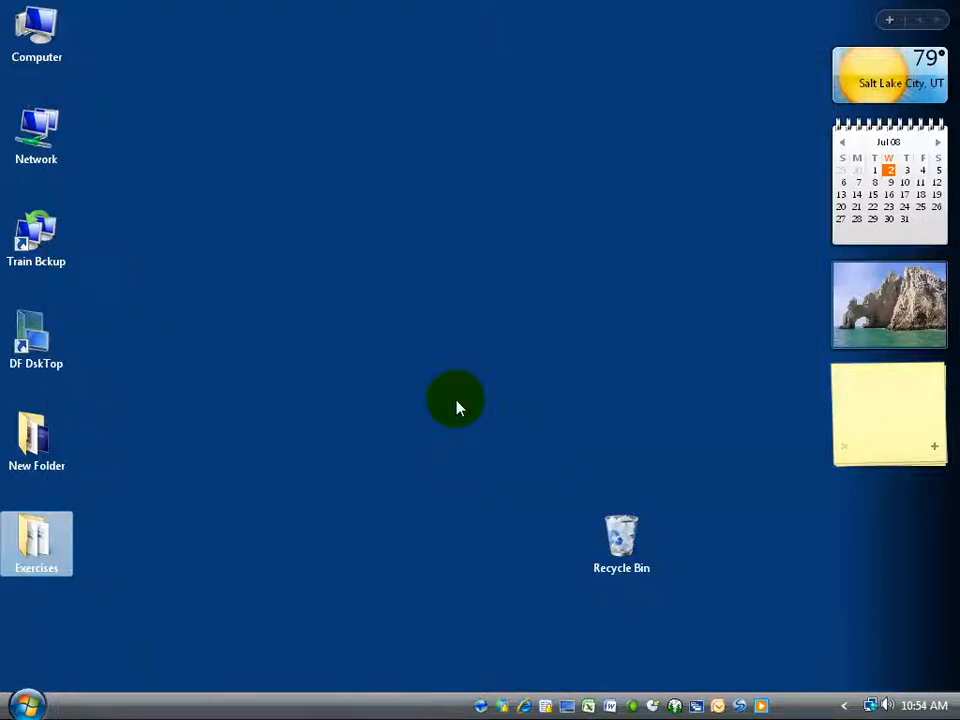
{"action": "mouse_move", "coordinate": [36, 544]}
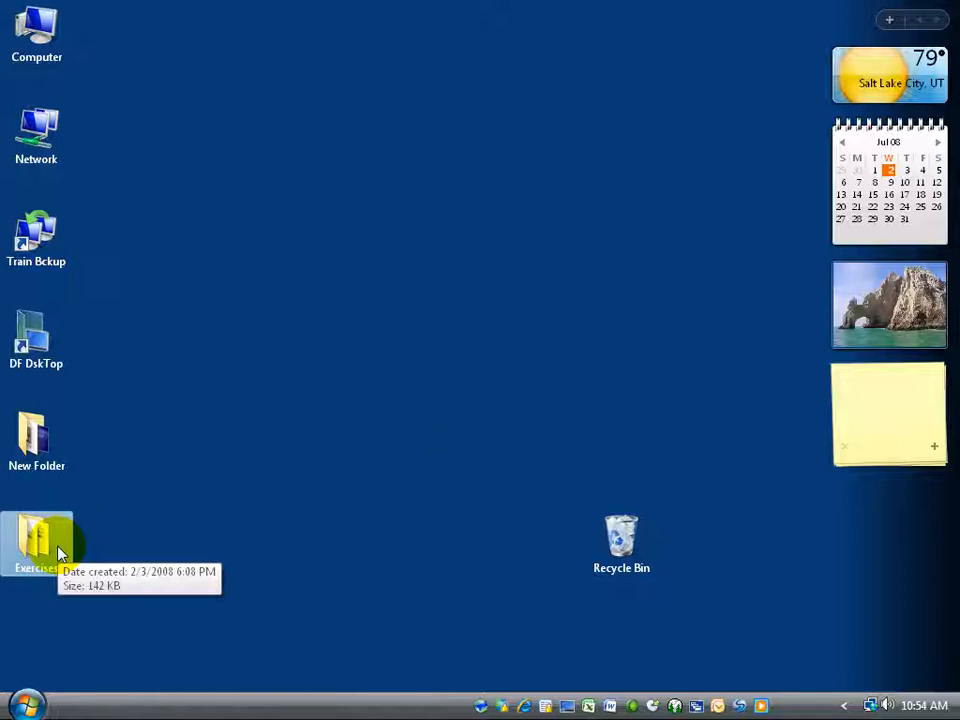
{"action": "left_click", "coordinate": [888, 390]}
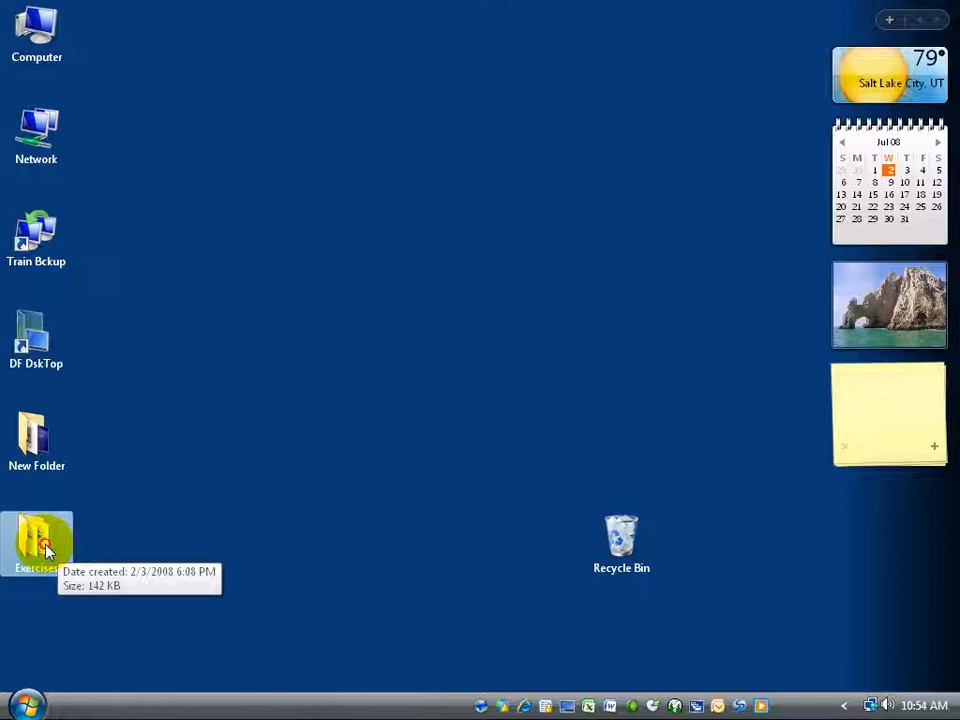
Open the Exercises folder, then open New Folder in its own Explorer window.
{"action": "double_click", "coordinate": [36, 544]}
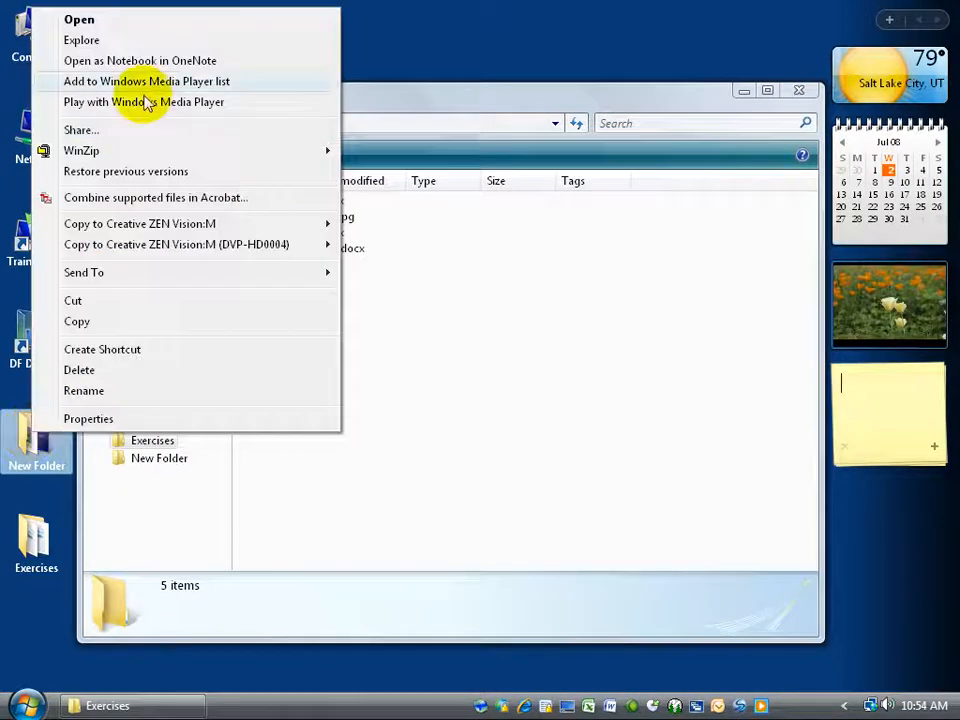
{"action": "left_click", "coordinate": [80, 20]}
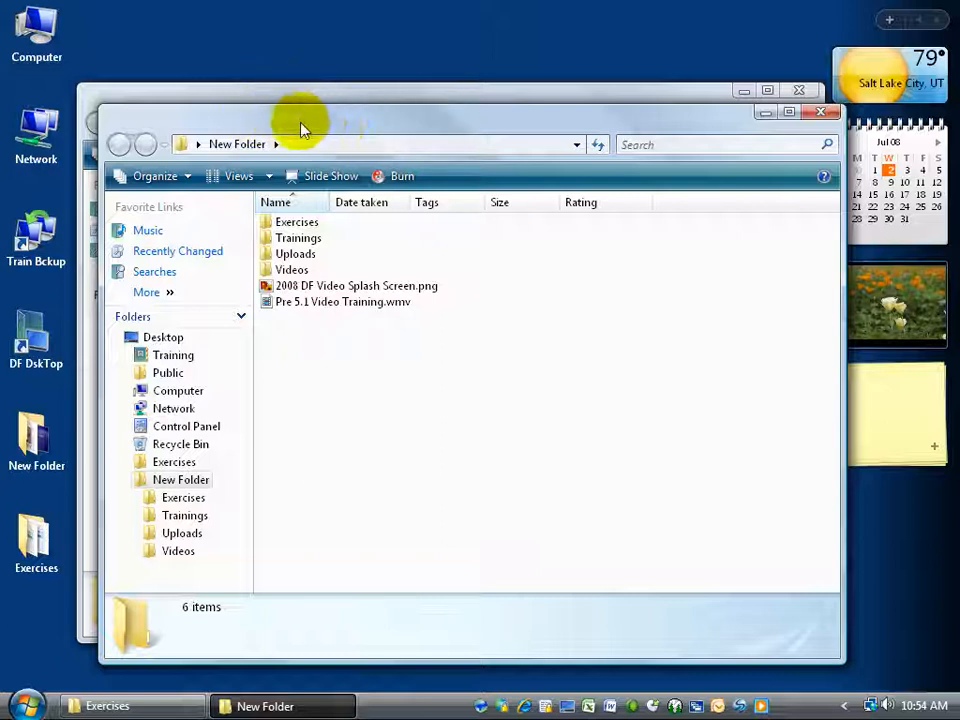
{"action": "mouse_move", "coordinate": [276, 88]}
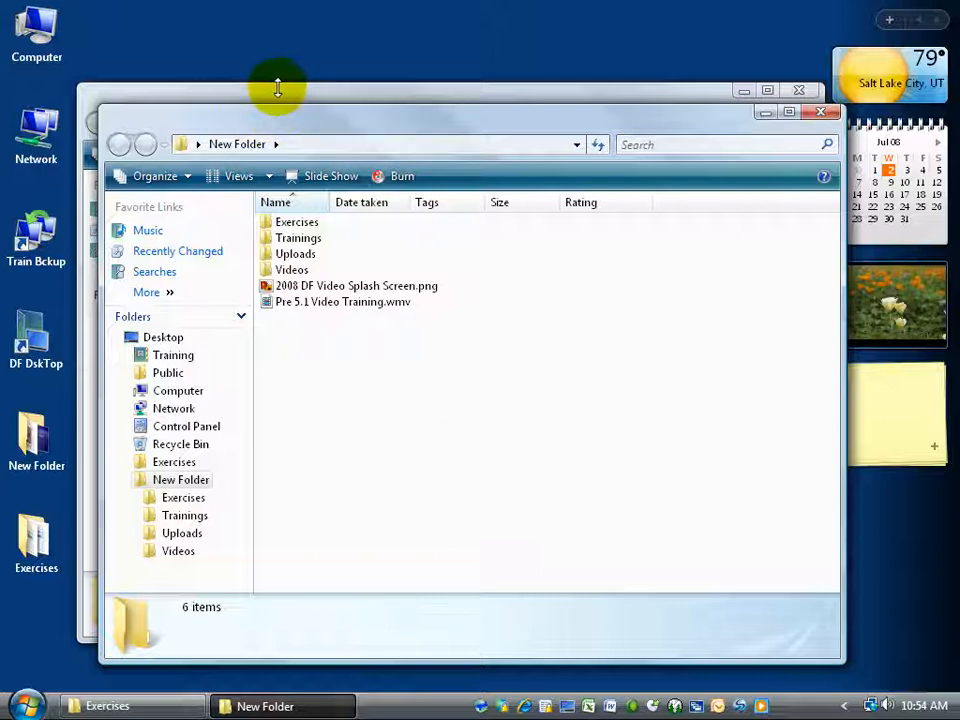
{"action": "mouse_move", "coordinate": [196, 96]}
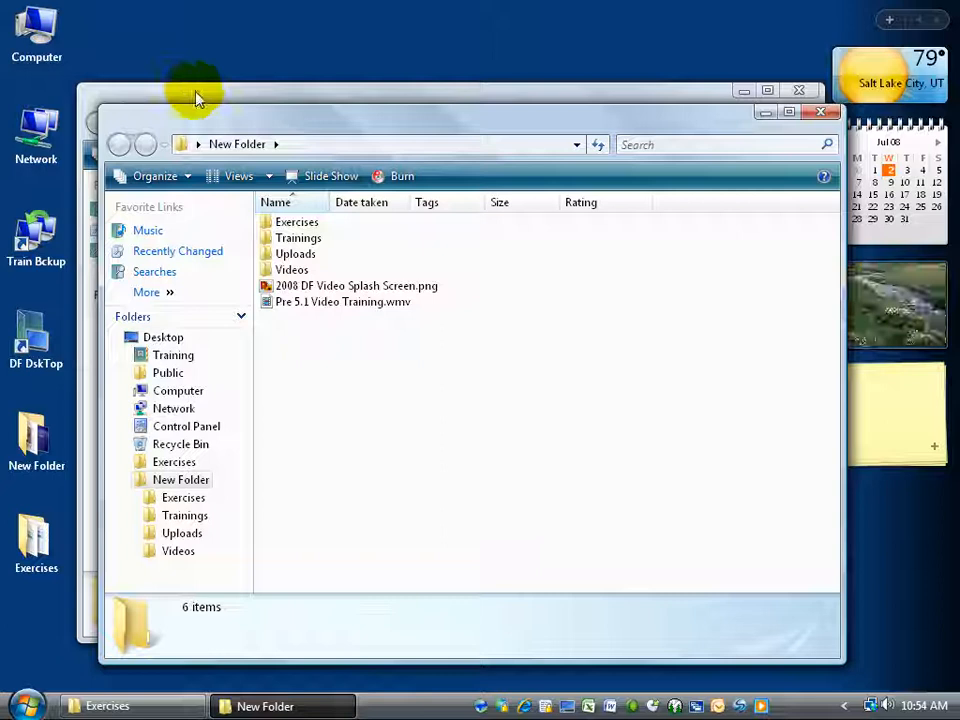
{"action": "mouse_move", "coordinate": [228, 132]}
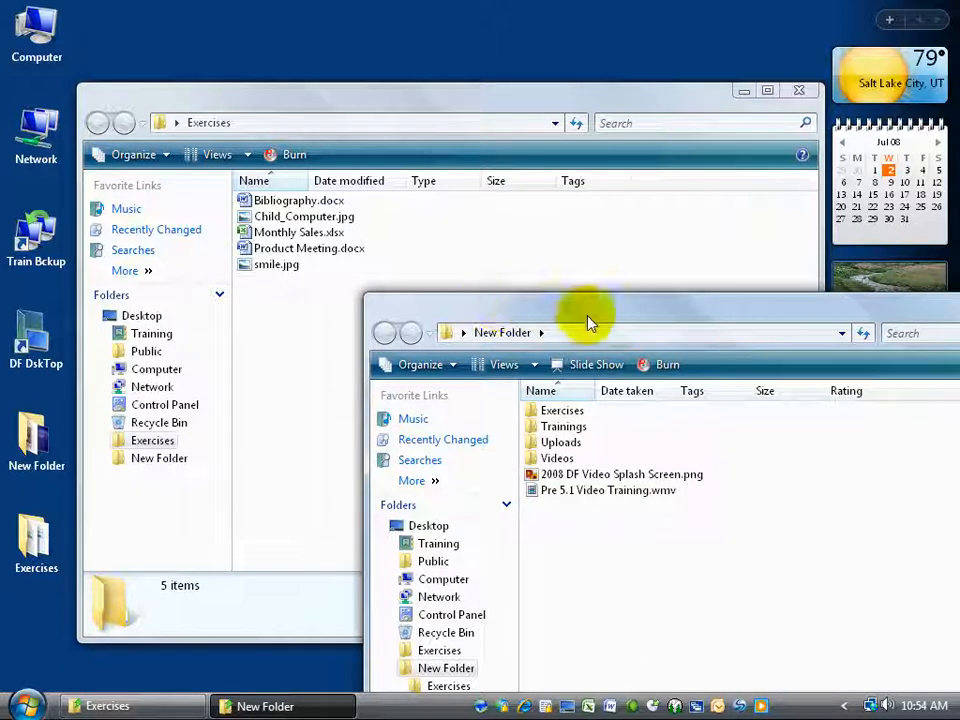
{"action": "mouse_move", "coordinate": [610, 318]}
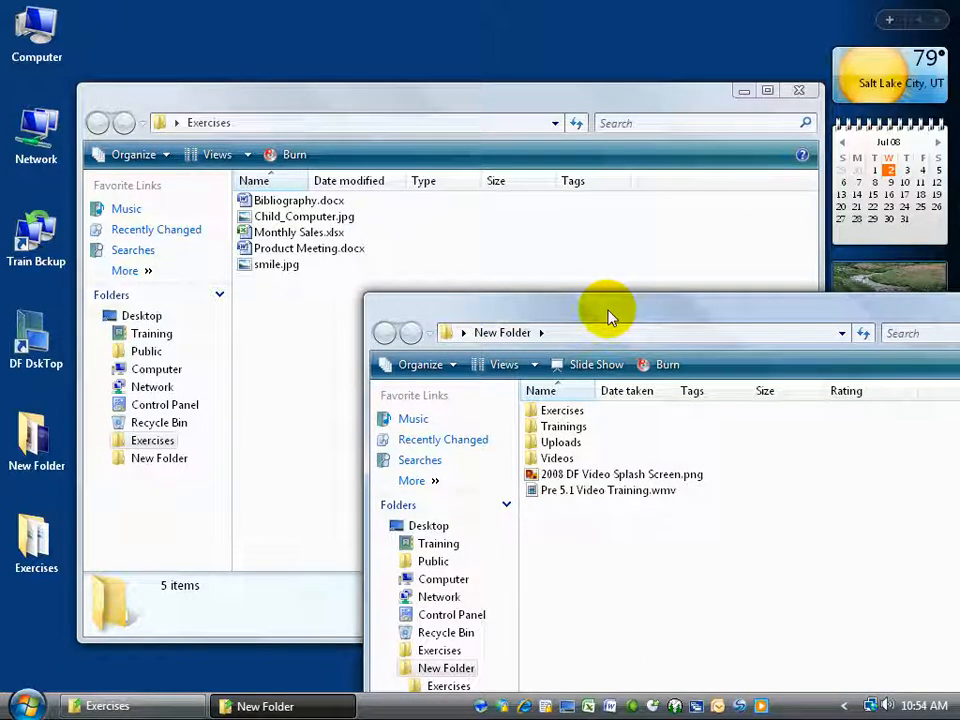
{"action": "mouse_move", "coordinate": [576, 316]}
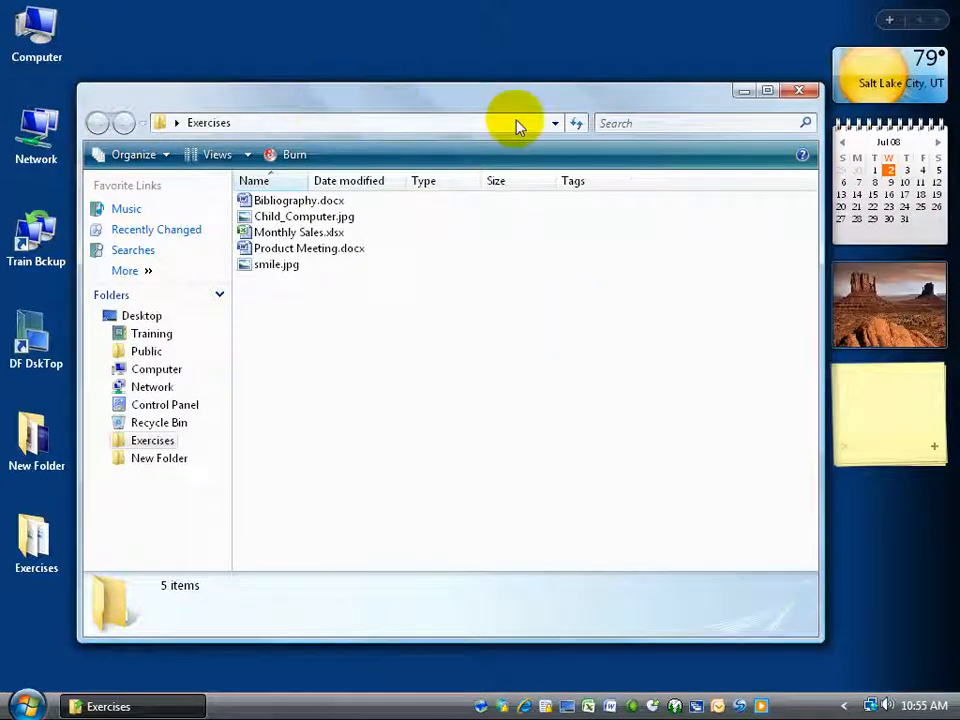
{"action": "mouse_move", "coordinate": [396, 104]}
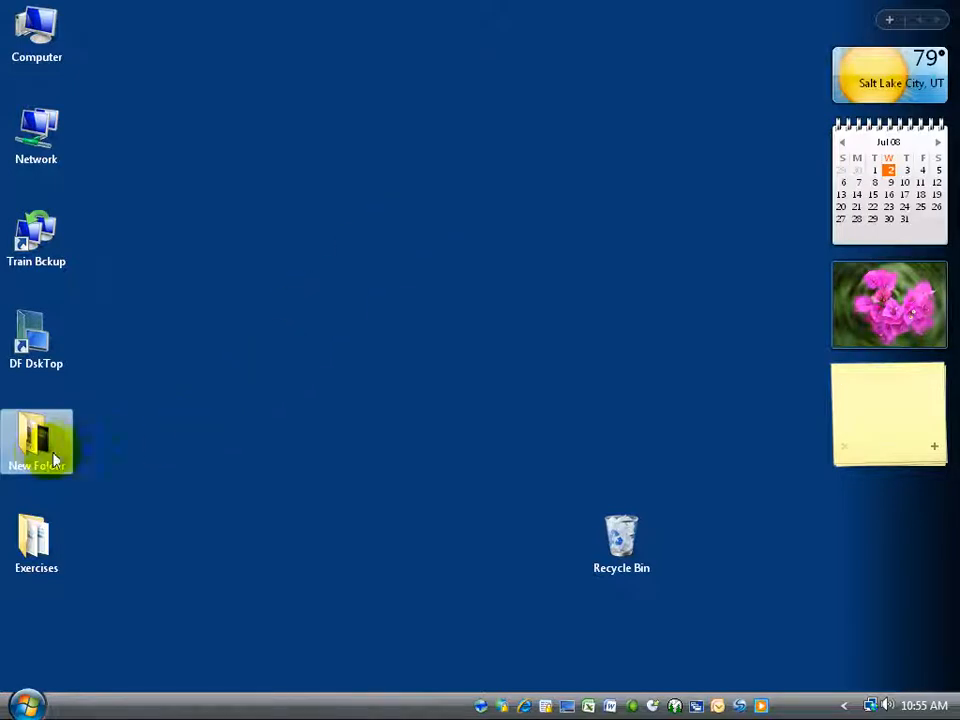
Return to the Exercises window and preview Child_Computer.jpg from its shortcut menu.
{"action": "right_click", "coordinate": [36, 442]}
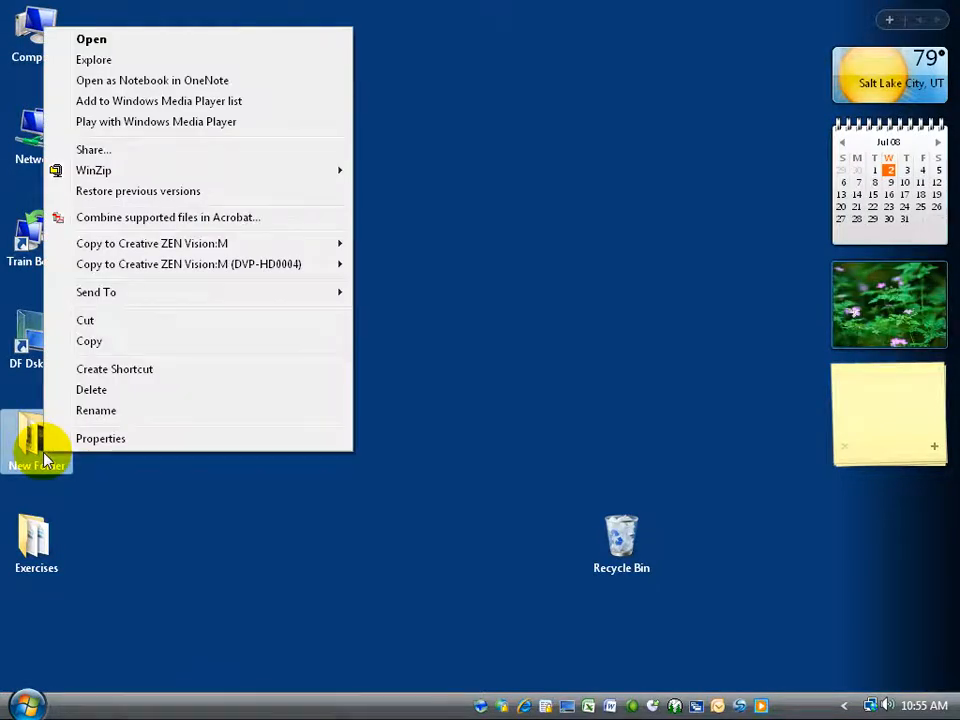
{"action": "mouse_move", "coordinate": [36, 540]}
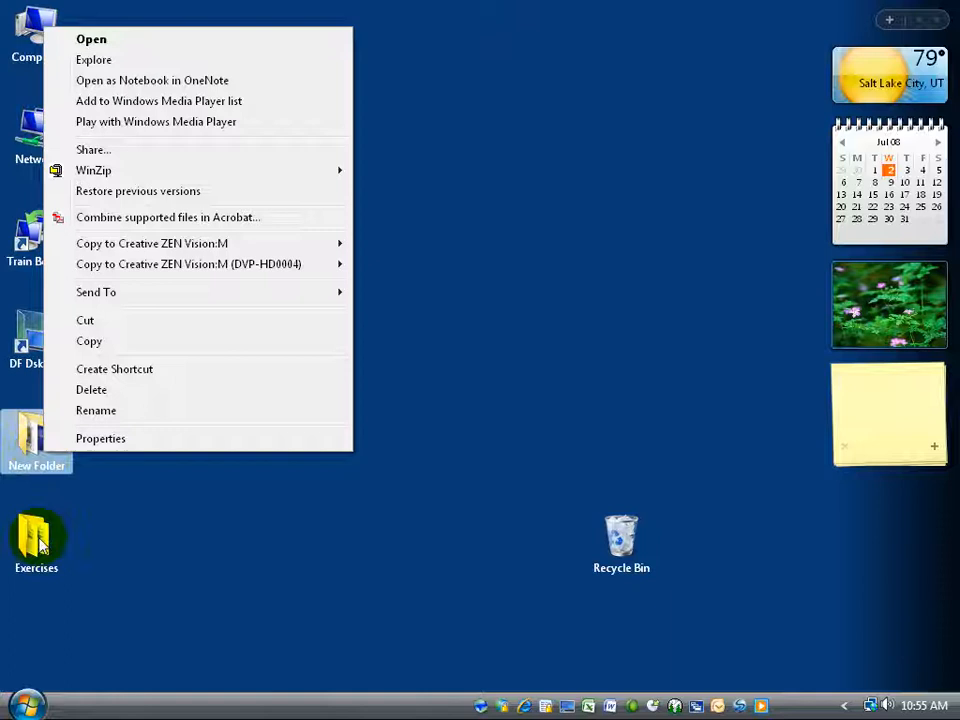
{"action": "left_click", "coordinate": [92, 38]}
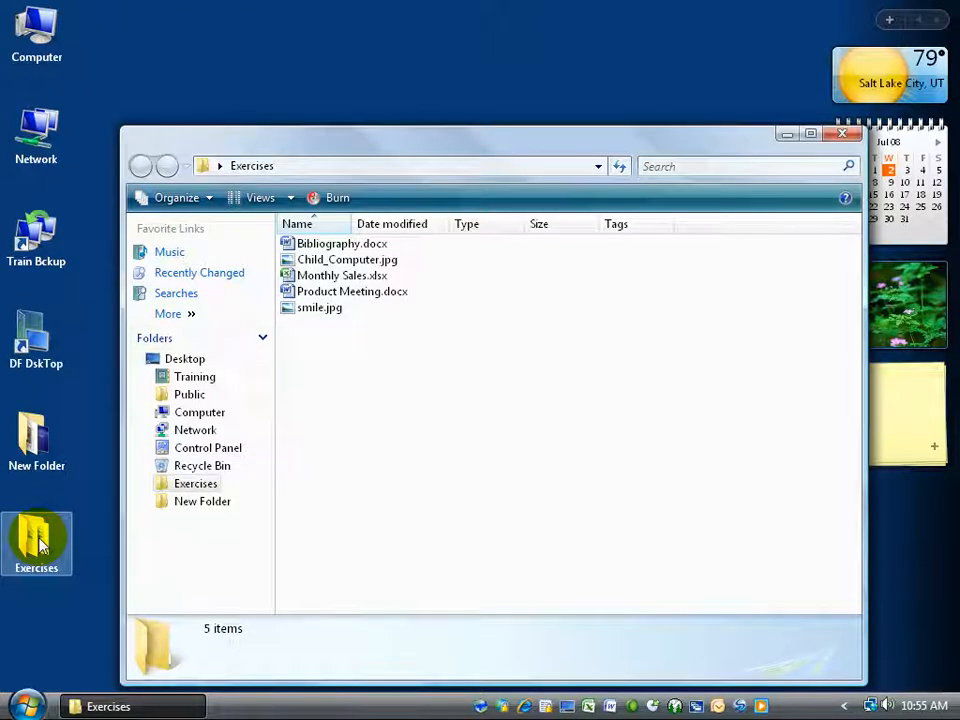
{"action": "right_click", "coordinate": [36, 540]}
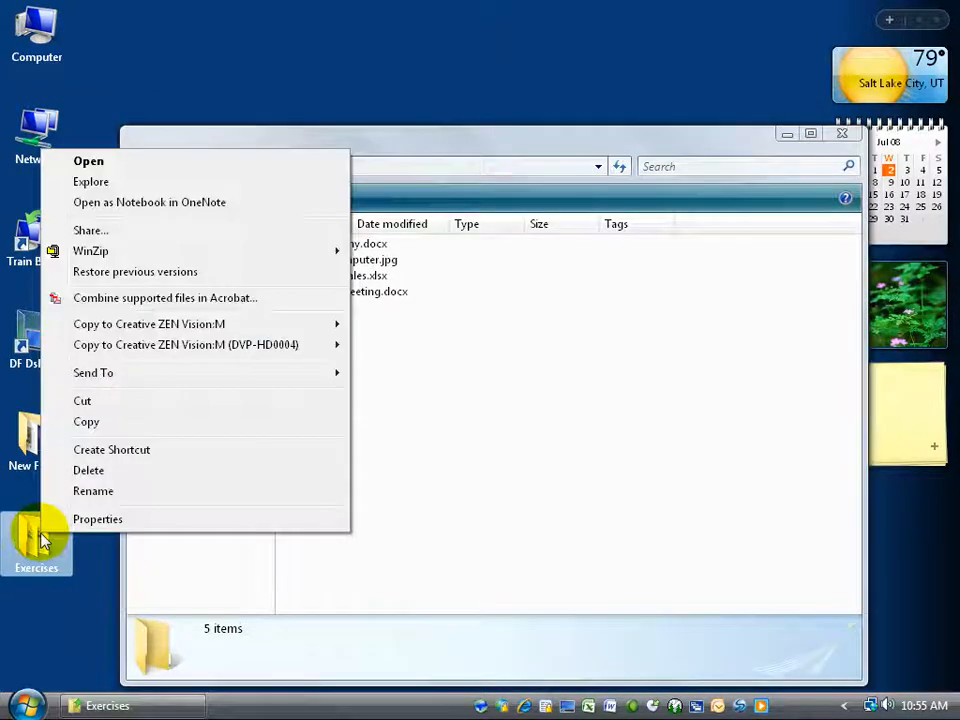
{"action": "mouse_move", "coordinate": [350, 328]}
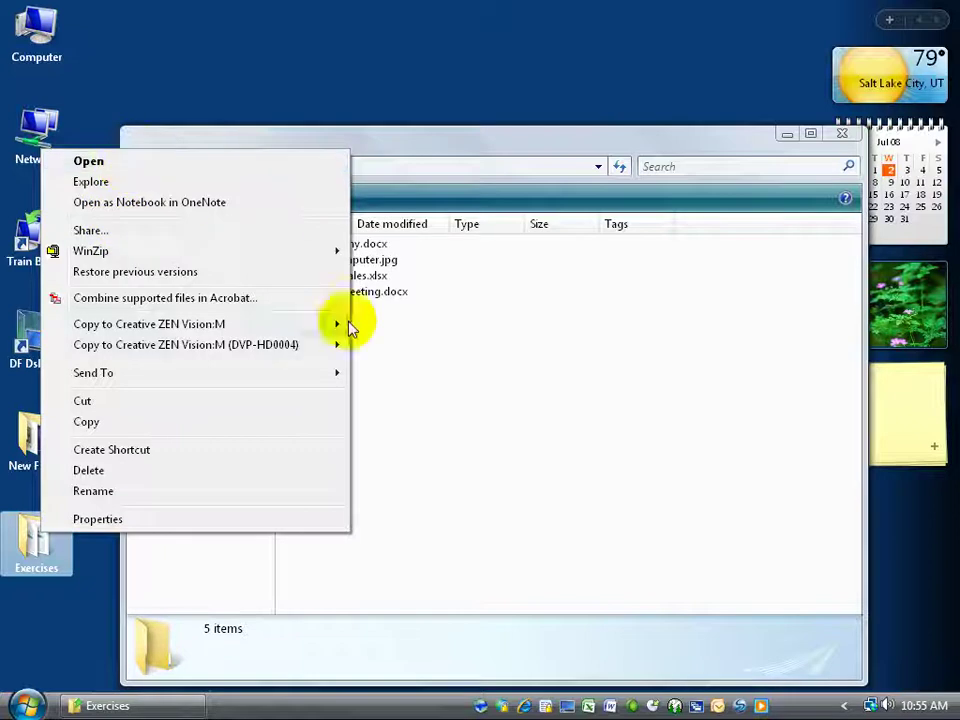
{"action": "left_click", "coordinate": [700, 390]}
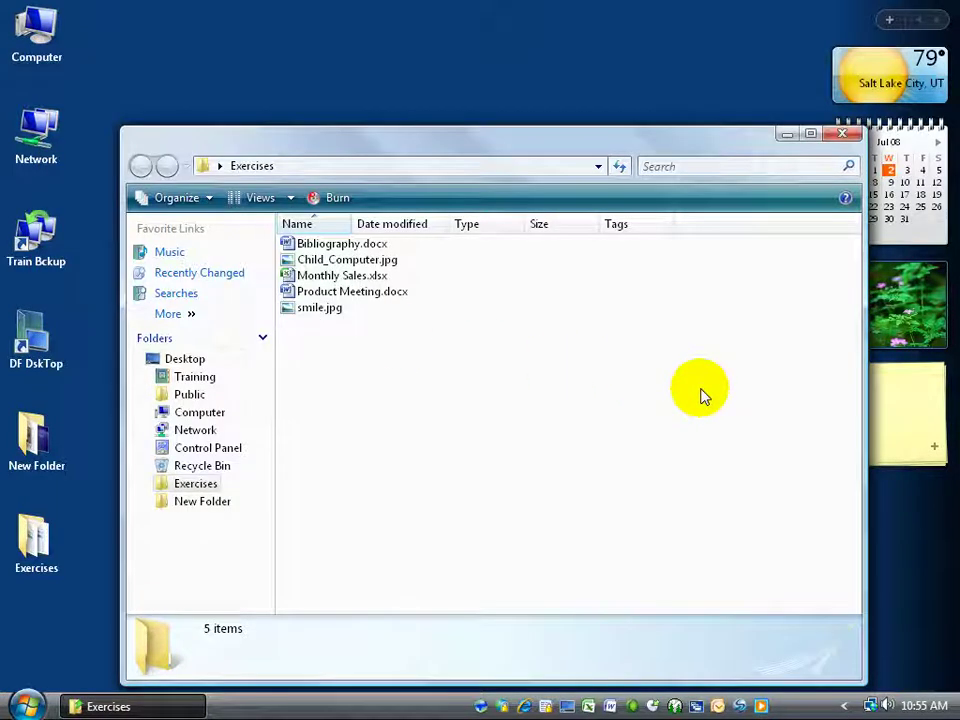
{"action": "mouse_move", "coordinate": [356, 336]}
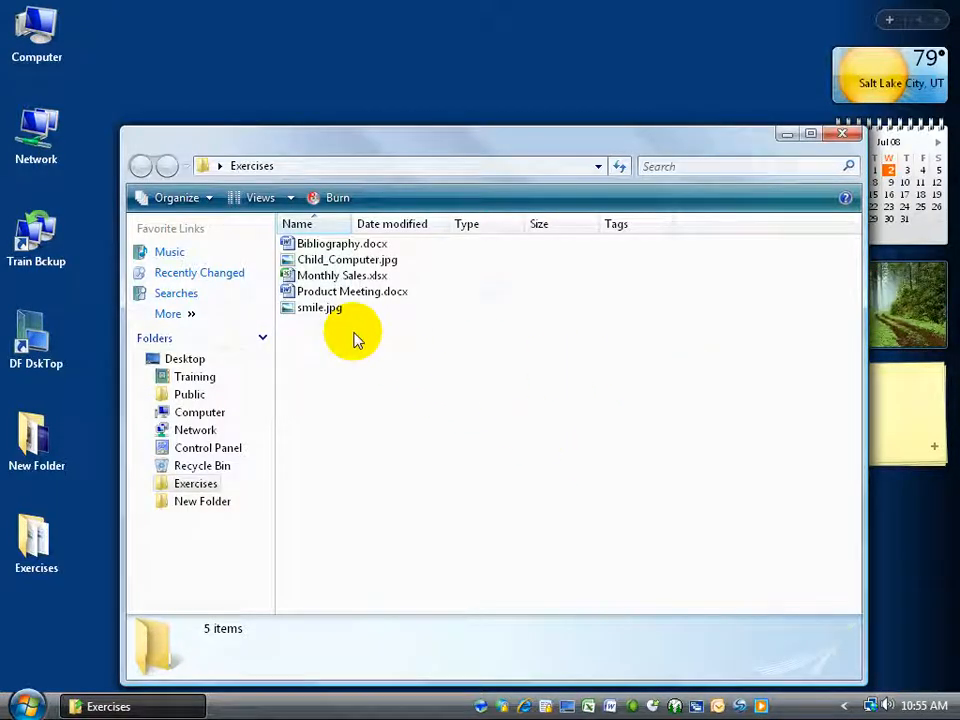
{"action": "mouse_move", "coordinate": [348, 260]}
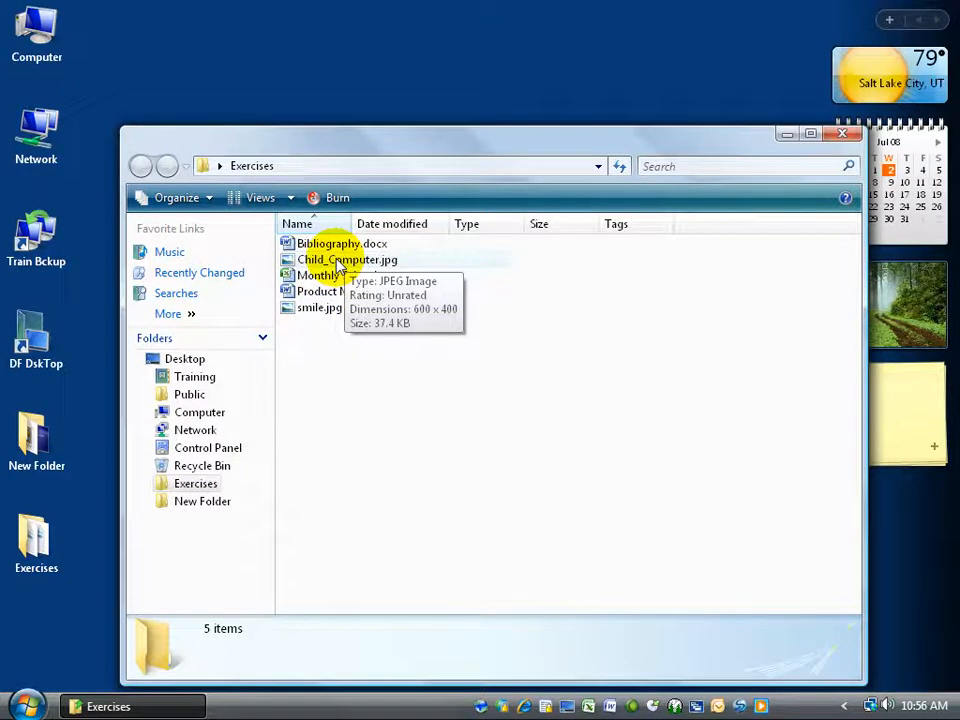
{"action": "right_click", "coordinate": [348, 260]}
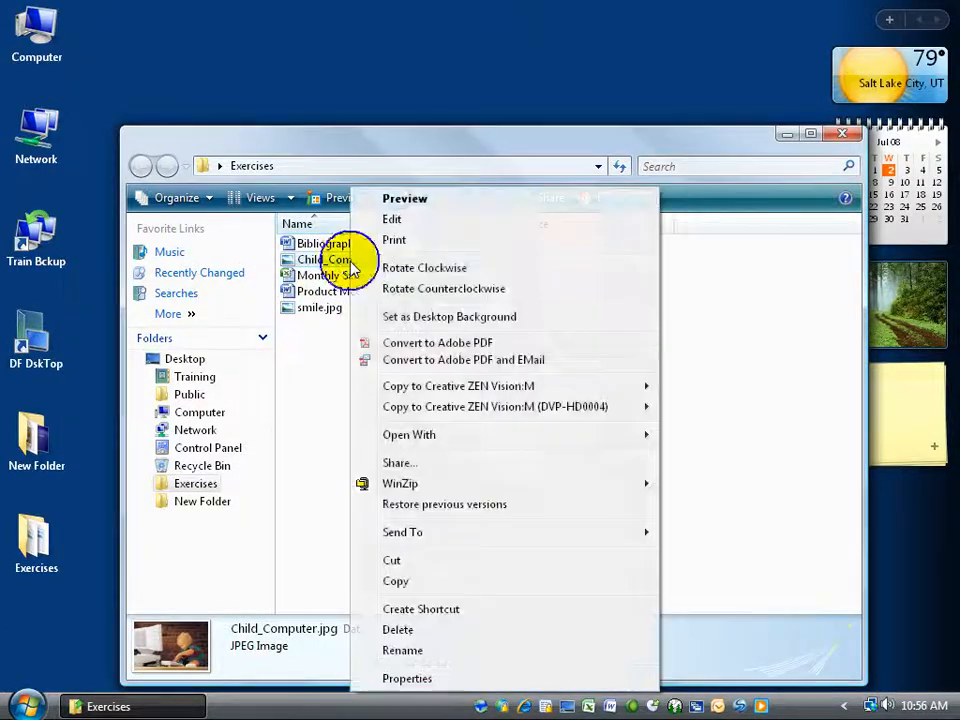
{"action": "mouse_move", "coordinate": [440, 200]}
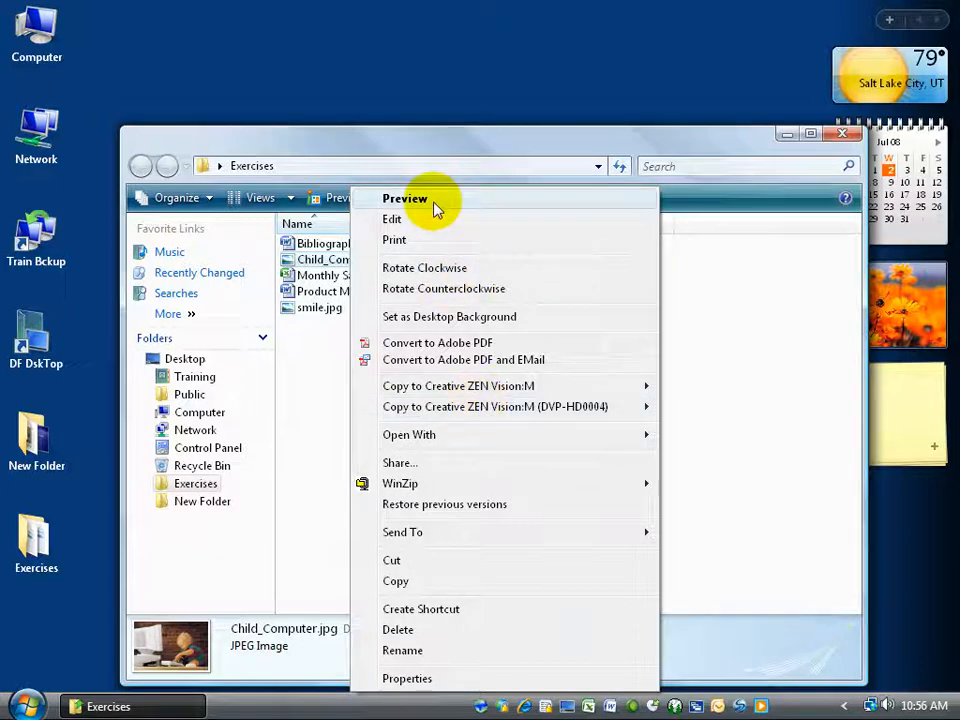
{"action": "left_click", "coordinate": [404, 198]}
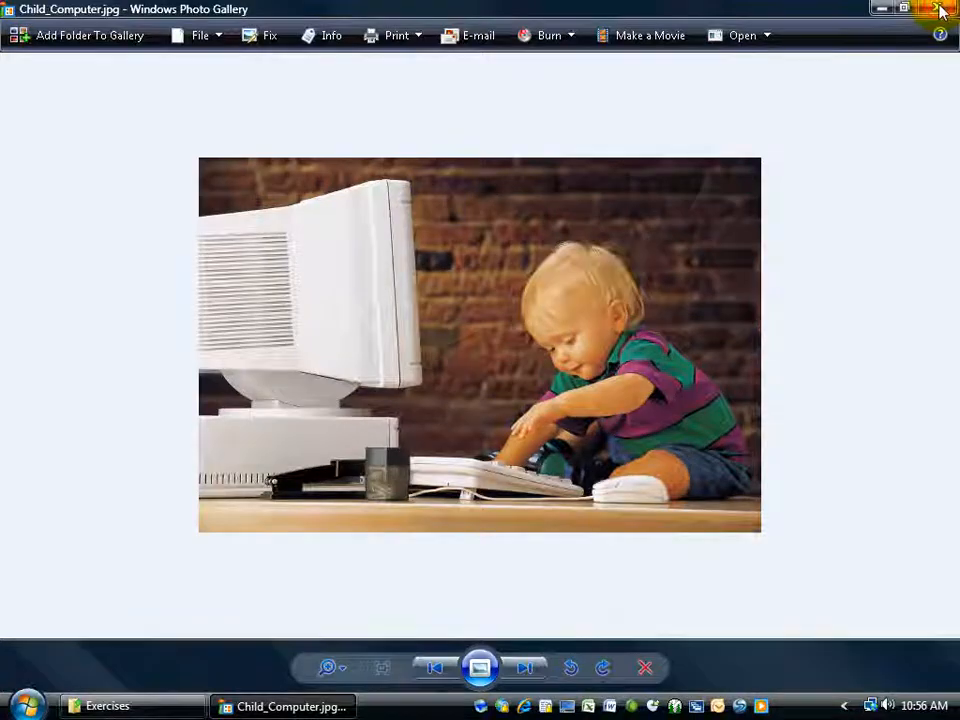
Close the Windows Photo Gallery preview and then the Exercises folder window.
{"action": "left_click", "coordinate": [938, 8]}
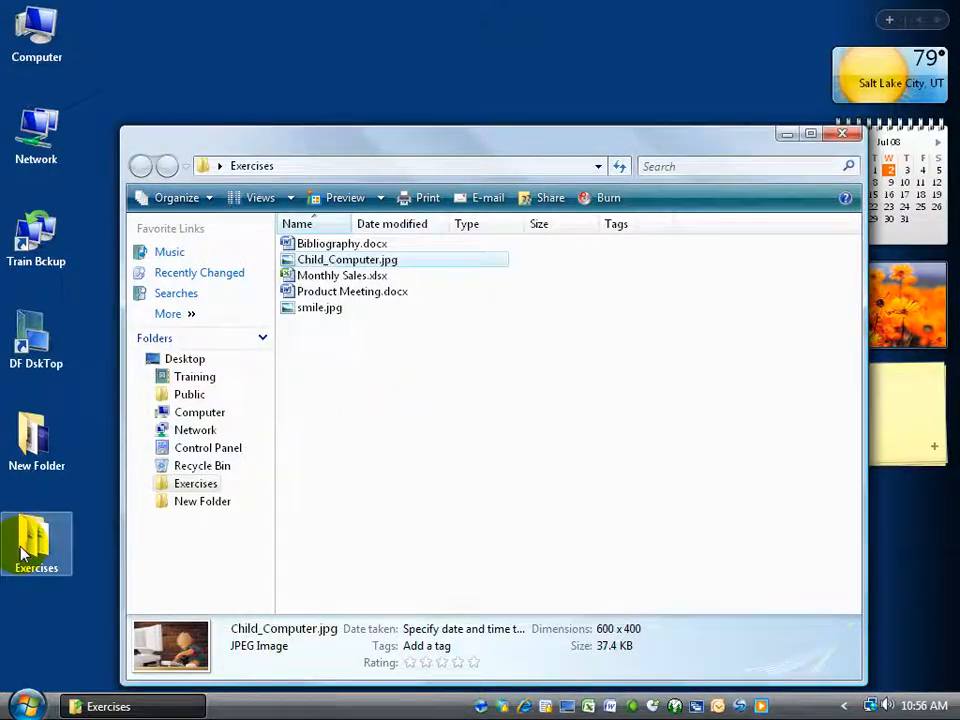
{"action": "right_click", "coordinate": [36, 544]}
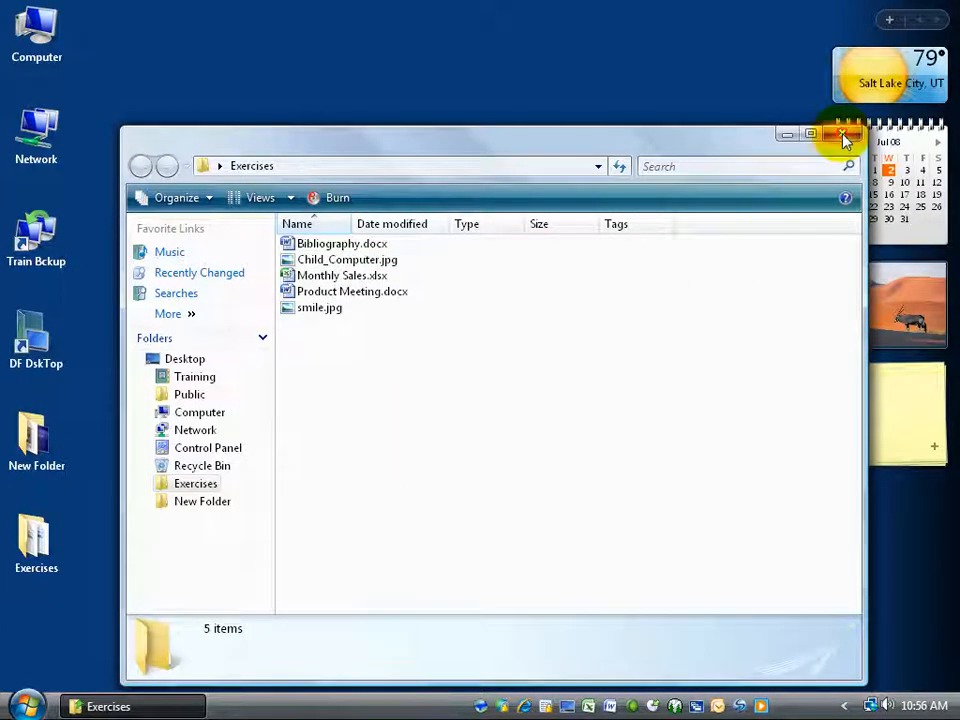
{"action": "left_click", "coordinate": [844, 136]}
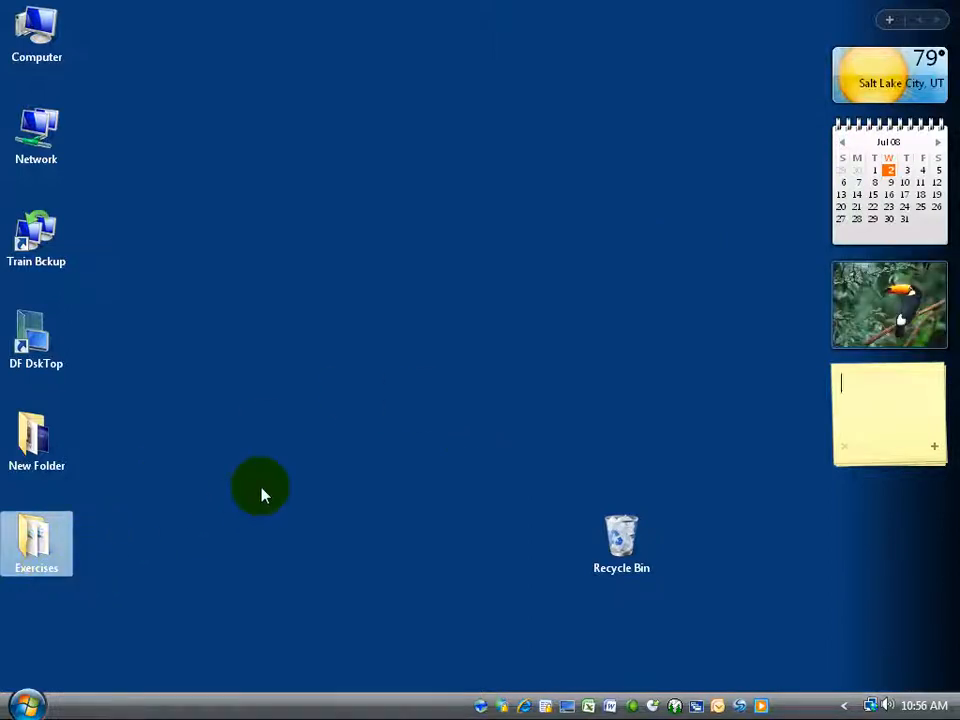
{"action": "mouse_move", "coordinate": [120, 584]}
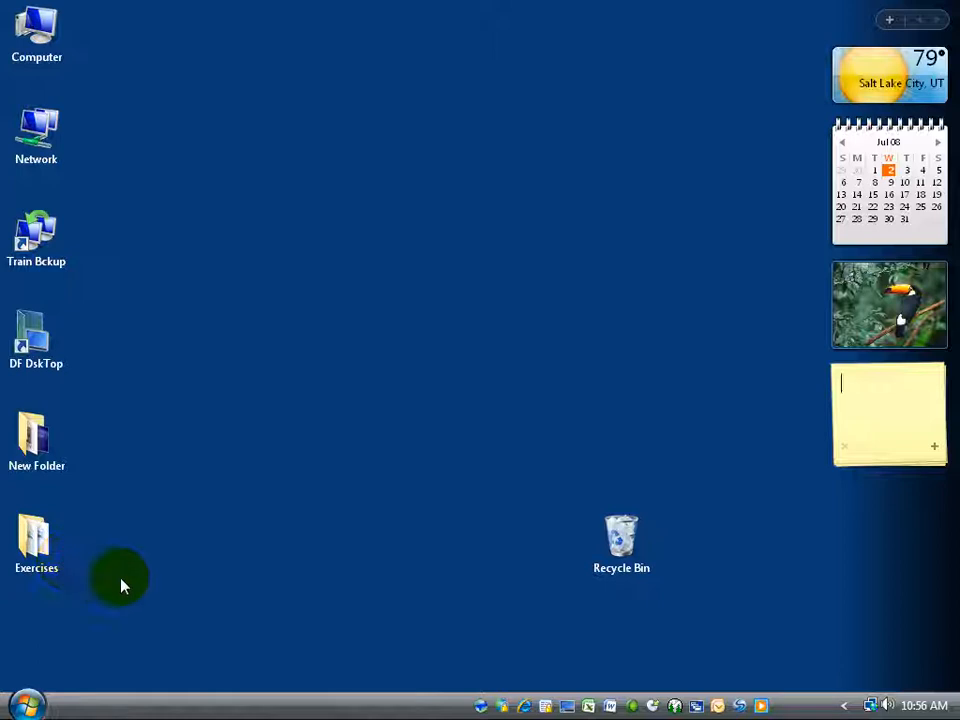
{"action": "mouse_move", "coordinate": [220, 570]}
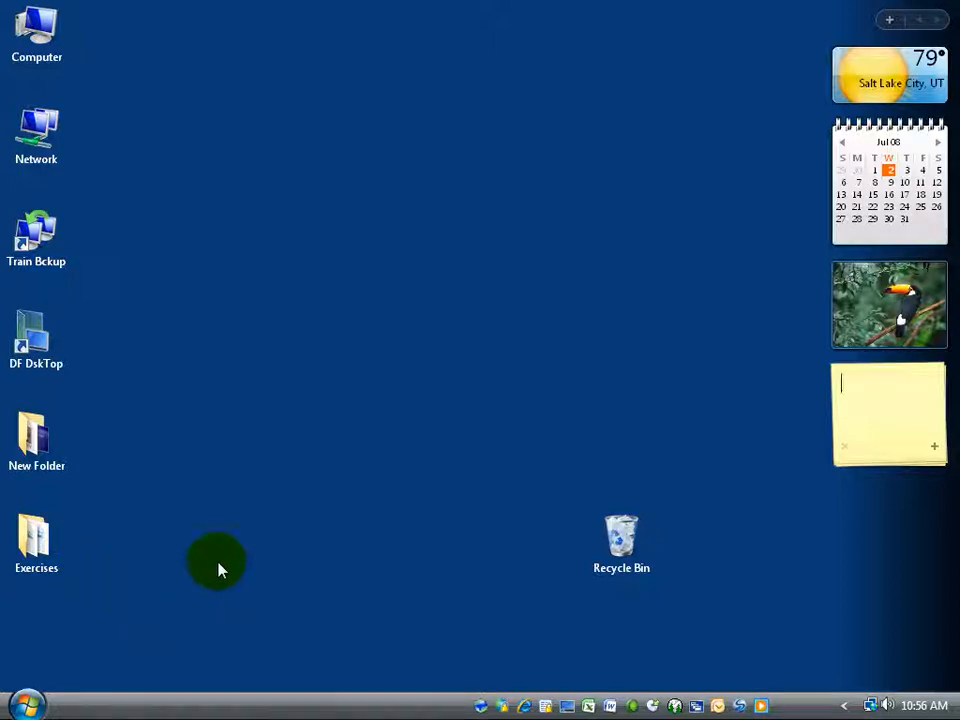
{"action": "mouse_move", "coordinate": [392, 476]}
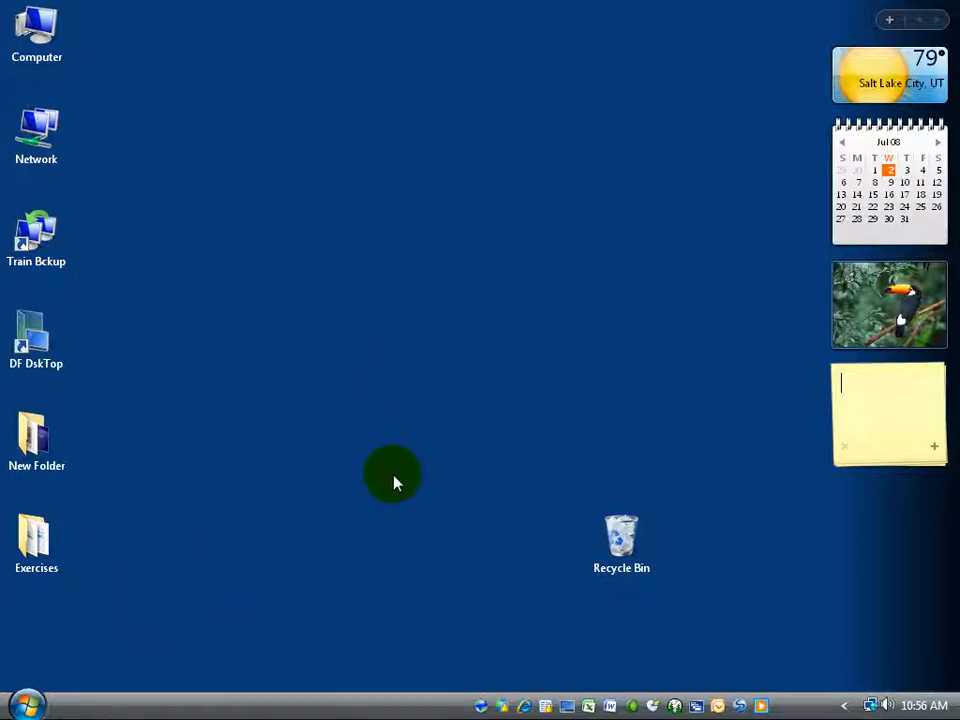
{"action": "mouse_move", "coordinate": [180, 520]}
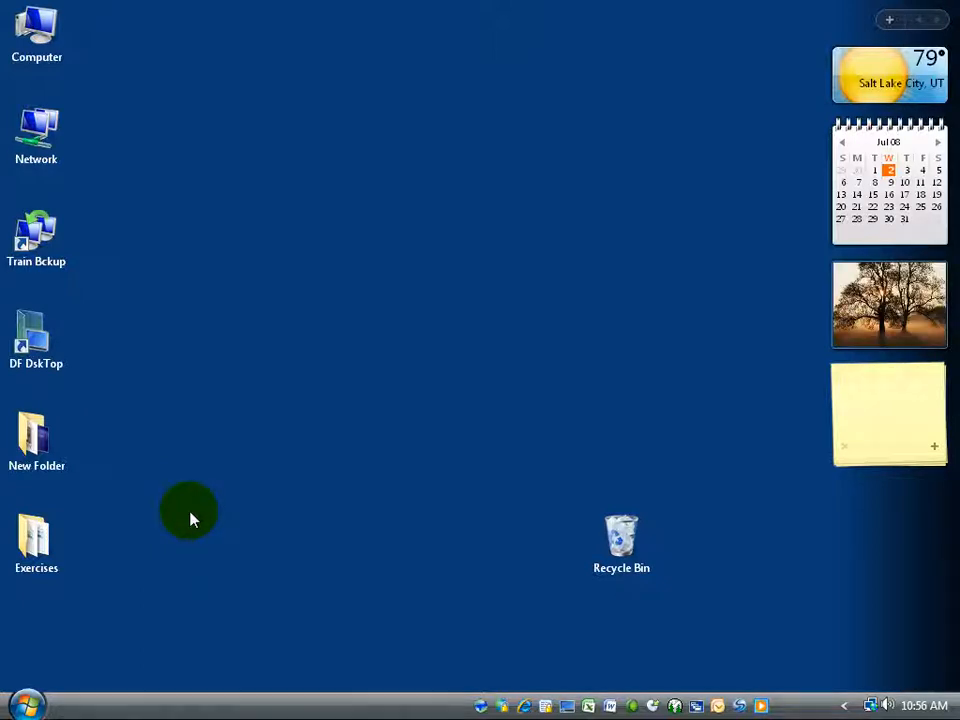
{"action": "mouse_move", "coordinate": [560, 660]}
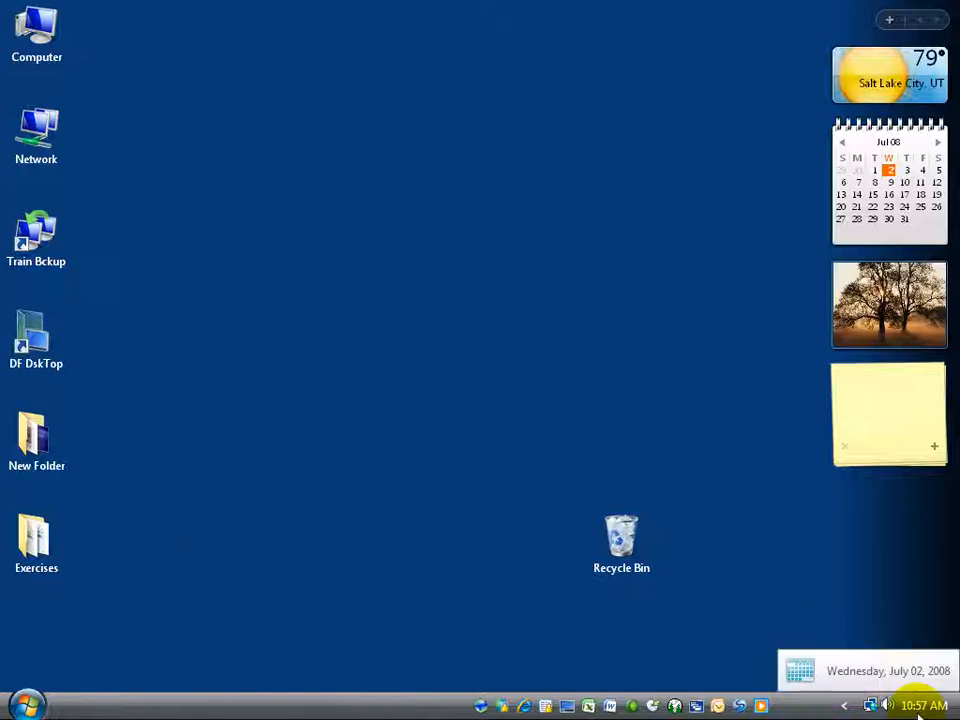
From the taskbar clock, set the date to July 4, 2008 and the hour to 11, then confirm.
{"action": "left_click", "coordinate": [888, 410]}
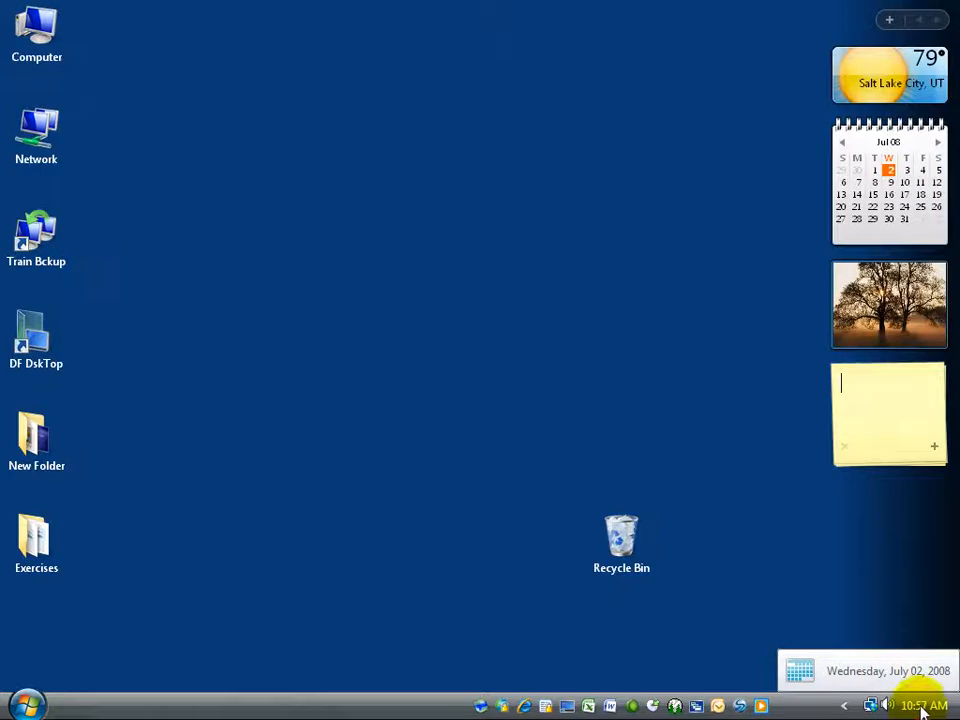
{"action": "left_click", "coordinate": [912, 704]}
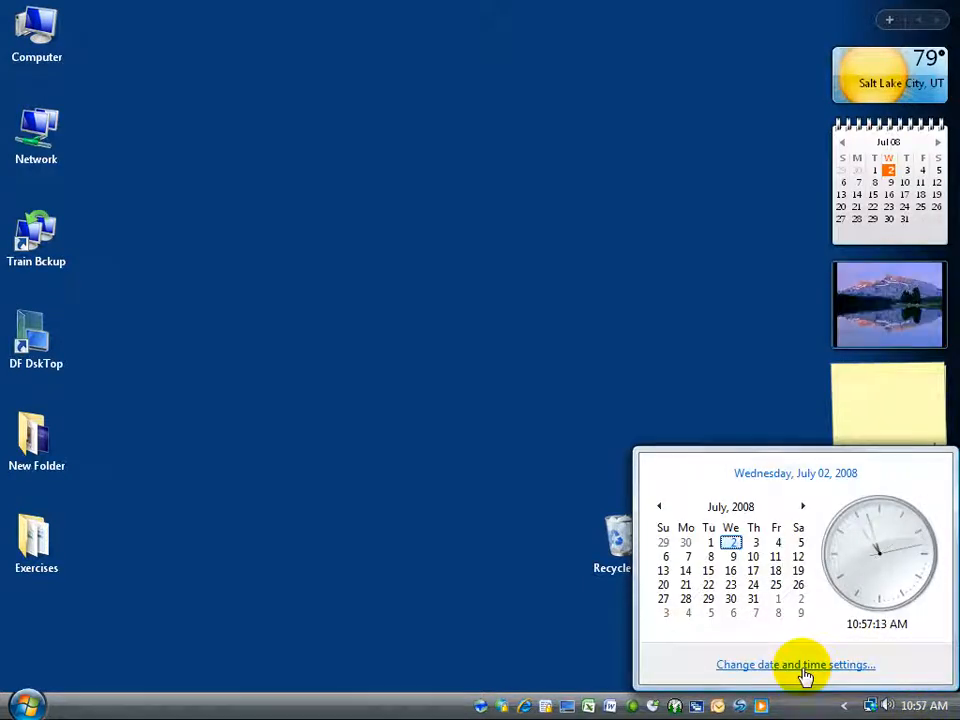
{"action": "left_click", "coordinate": [796, 664]}
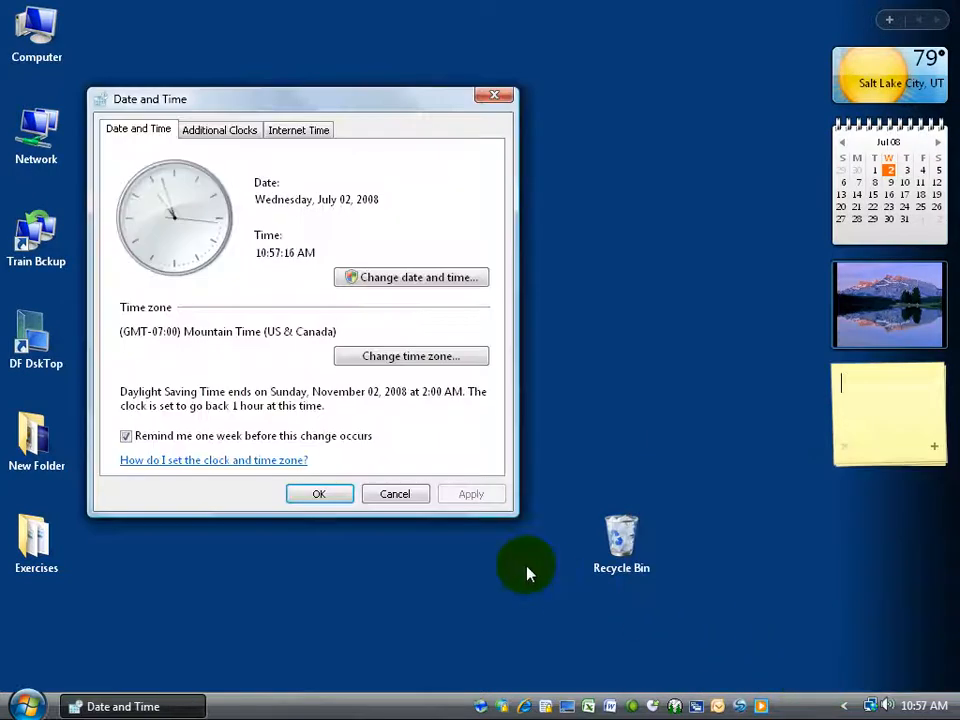
{"action": "mouse_move", "coordinate": [410, 276]}
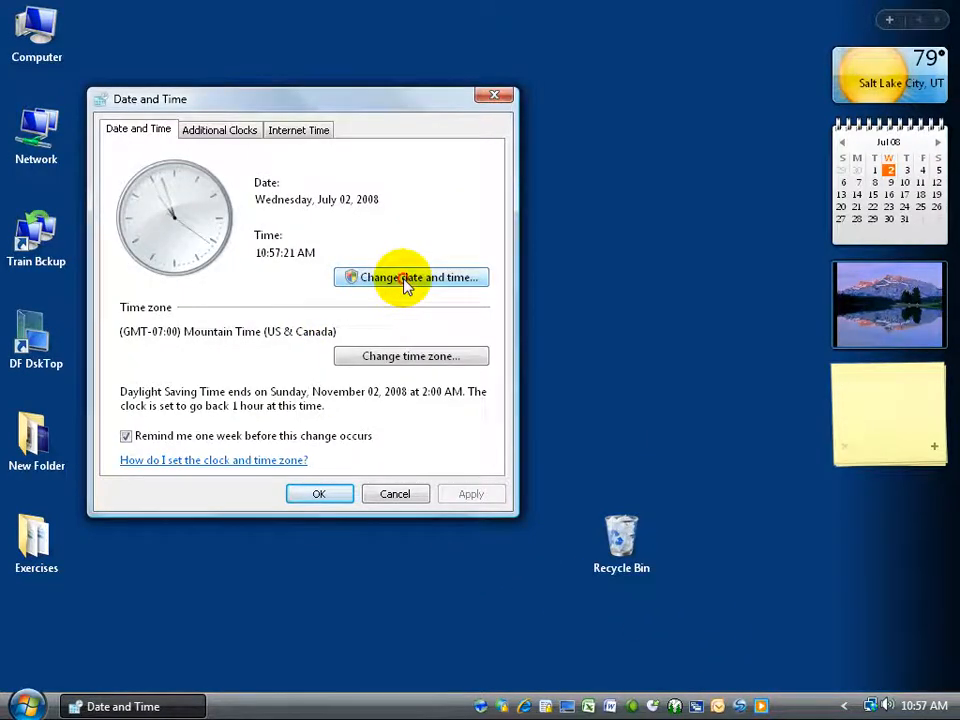
{"action": "left_click", "coordinate": [410, 276]}
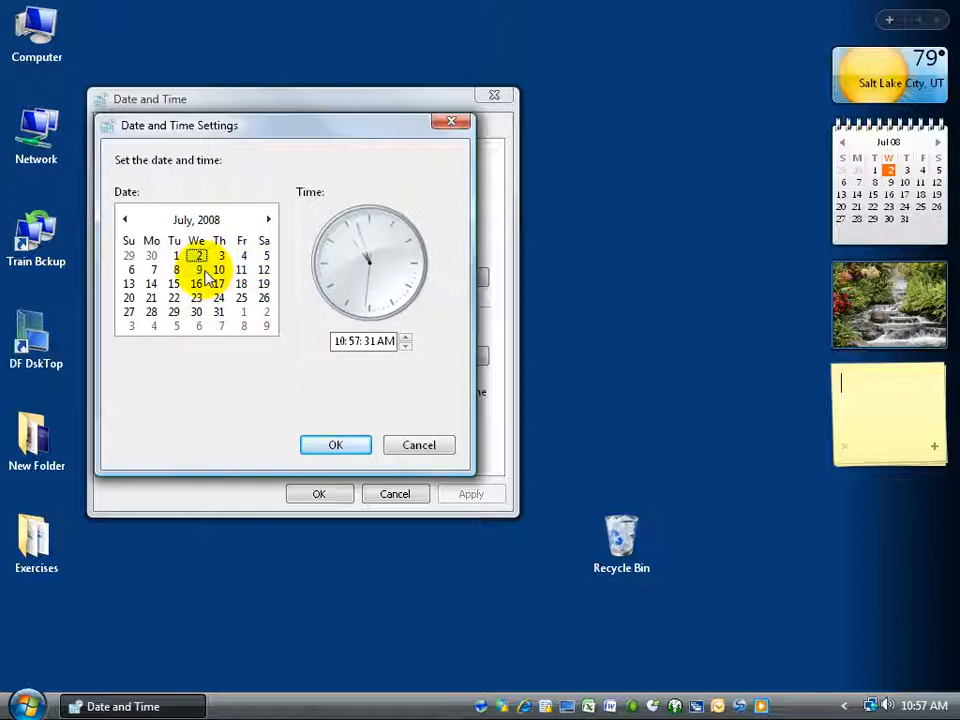
{"action": "left_click", "coordinate": [244, 256]}
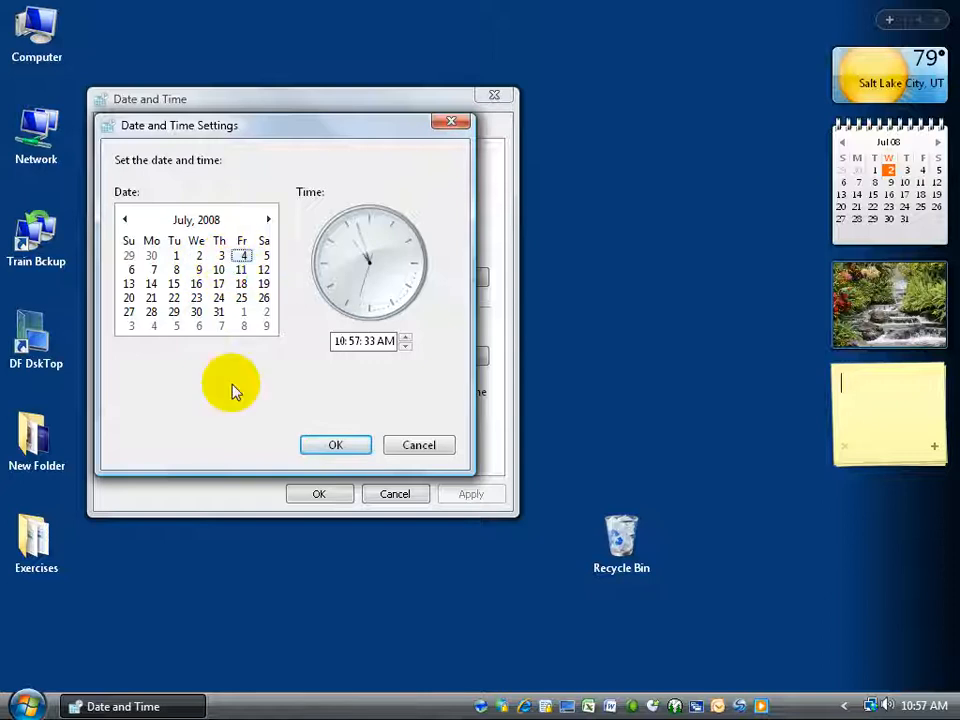
{"action": "mouse_move", "coordinate": [370, 384]}
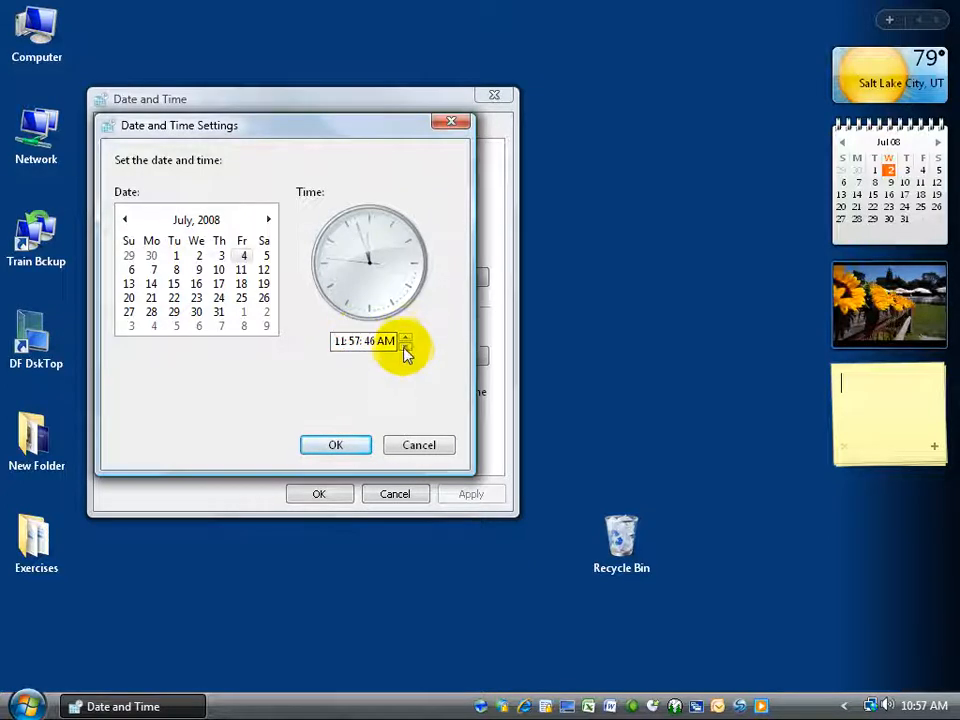
{"action": "left_click", "coordinate": [352, 340]}
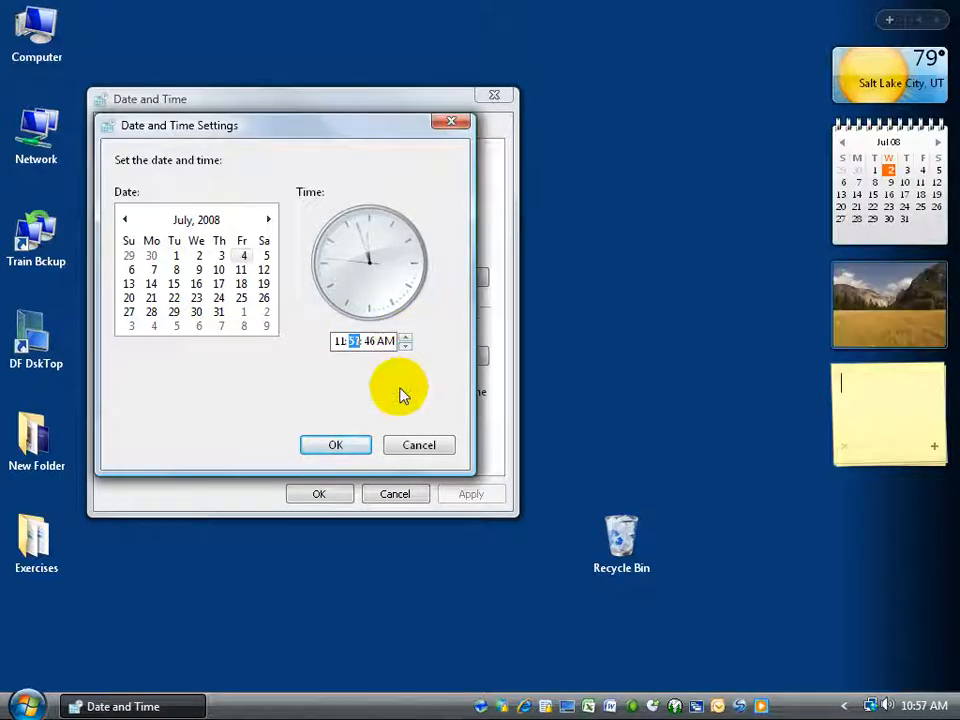
{"action": "left_click", "coordinate": [336, 444]}
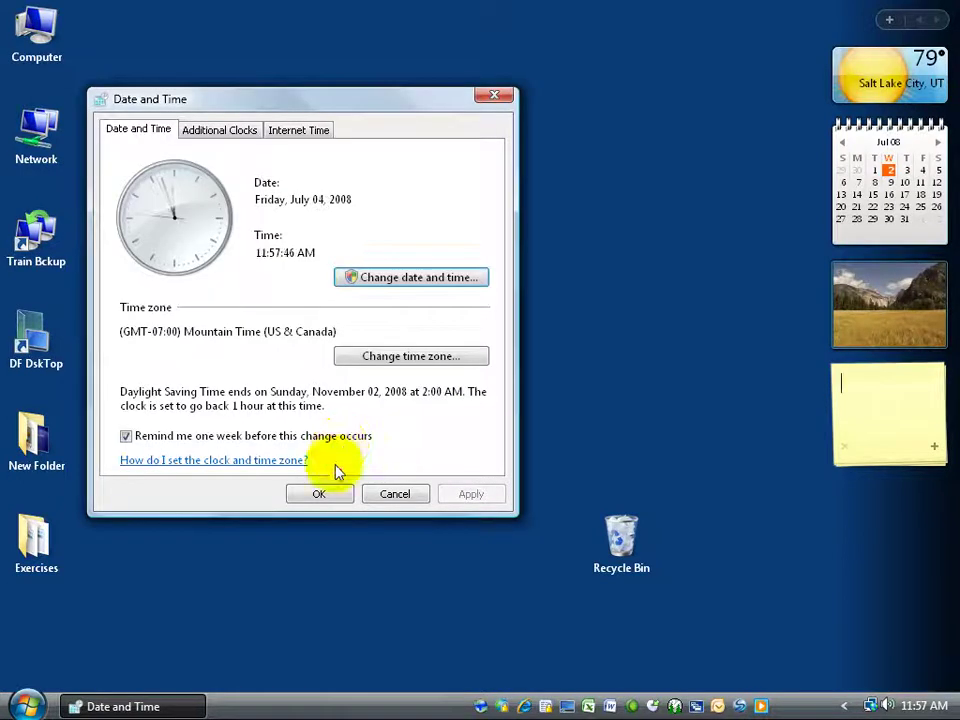
Apply the changed date, then restore July 02, 2008 at 10:58 AM and confirm.
{"action": "left_click", "coordinate": [318, 492]}
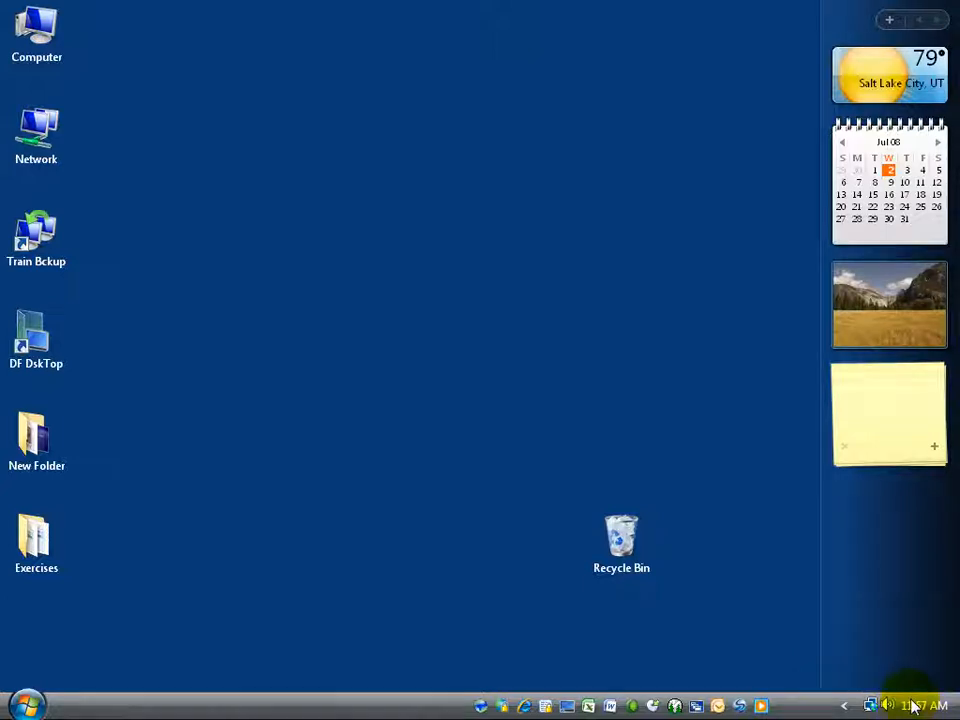
{"action": "left_click", "coordinate": [916, 706]}
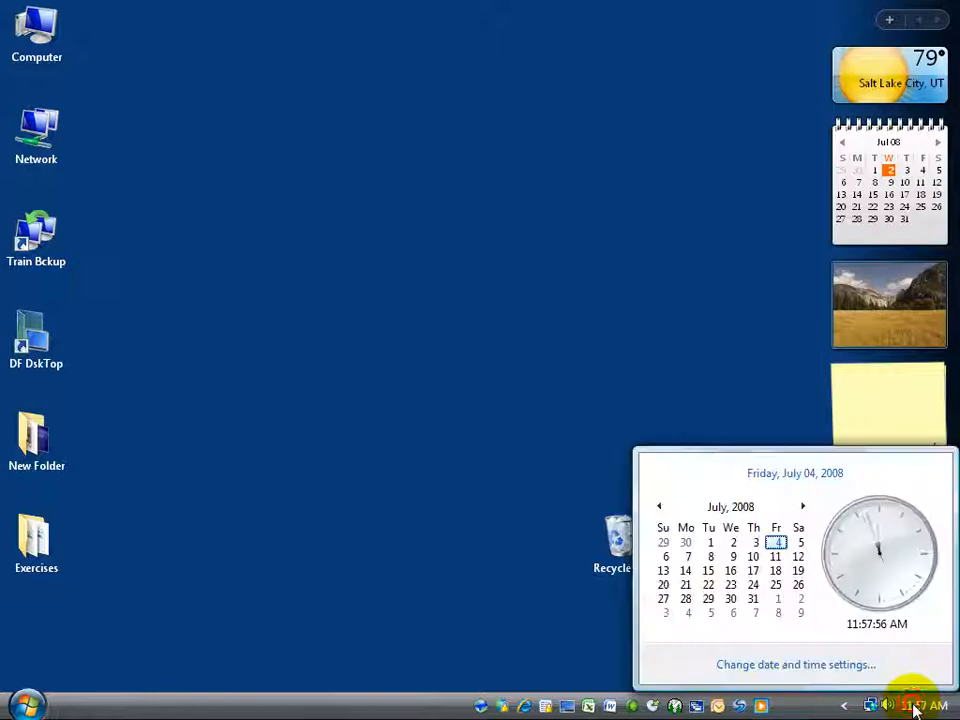
{"action": "left_click", "coordinate": [794, 664]}
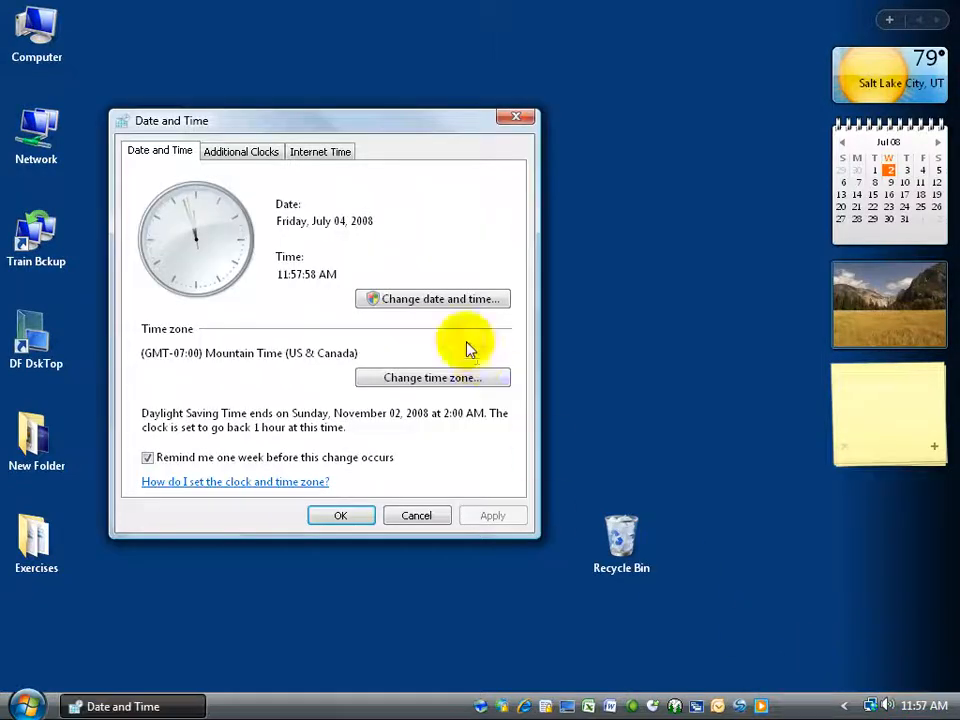
{"action": "left_click", "coordinate": [432, 298]}
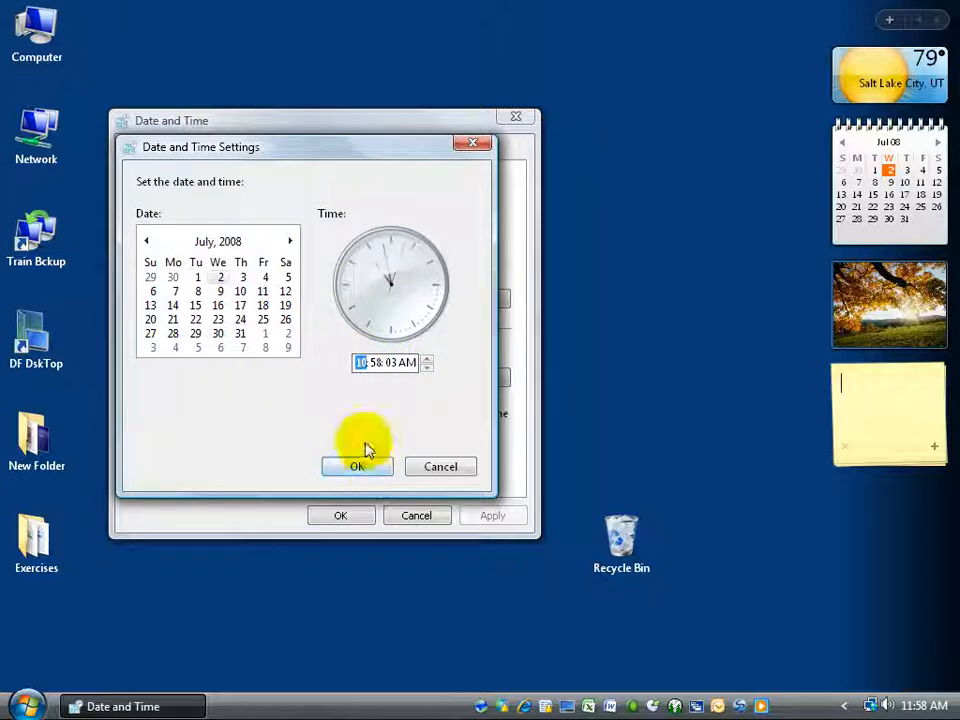
{"action": "mouse_move", "coordinate": [356, 466]}
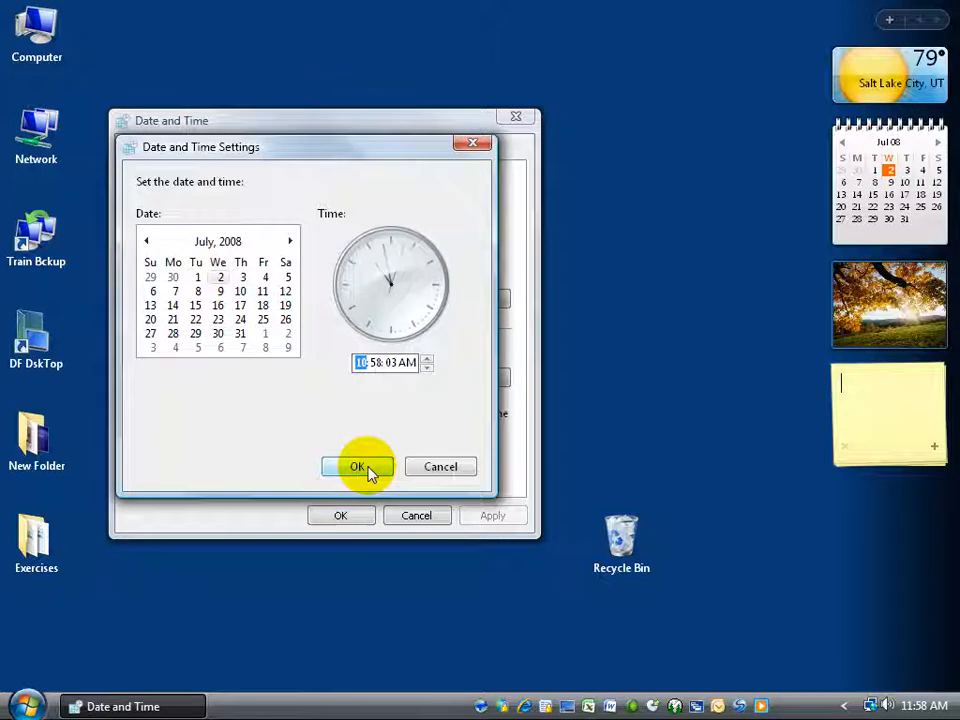
{"action": "left_click", "coordinate": [356, 468]}
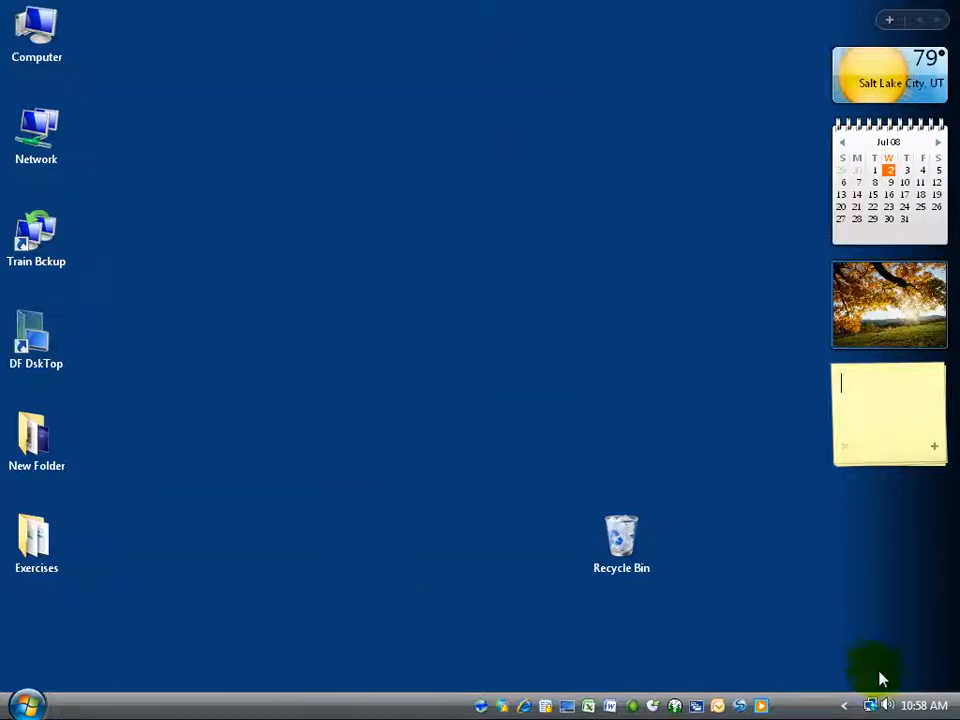
{"action": "mouse_move", "coordinate": [908, 704]}
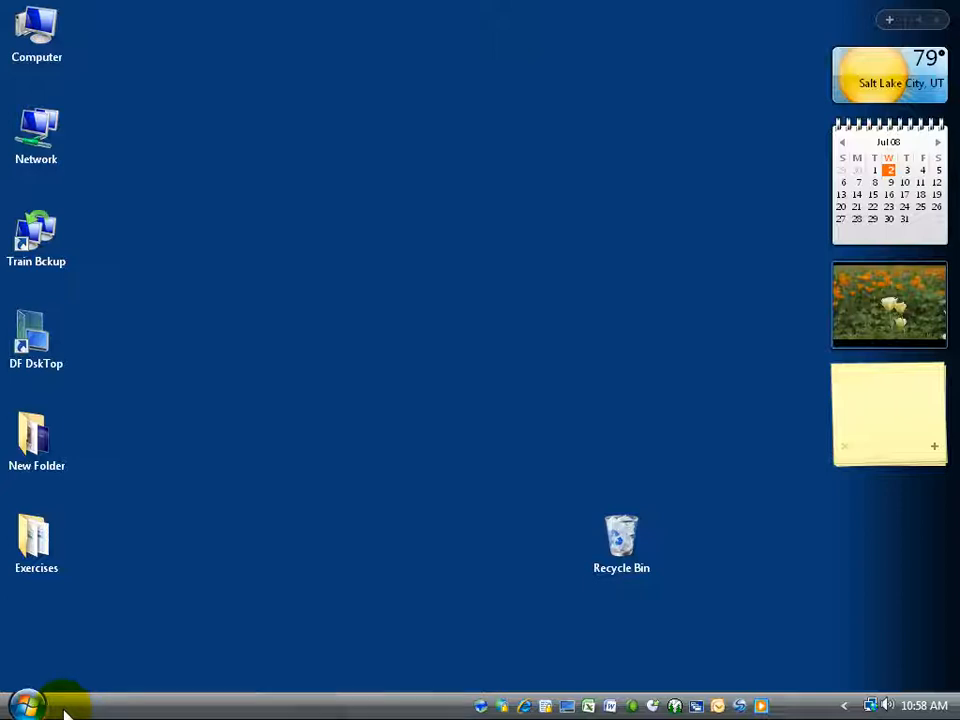
{"action": "mouse_move", "coordinate": [30, 700]}
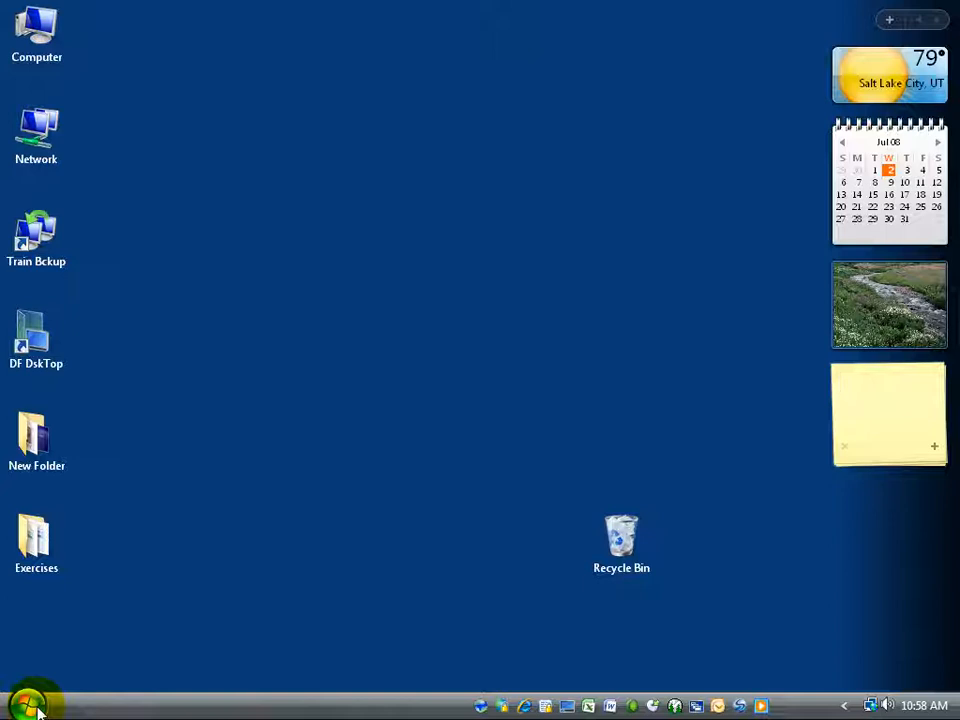
Clear the desktop so only the icons and sidebar gadgets remain.
{"action": "left_click", "coordinate": [888, 412]}
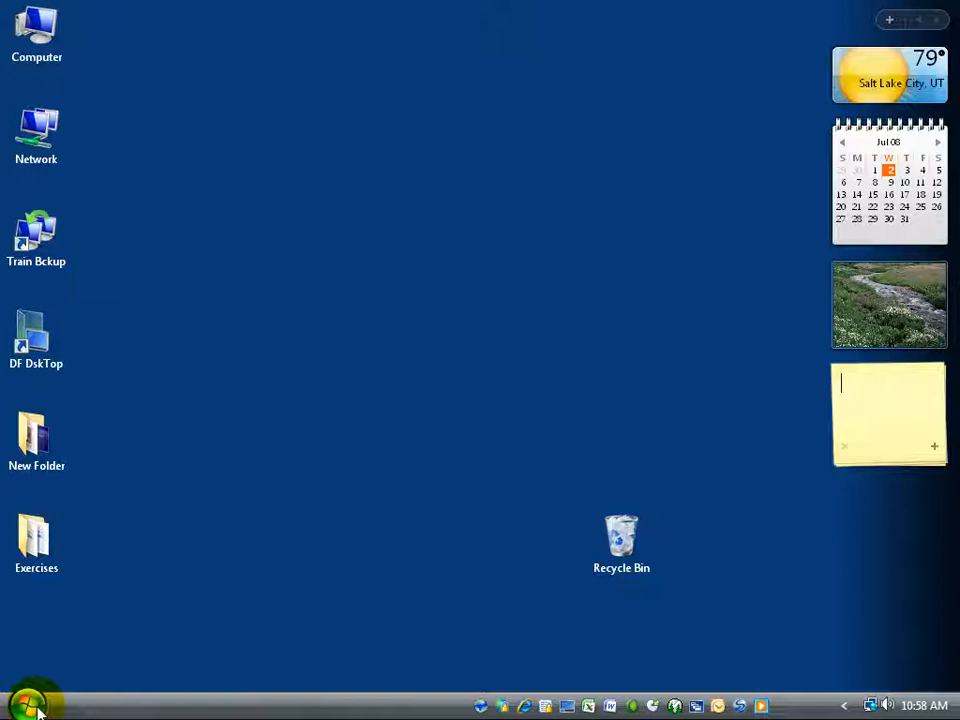
Browse All Programs from the Start menu, then go back to the pinned and recent list.
{"action": "left_click", "coordinate": [36, 700]}
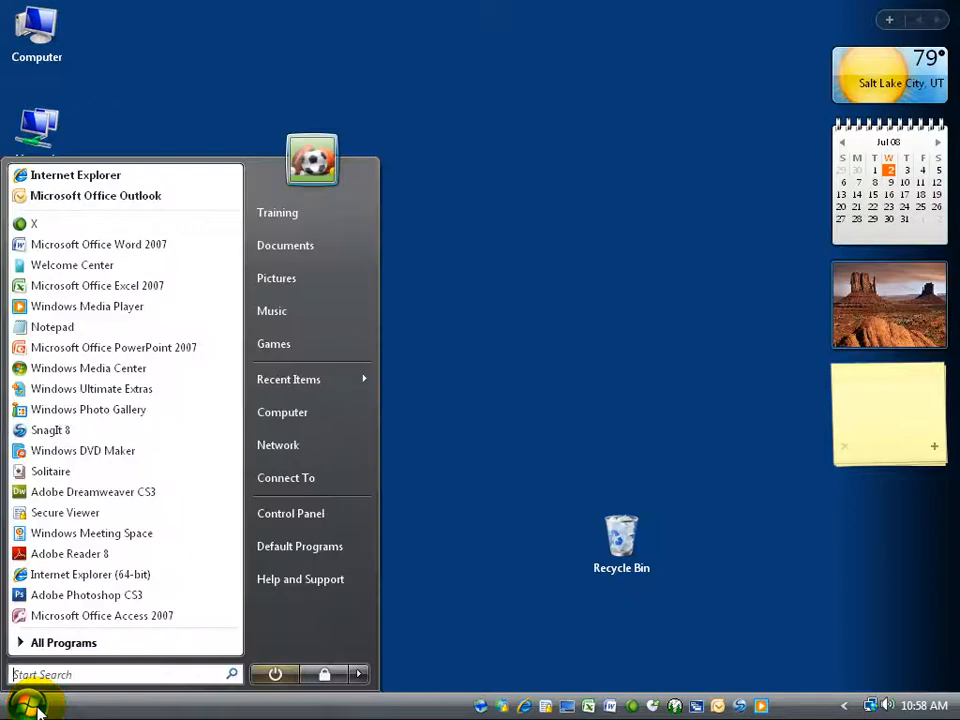
{"action": "mouse_move", "coordinate": [92, 388]}
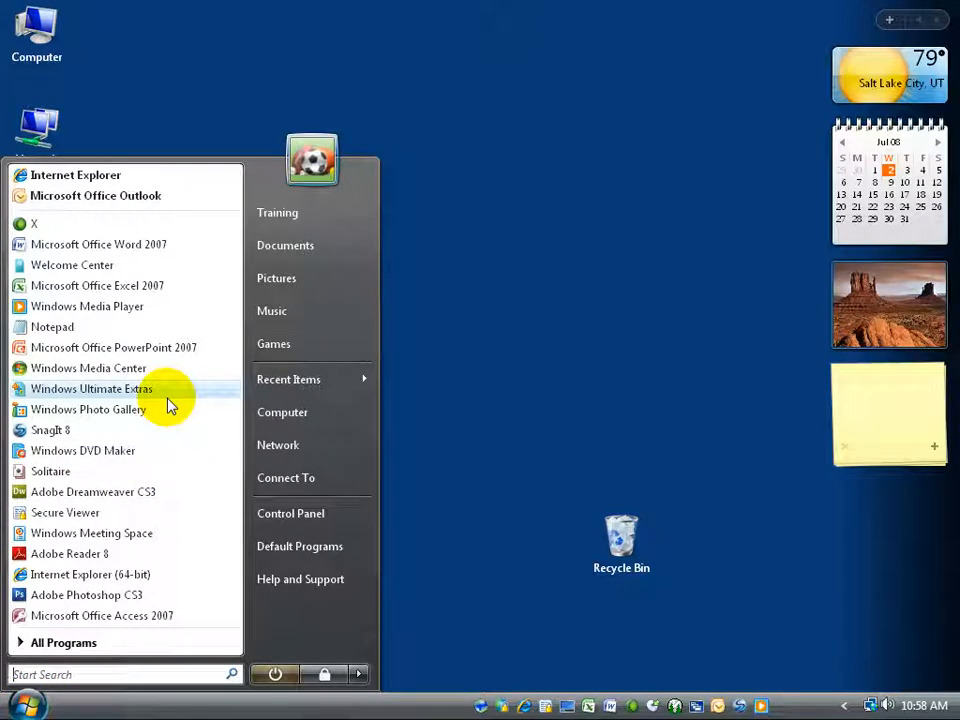
{"action": "mouse_move", "coordinate": [184, 532]}
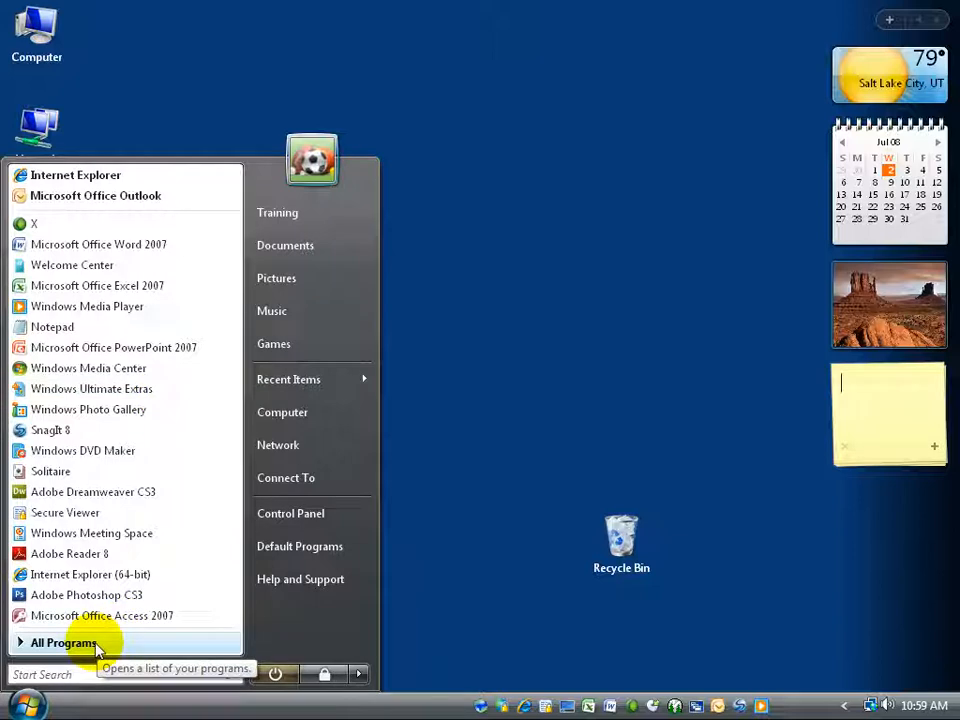
{"action": "mouse_move", "coordinate": [130, 492]}
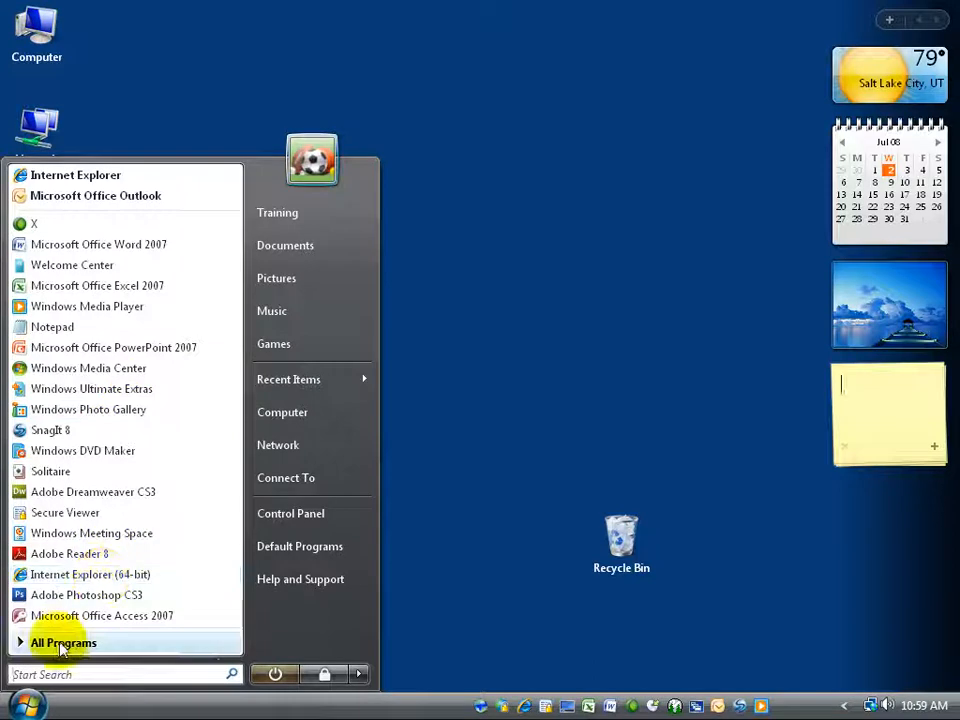
{"action": "left_click", "coordinate": [64, 642]}
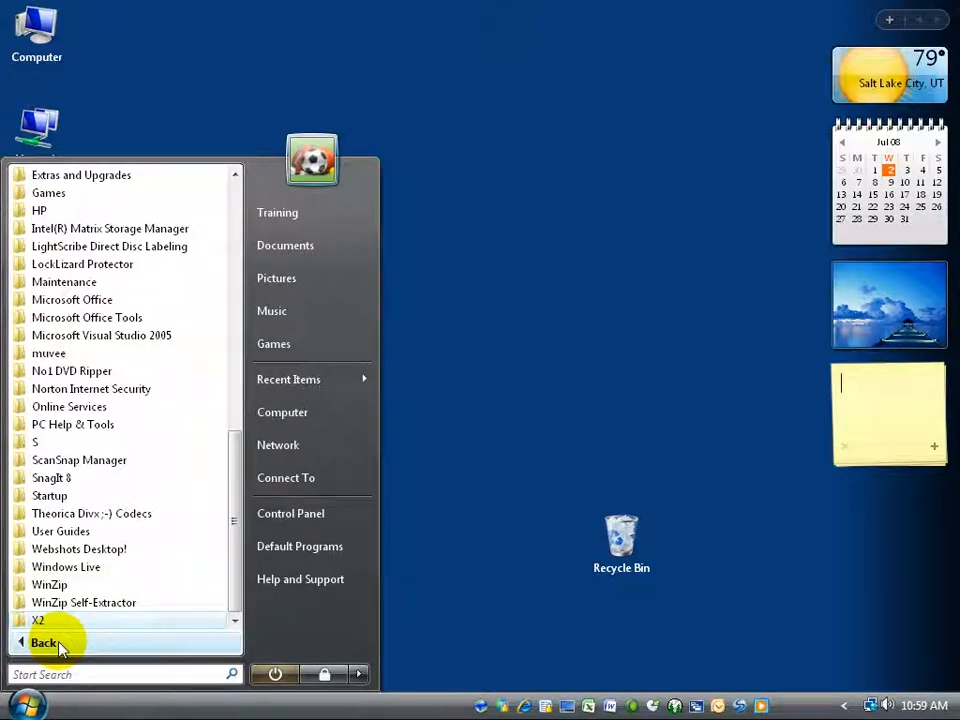
{"action": "mouse_move", "coordinate": [210, 448]}
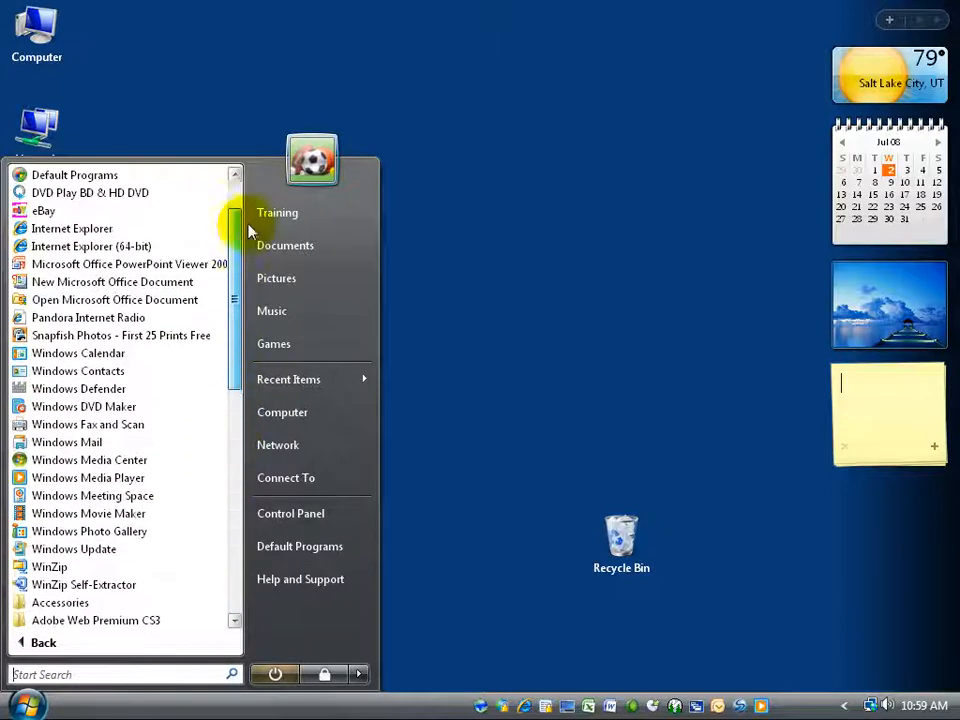
{"action": "scroll", "scroll_direction": "up", "scroll_amount": 3}
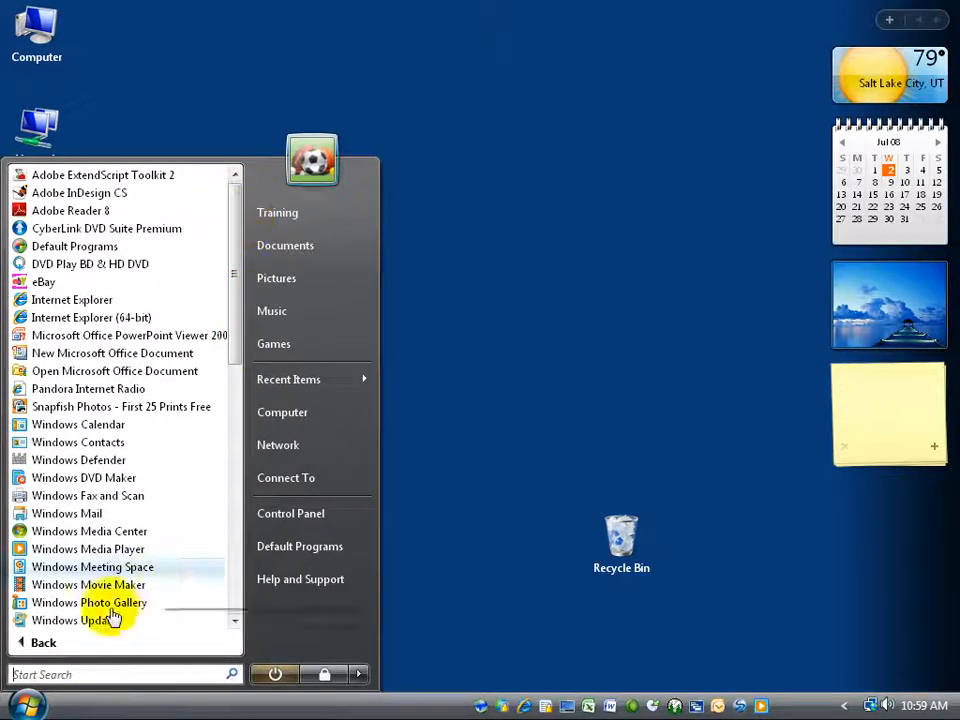
{"action": "left_click", "coordinate": [44, 642]}
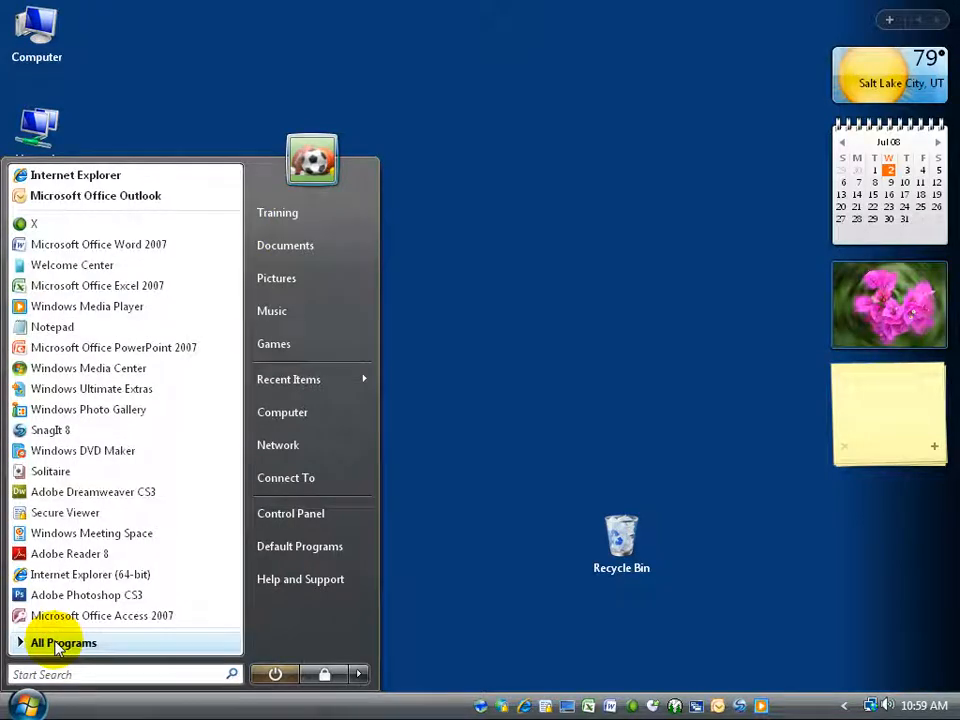
{"action": "mouse_move", "coordinate": [30, 704]}
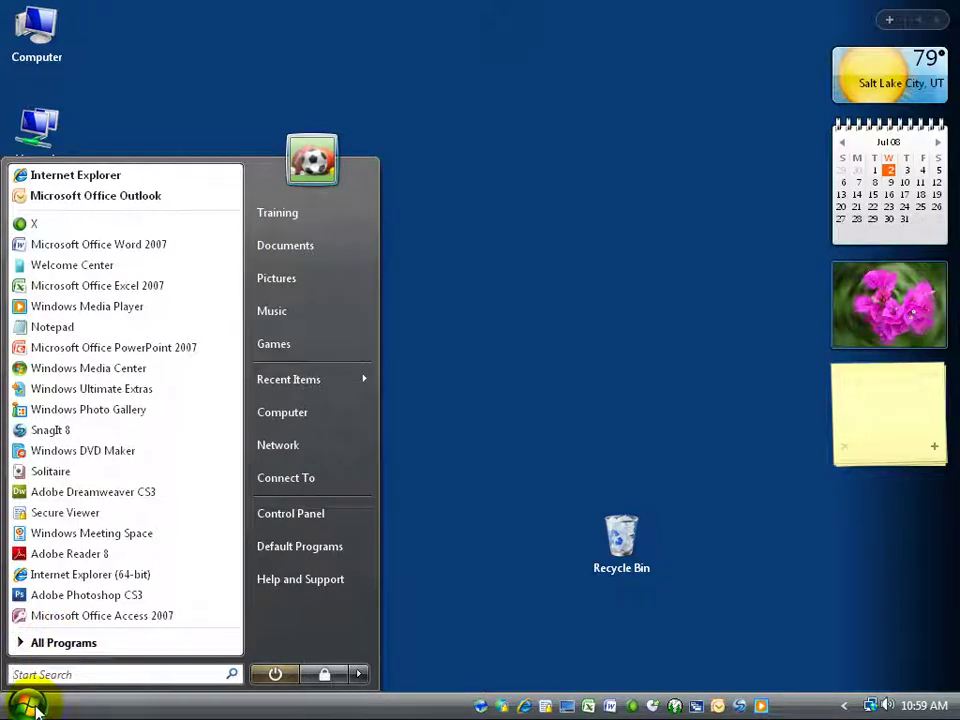
{"action": "mouse_move", "coordinate": [88, 408]}
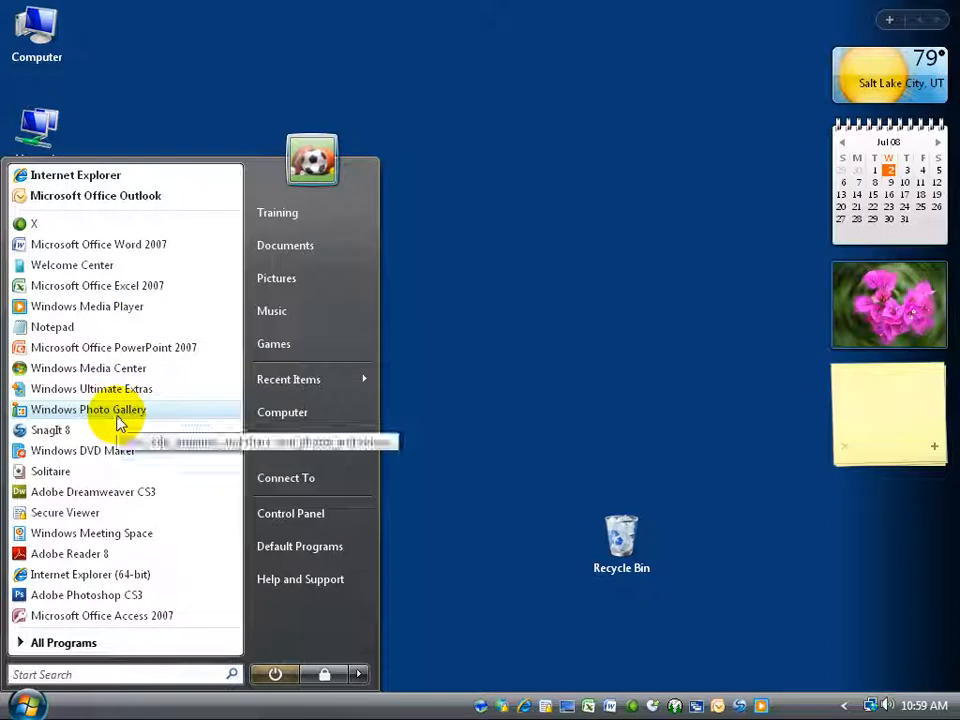
{"action": "mouse_move", "coordinate": [84, 450]}
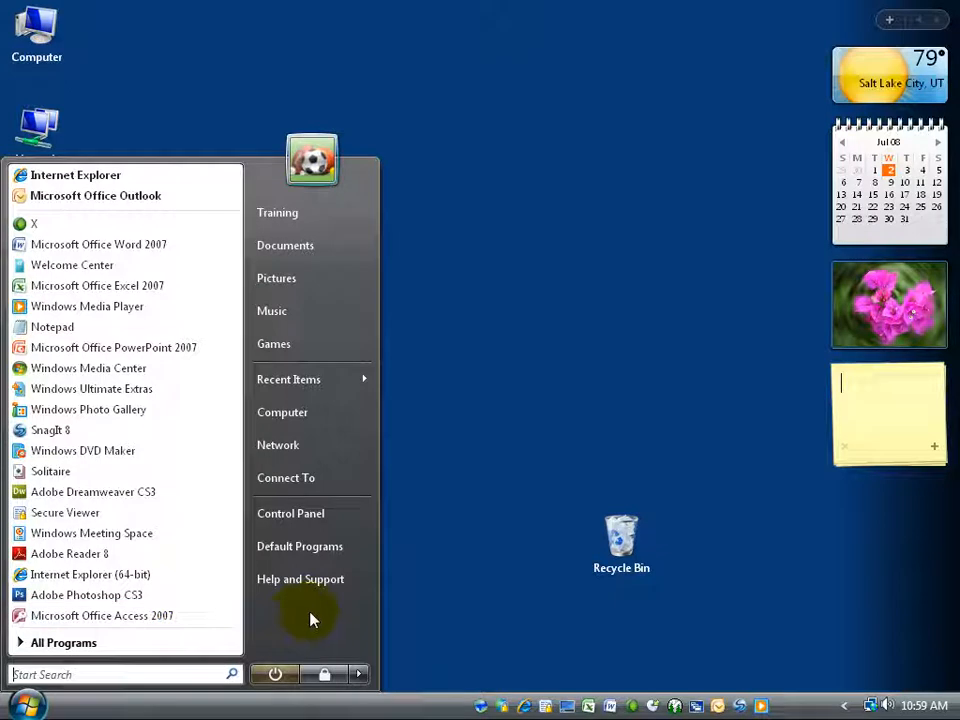
{"action": "mouse_move", "coordinate": [292, 512]}
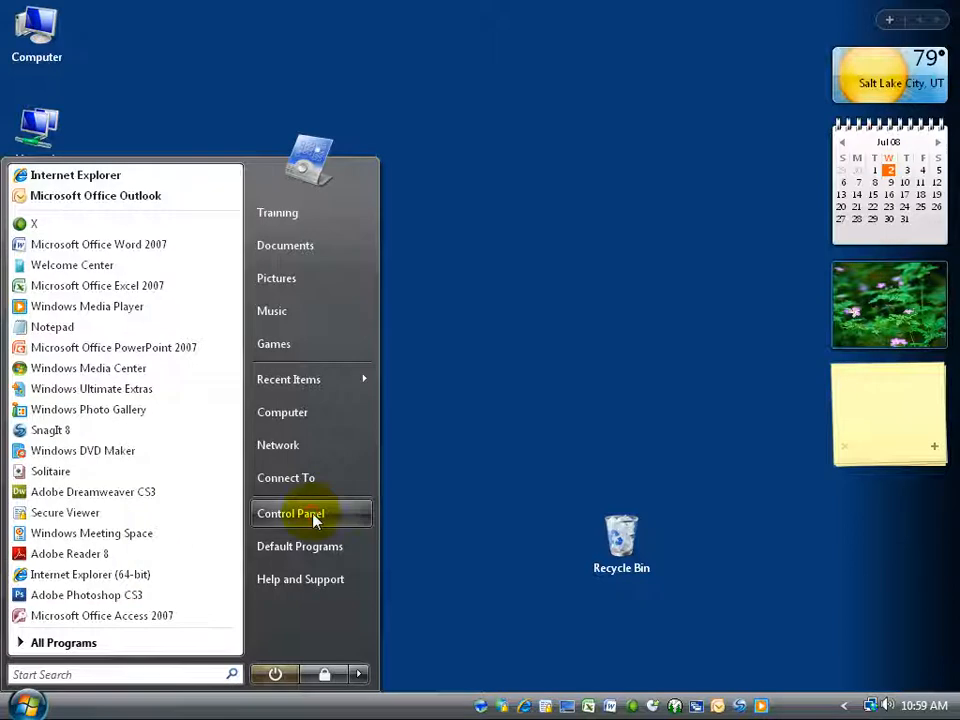
Show Control Panel Home with its categories such as System and Maintenance, Security and Programs.
{"action": "left_click", "coordinate": [290, 512]}
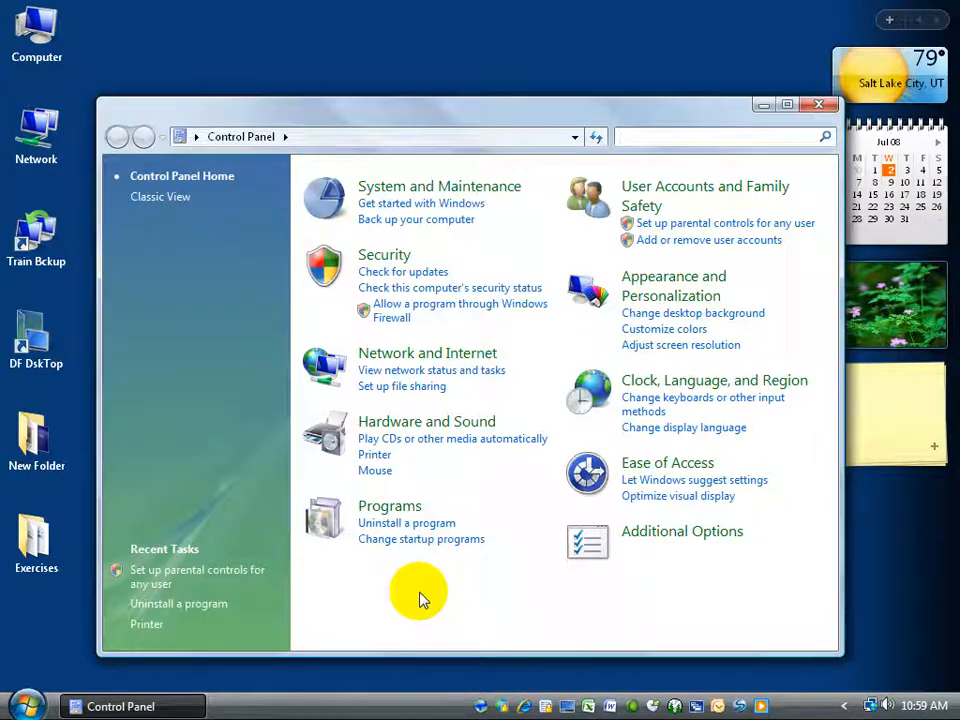
{"action": "left_click", "coordinate": [720, 136]}
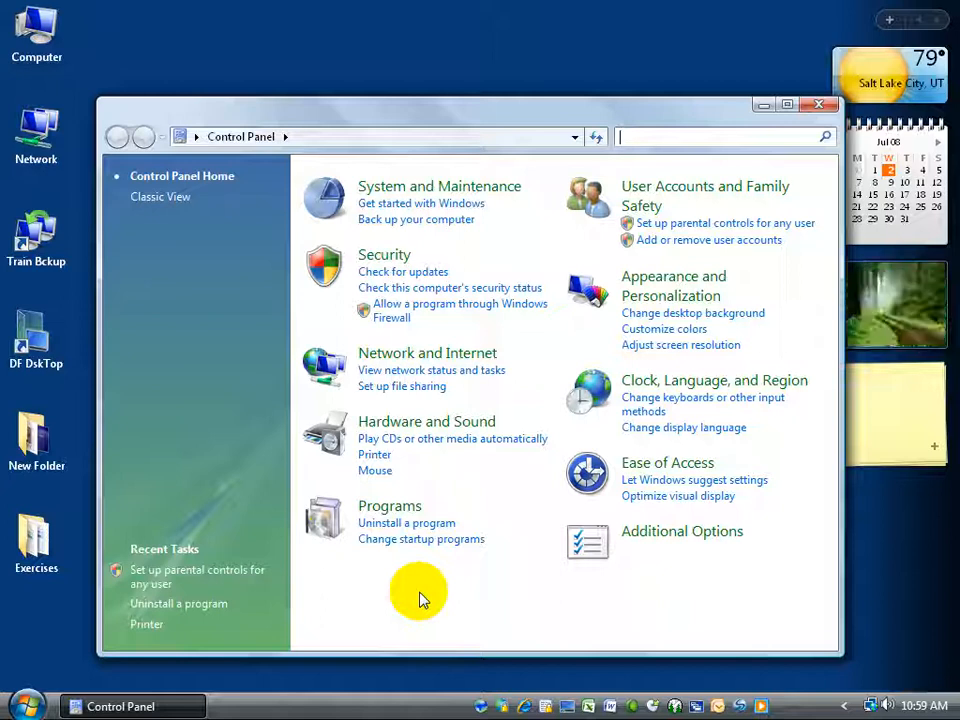
{"action": "mouse_move", "coordinate": [704, 196]}
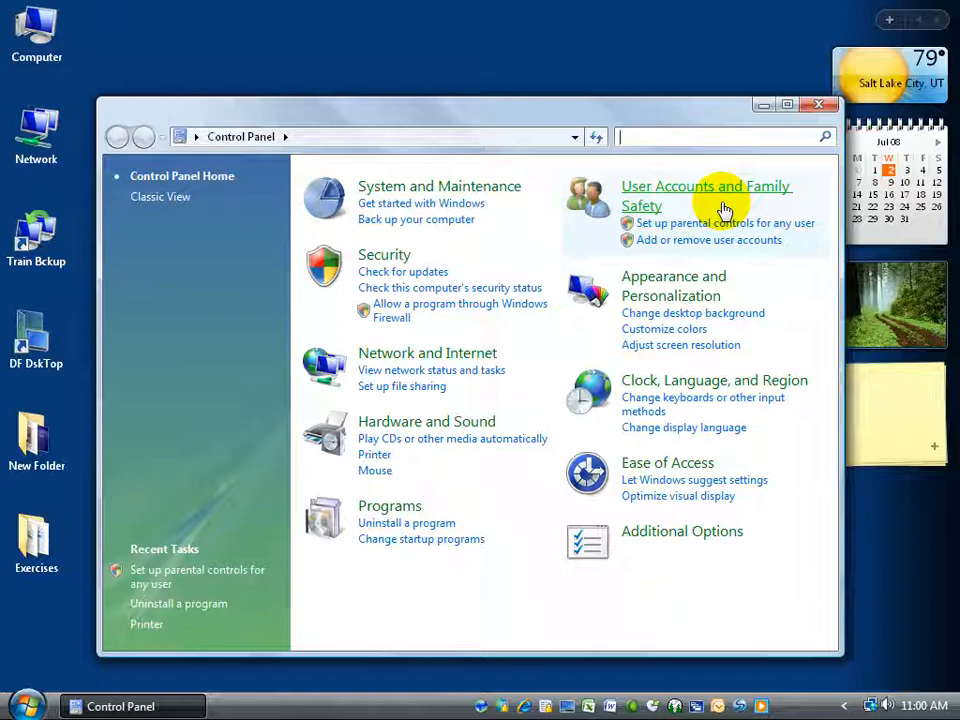
{"action": "mouse_move", "coordinate": [736, 230]}
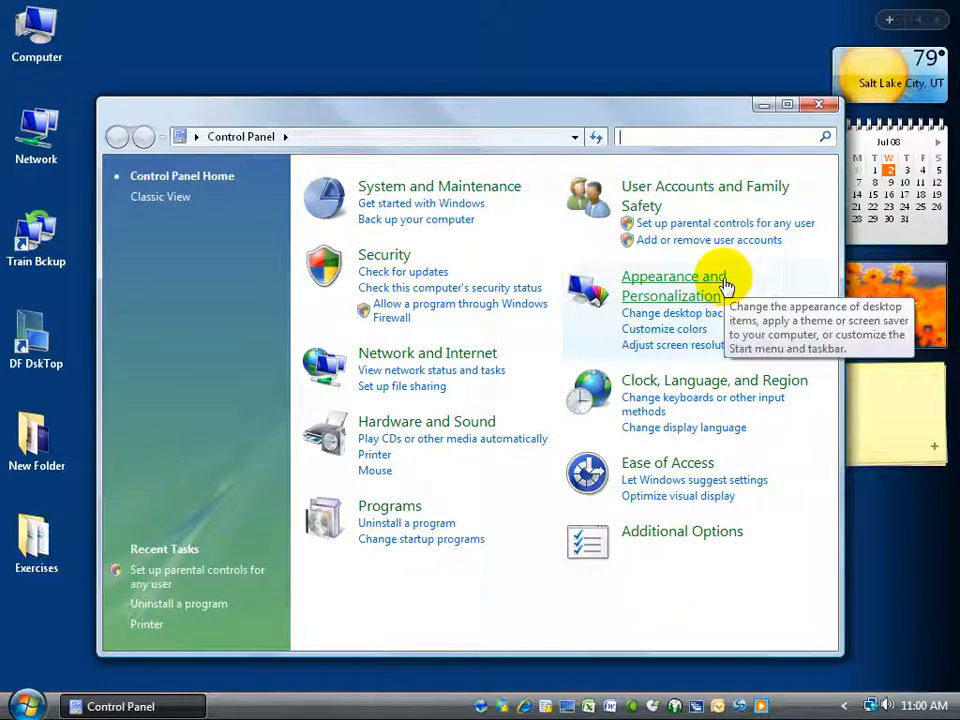
{"action": "mouse_move", "coordinate": [592, 28]}
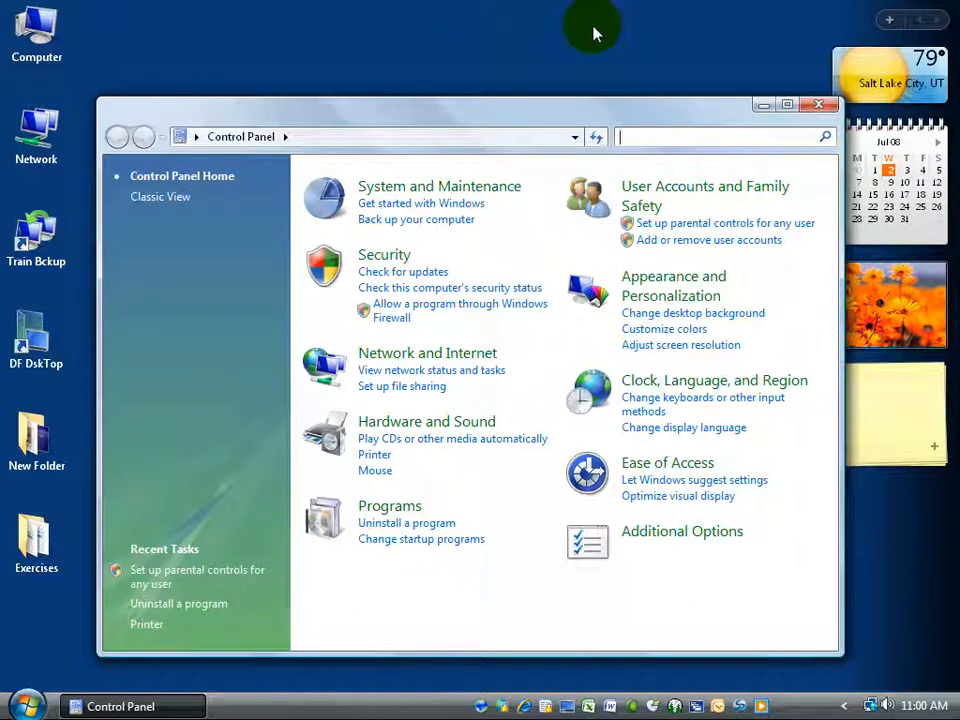
{"action": "mouse_move", "coordinate": [600, 50]}
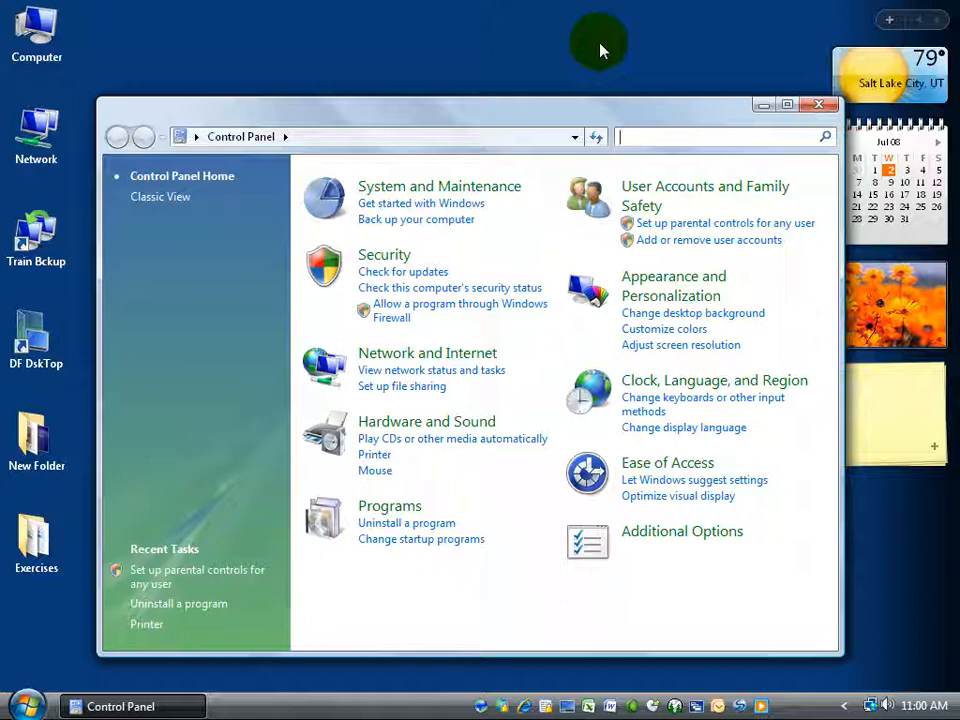
{"action": "mouse_move", "coordinate": [604, 58]}
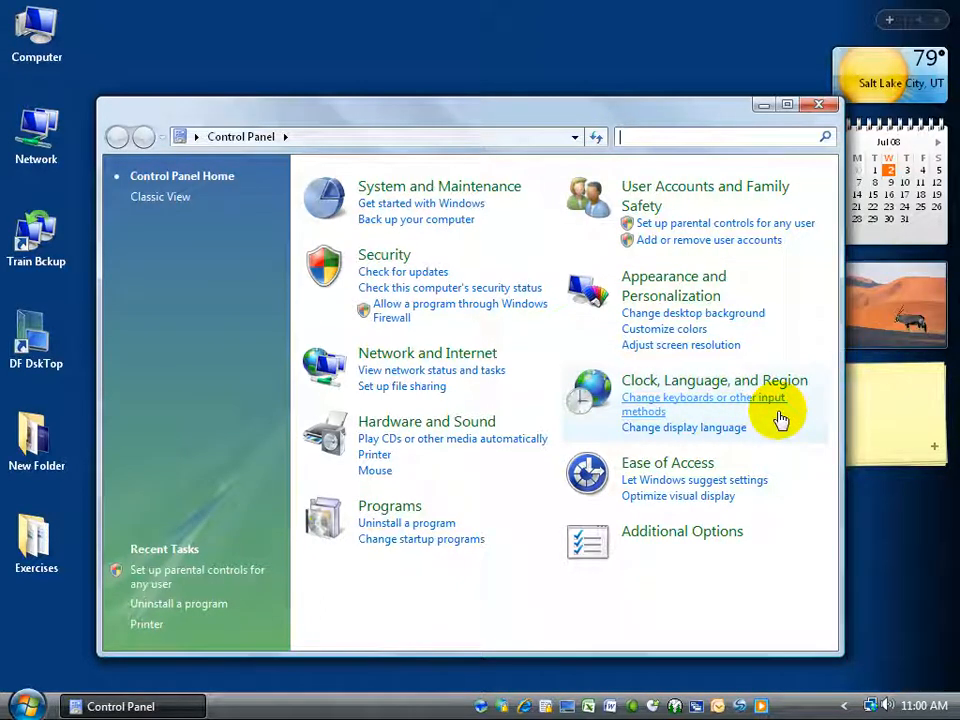
{"action": "mouse_move", "coordinate": [924, 704]}
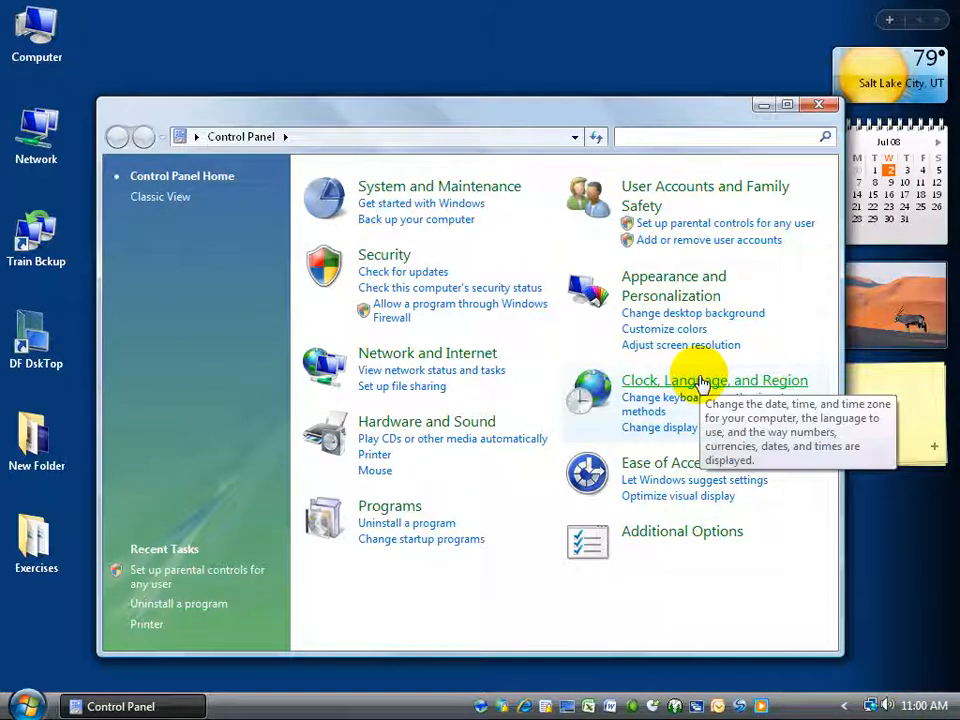
{"action": "mouse_move", "coordinate": [464, 516]}
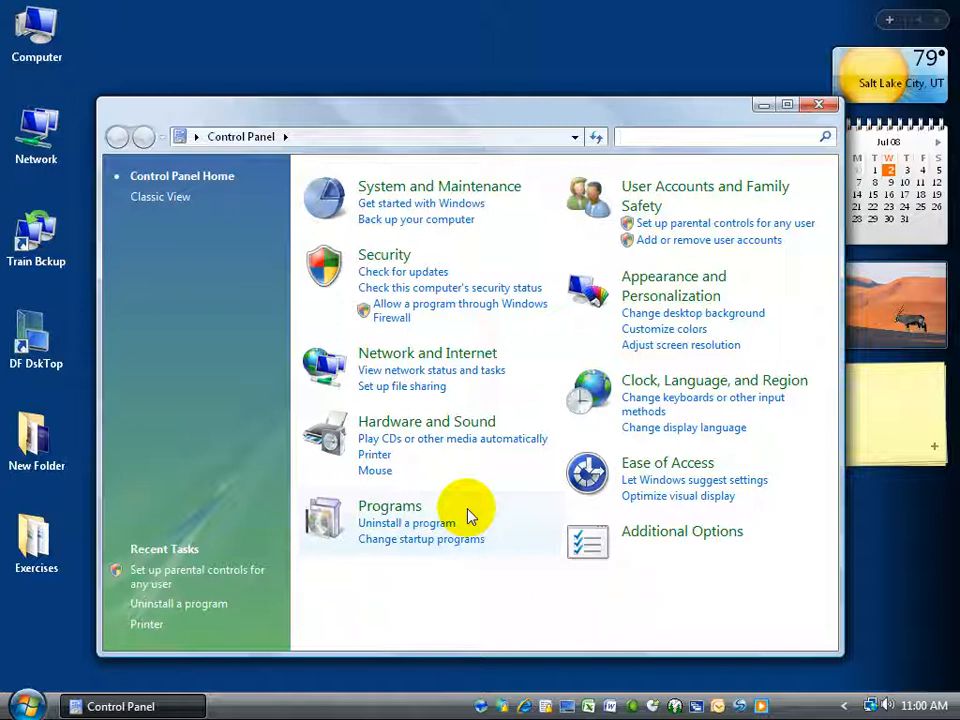
{"action": "left_click", "coordinate": [720, 136]}
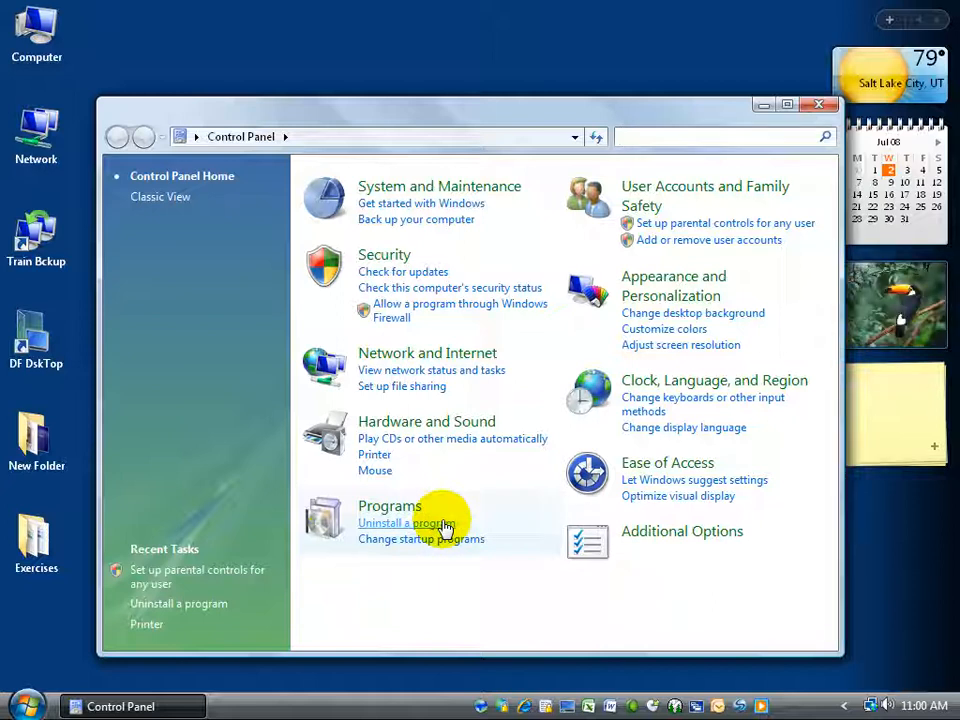
{"action": "mouse_move", "coordinate": [448, 572]}
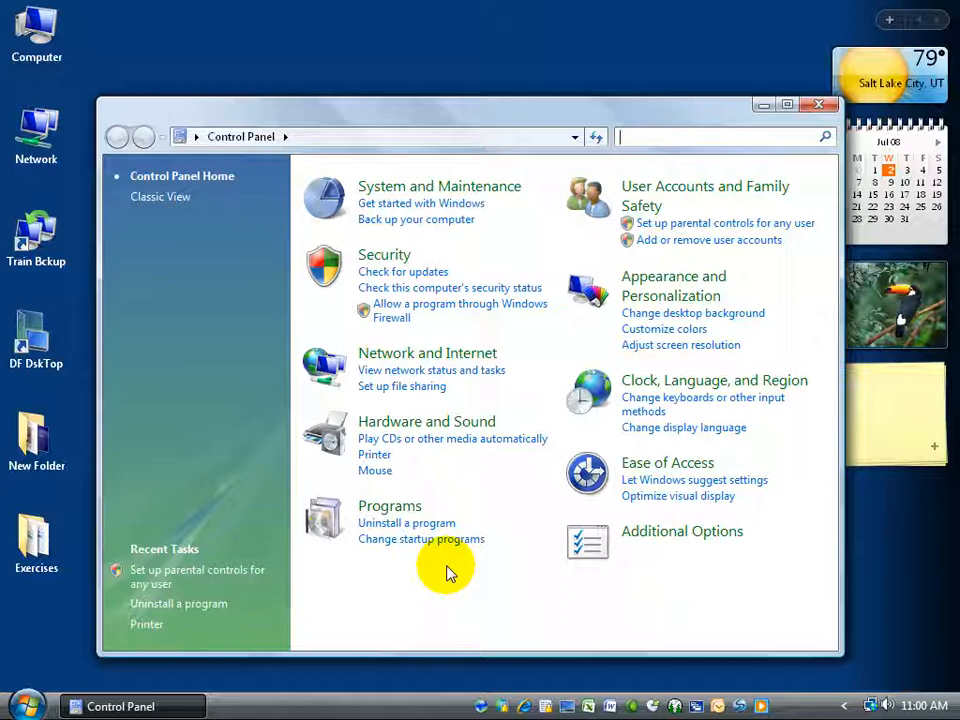
{"action": "mouse_move", "coordinate": [406, 524]}
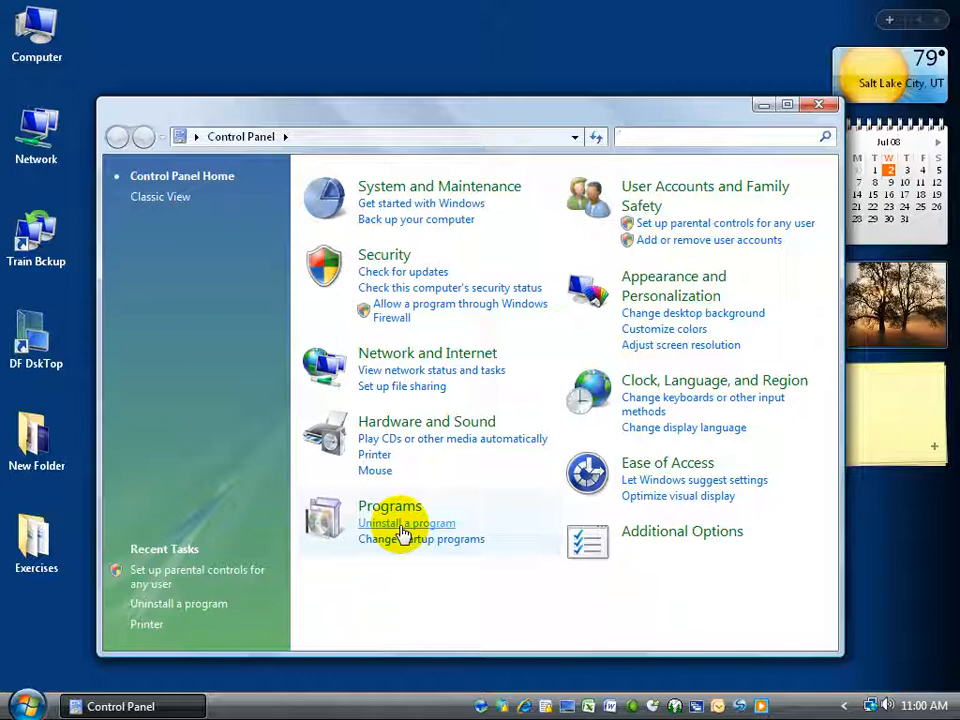
{"action": "mouse_move", "coordinate": [376, 456]}
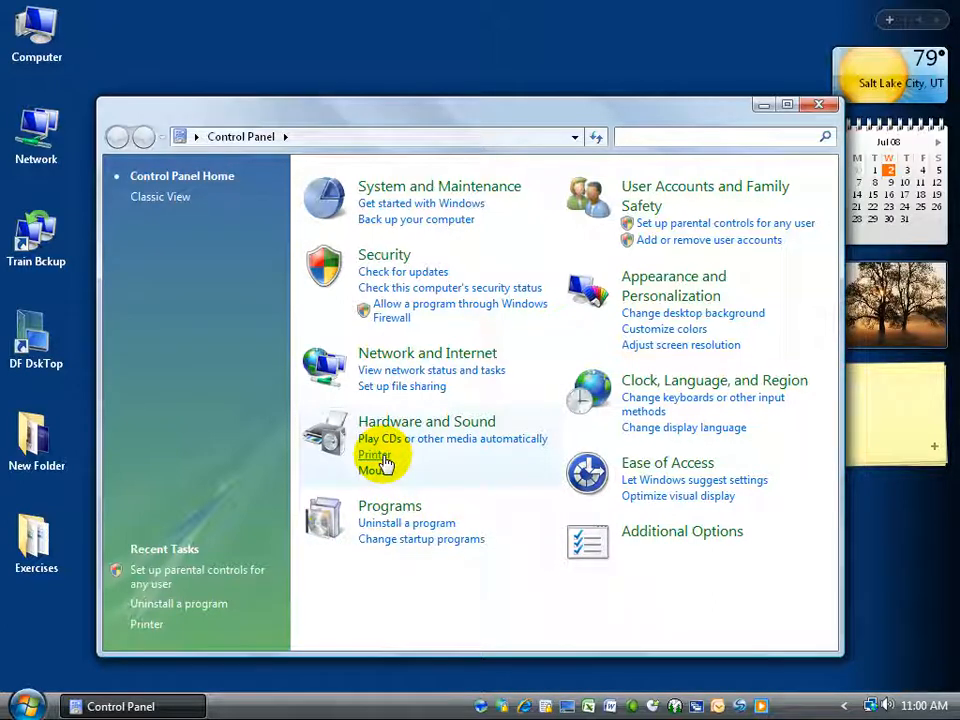
{"action": "mouse_move", "coordinate": [384, 256]}
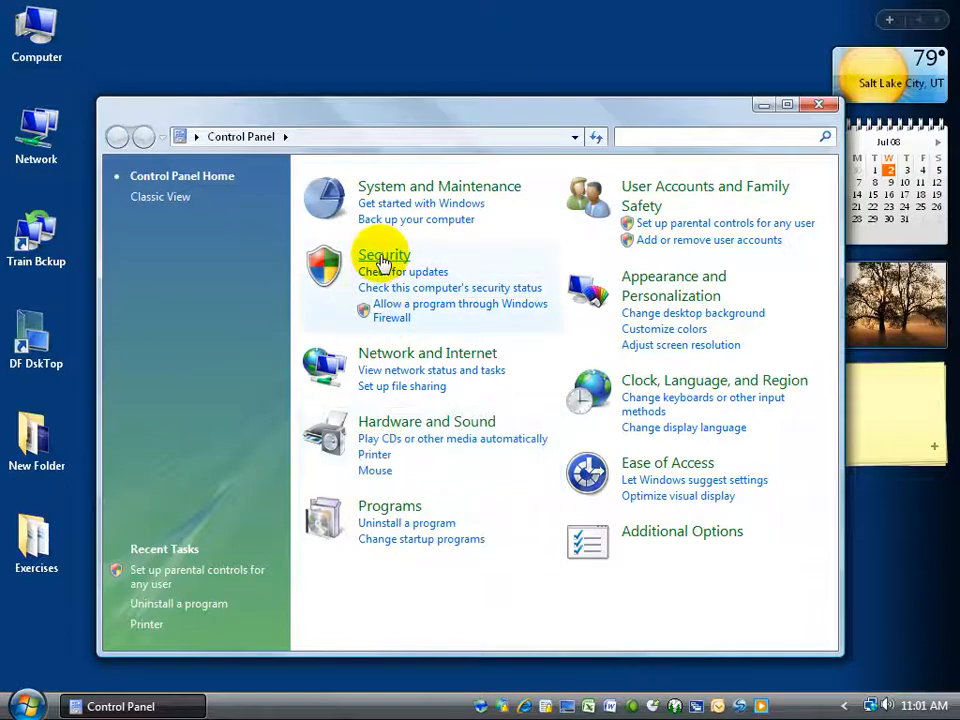
{"action": "mouse_move", "coordinate": [176, 362]}
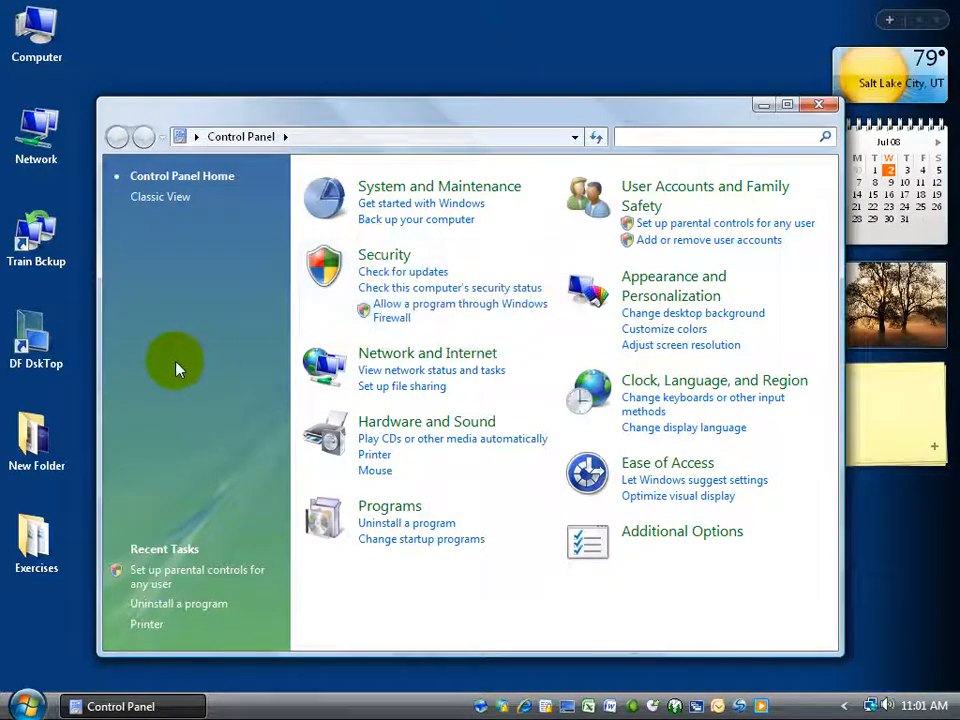